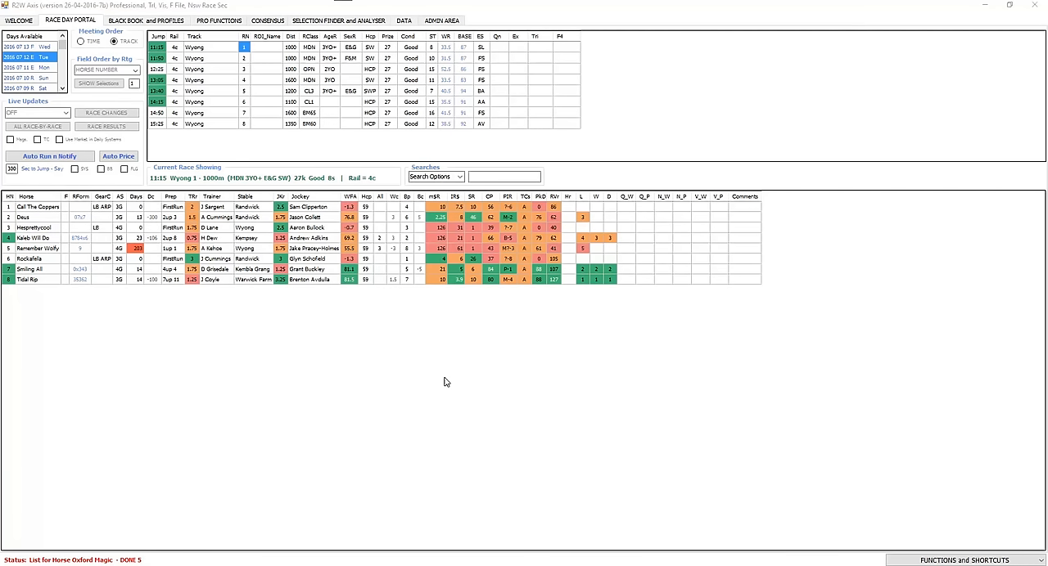
{"action": "mouse_move", "coordinate": [456, 428]}
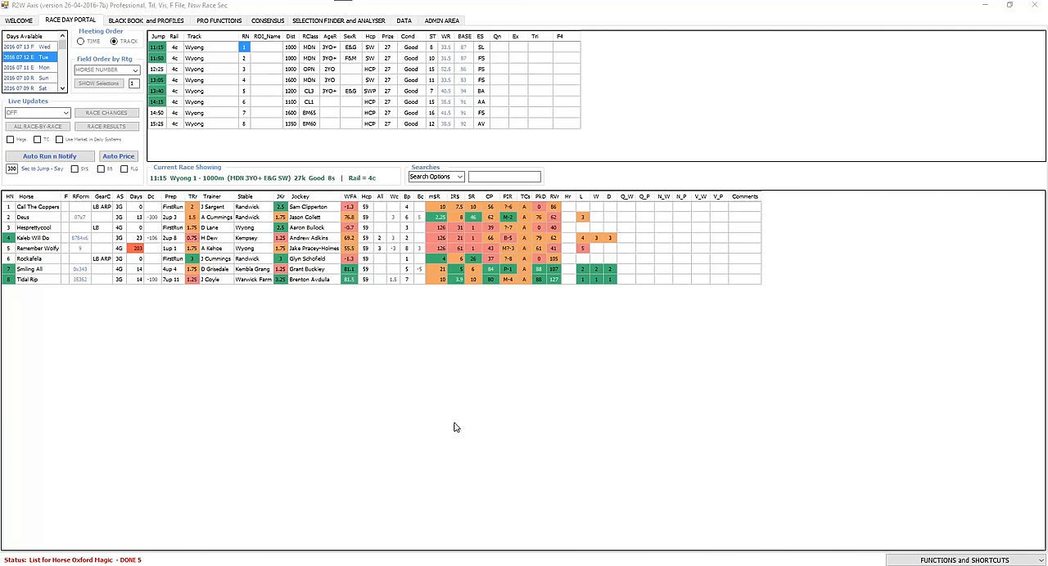
{"action": "mouse_move", "coordinate": [424, 417]}
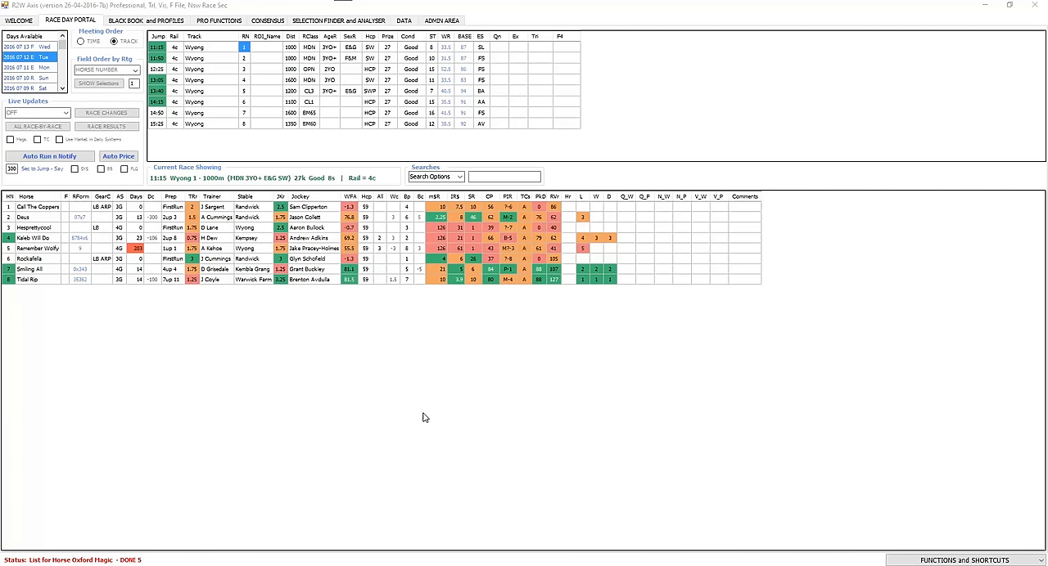
{"action": "mouse_move", "coordinate": [407, 437]}
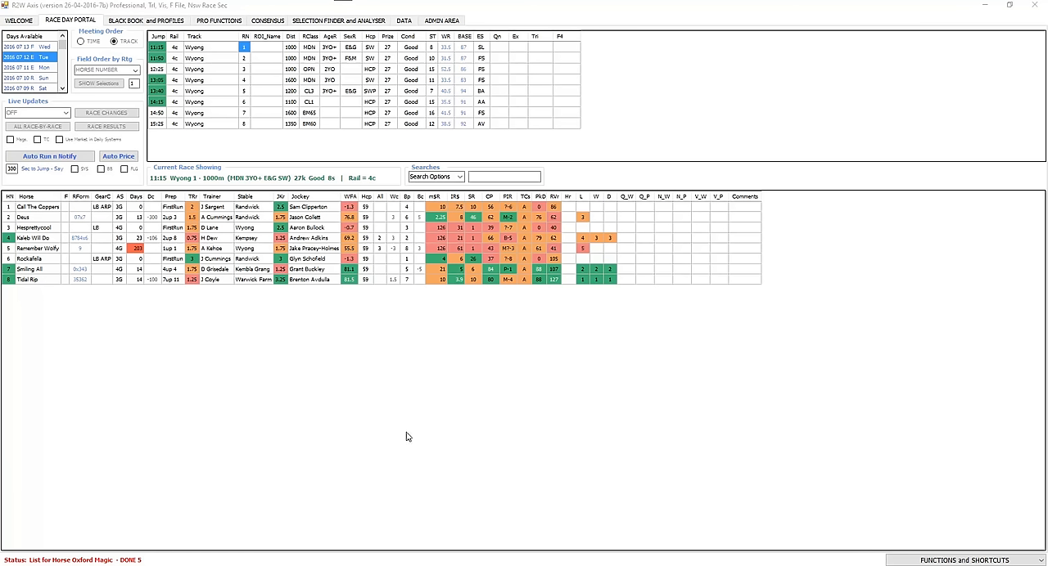
{"action": "mouse_move", "coordinate": [405, 423]}
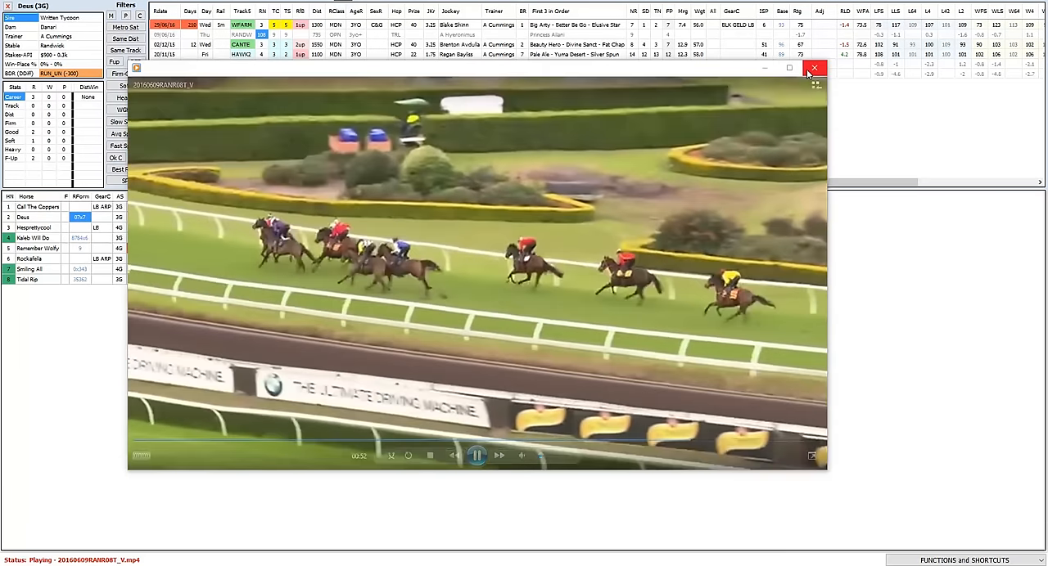
Watch Deus's 29/06/16 Warwick Farm replay and close it to return to his form history.
{"action": "left_click", "coordinate": [814, 67]}
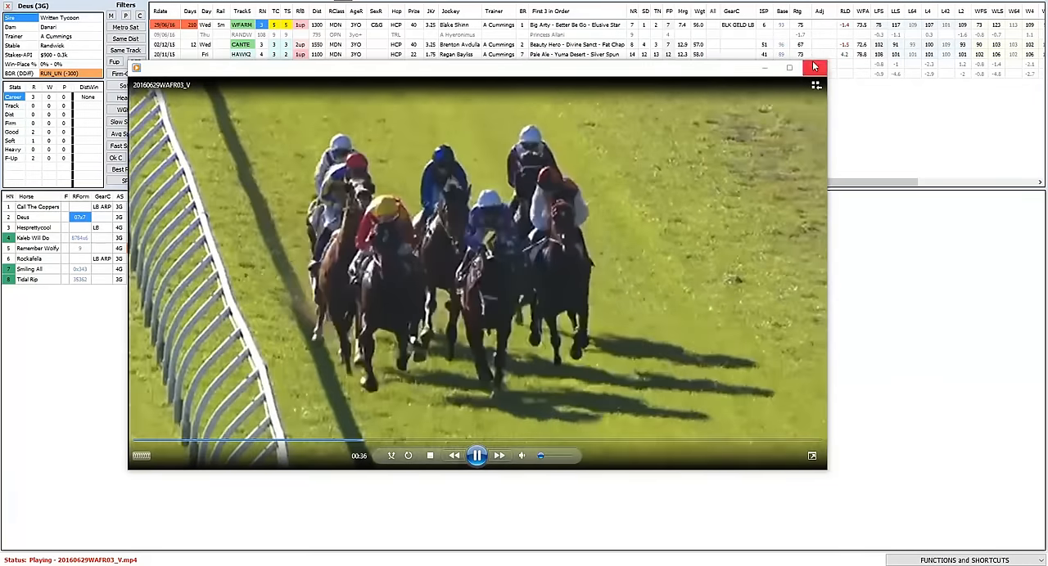
{"action": "left_click", "coordinate": [814, 67]}
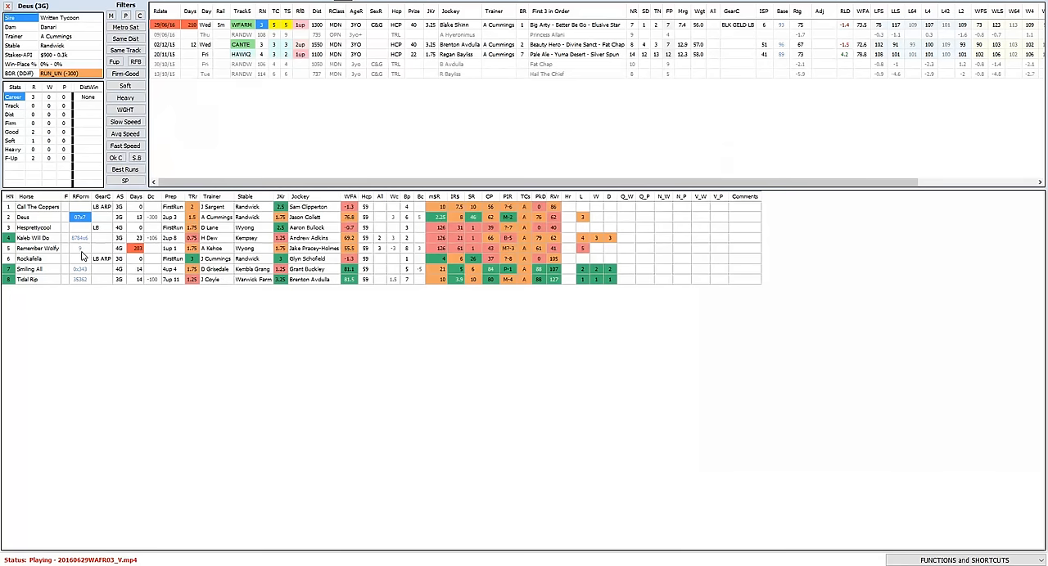
Load Call The Coppers' form history, watch its 24/06/16 Randwick trial replay, then close it.
{"action": "left_click", "coordinate": [37, 206]}
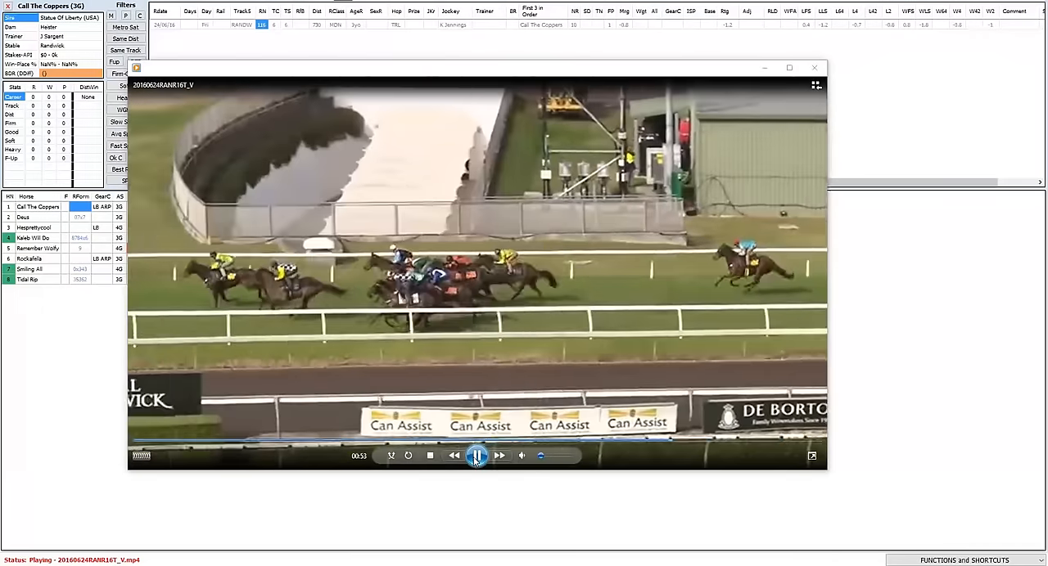
{"action": "left_click", "coordinate": [477, 456]}
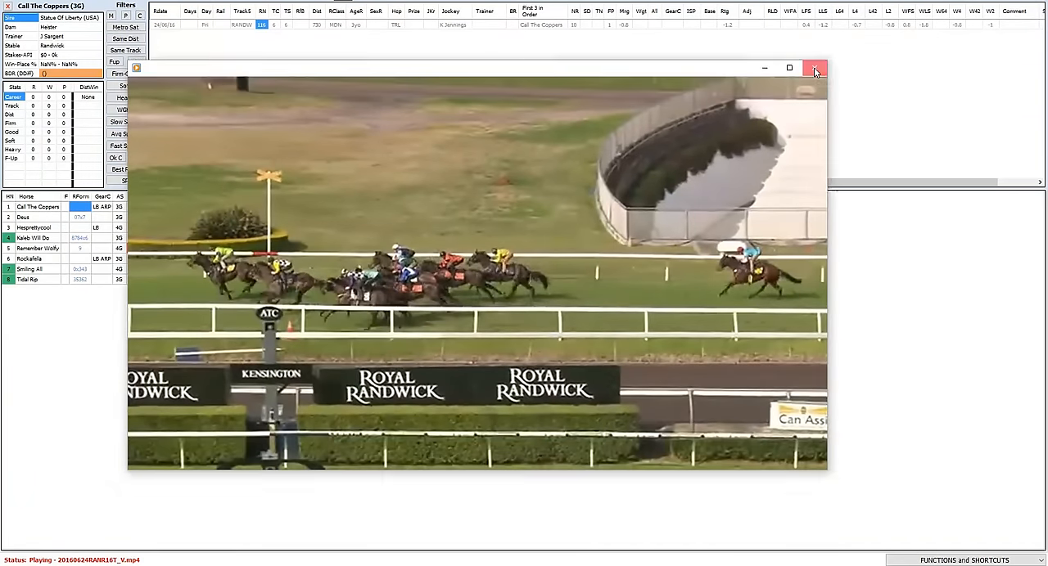
{"action": "left_click", "coordinate": [815, 68]}
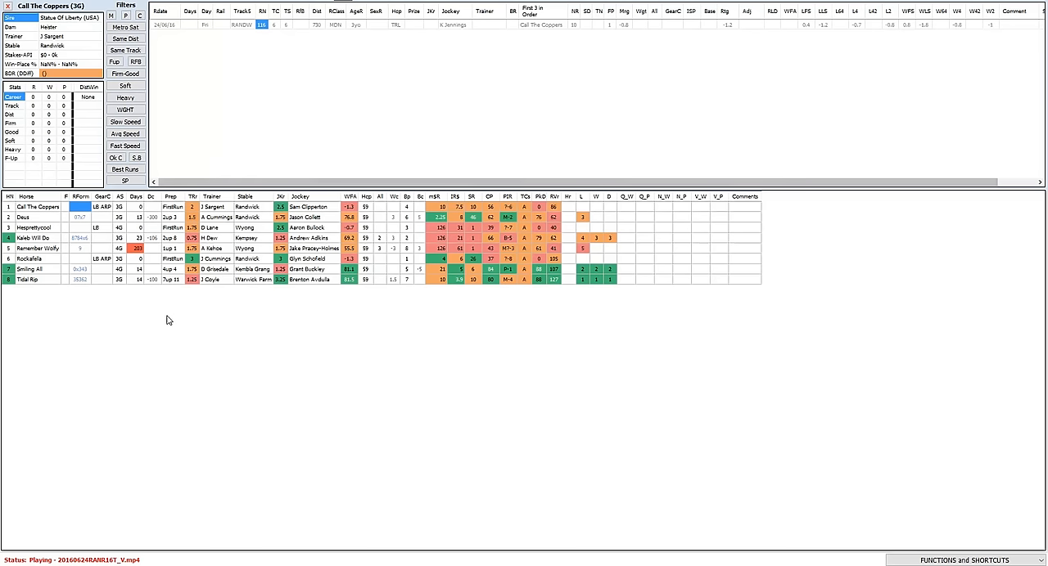
{"action": "mouse_move", "coordinate": [157, 298]}
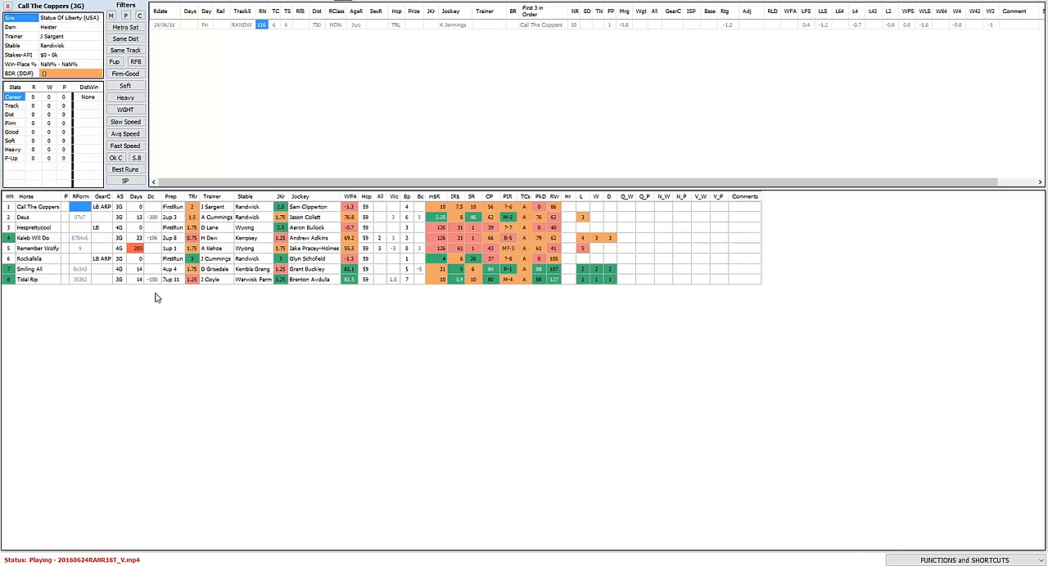
{"action": "mouse_move", "coordinate": [84, 268]}
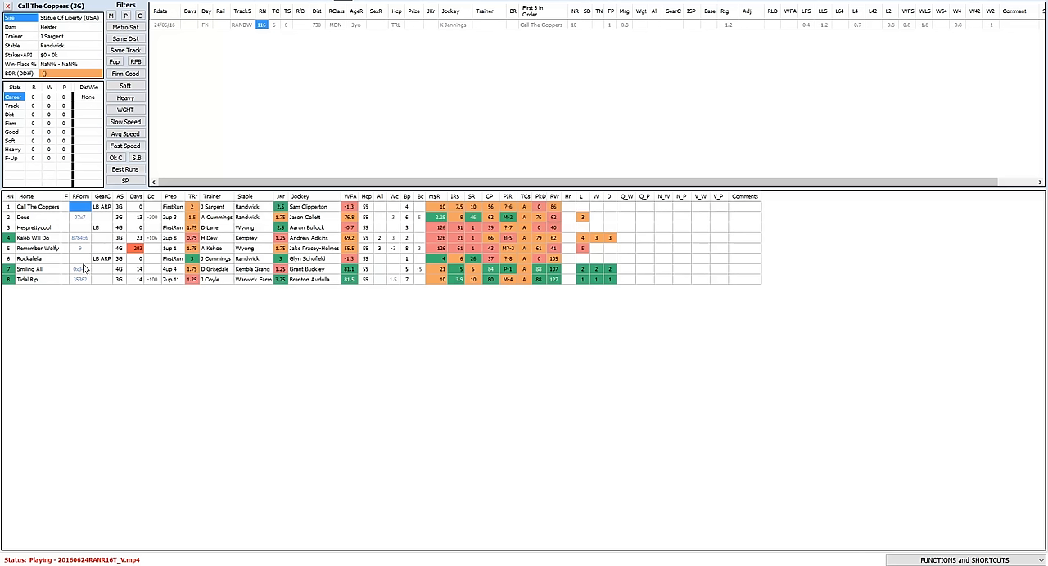
{"action": "left_click", "coordinate": [37, 259]}
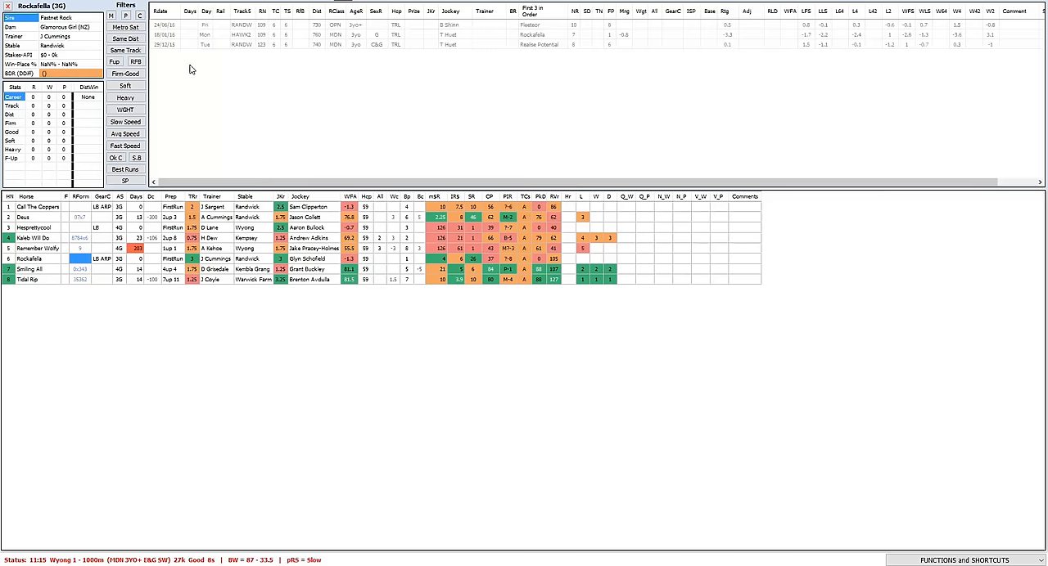
{"action": "mouse_move", "coordinate": [228, 65]}
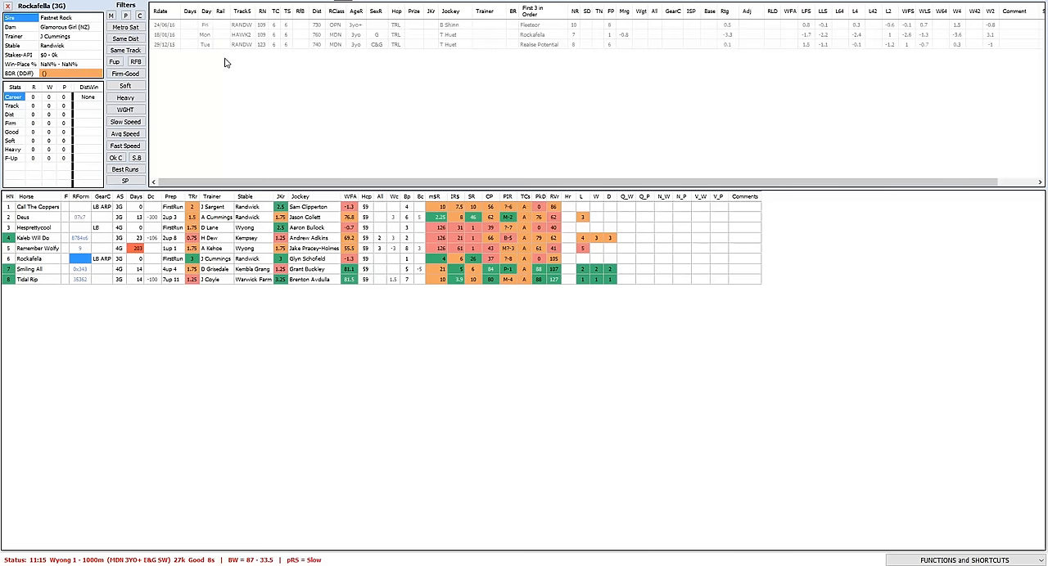
{"action": "mouse_move", "coordinate": [161, 54]}
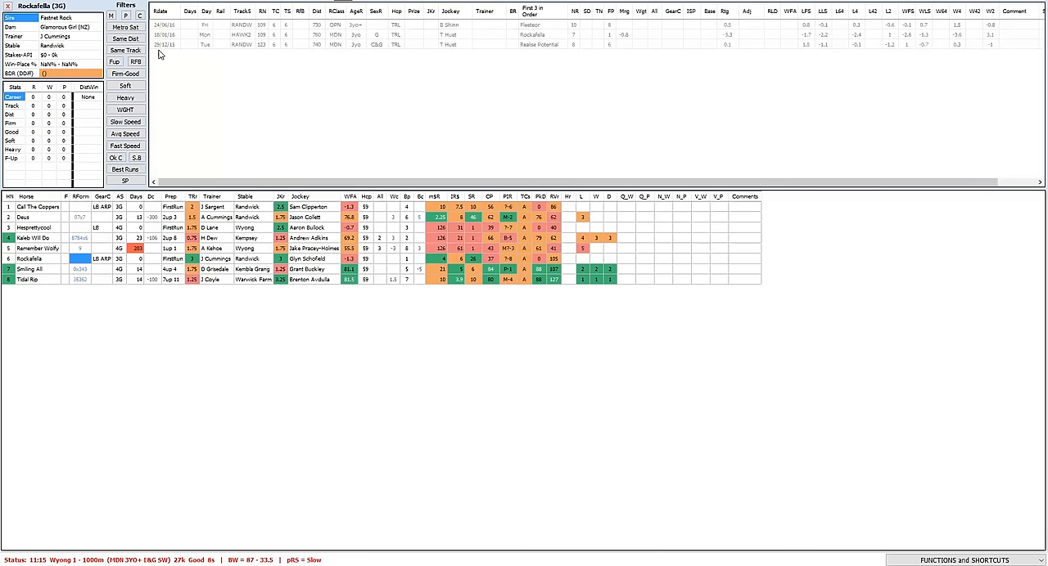
{"action": "mouse_move", "coordinate": [268, 36]}
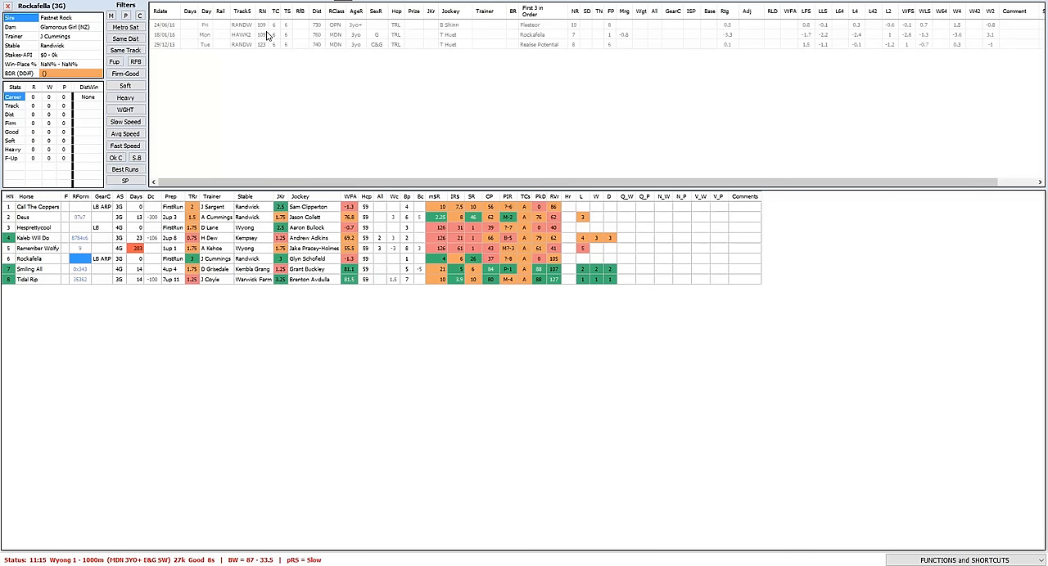
{"action": "left_click", "coordinate": [264, 34]}
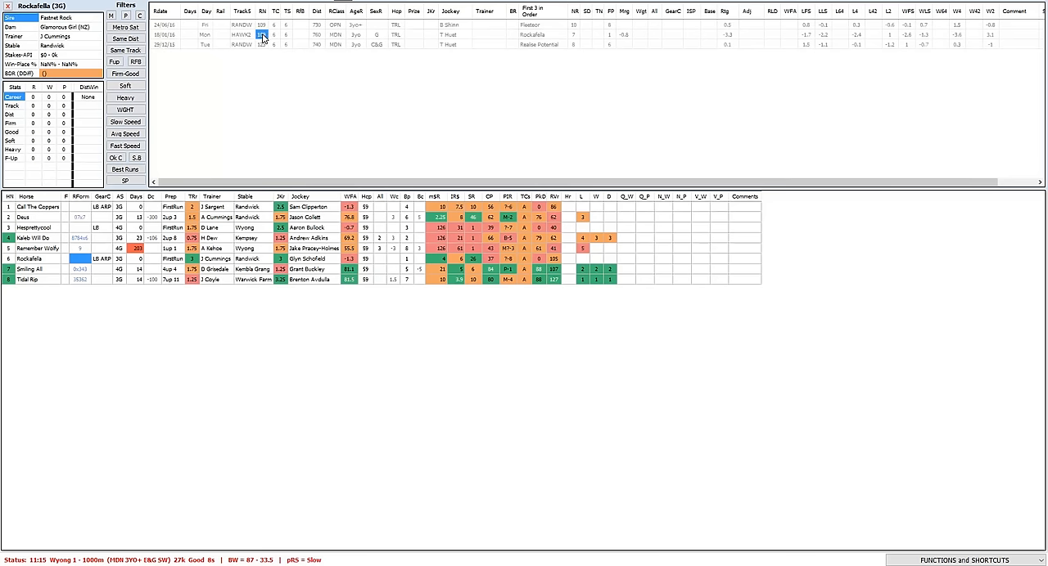
{"action": "left_click", "coordinate": [262, 35]}
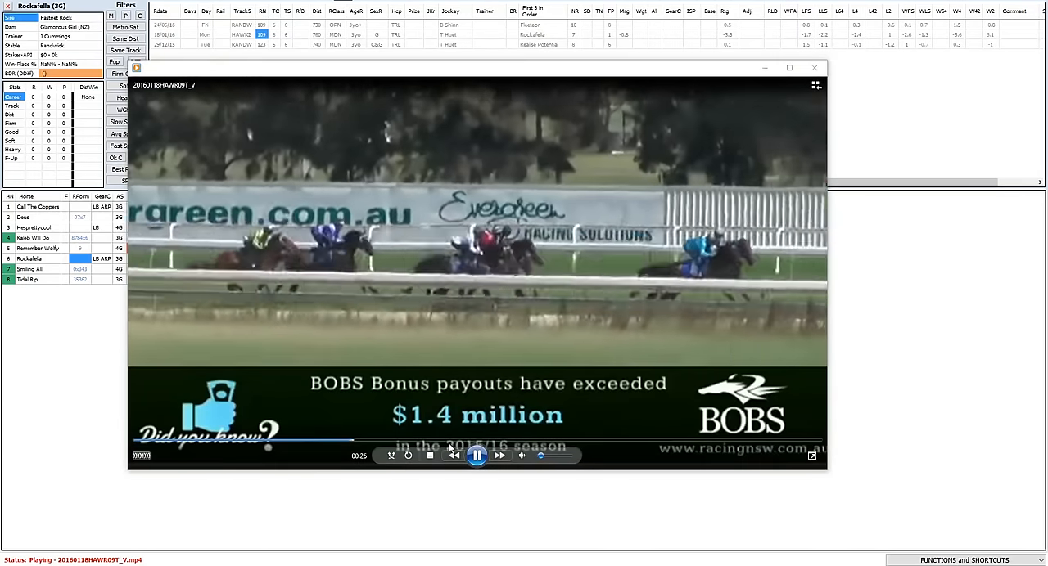
{"action": "left_click", "coordinate": [470, 441]}
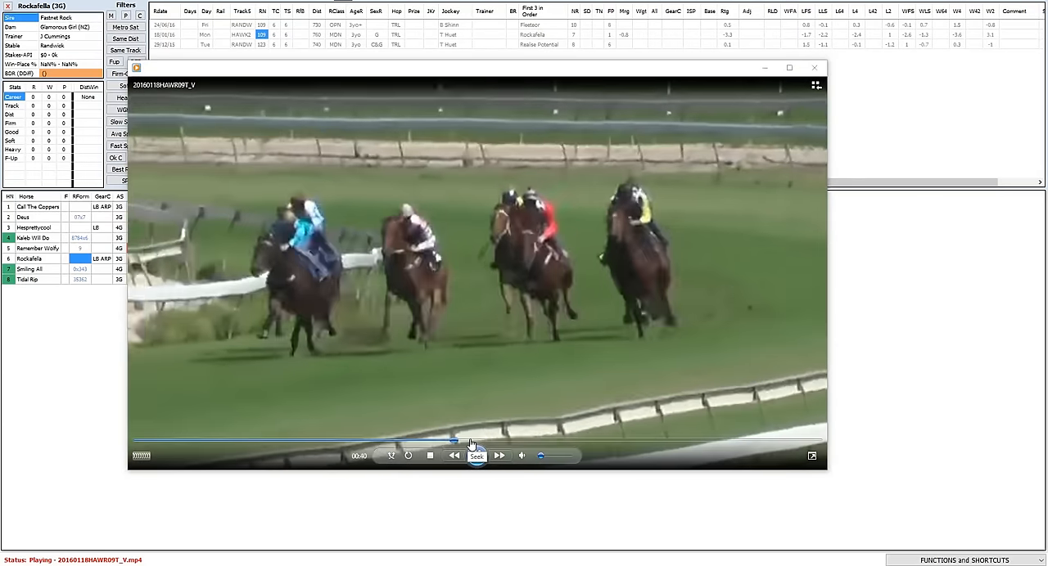
{"action": "left_click", "coordinate": [476, 455]}
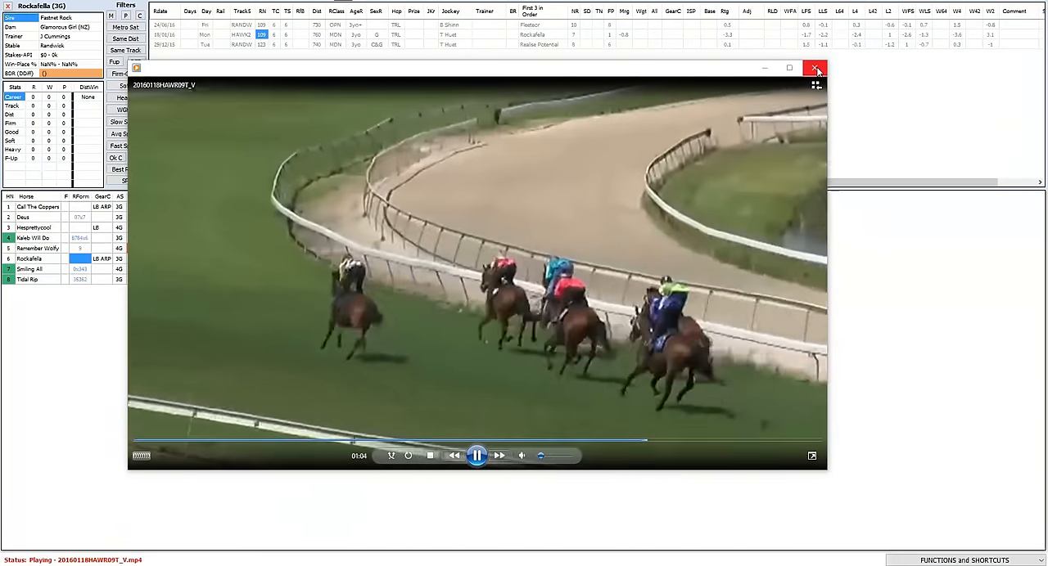
Replace the Hawkesbury replay with Rockafella's 24/06/16 Royal Randwick 730m trial replay.
{"action": "left_click", "coordinate": [816, 68]}
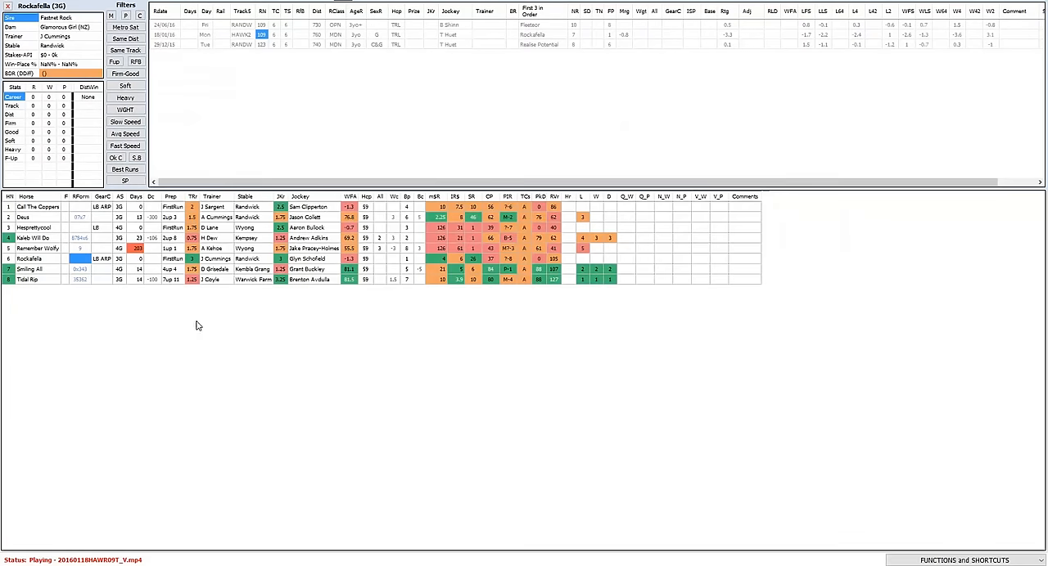
{"action": "mouse_move", "coordinate": [241, 31]}
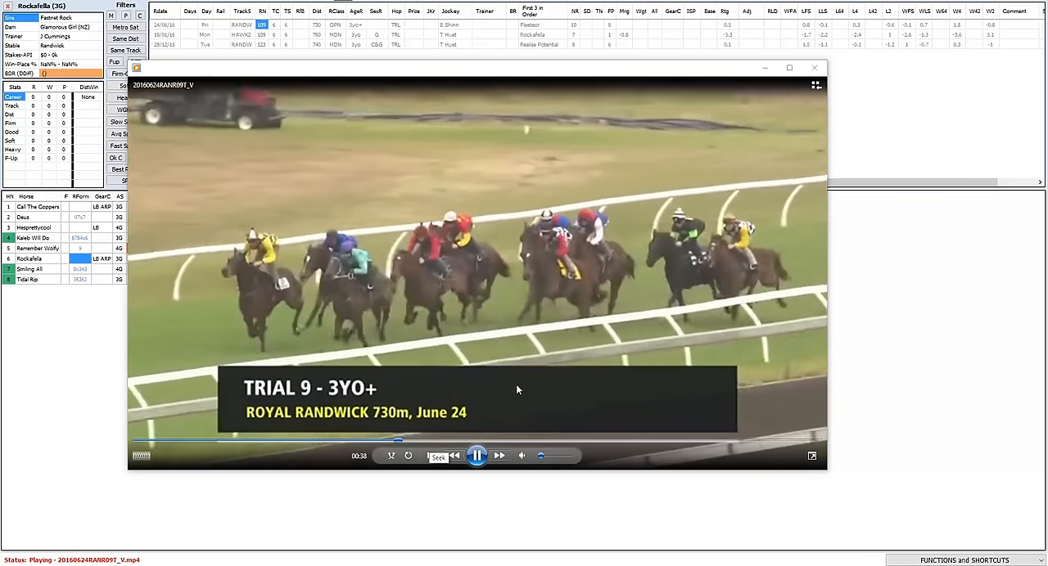
{"action": "left_click", "coordinate": [477, 456]}
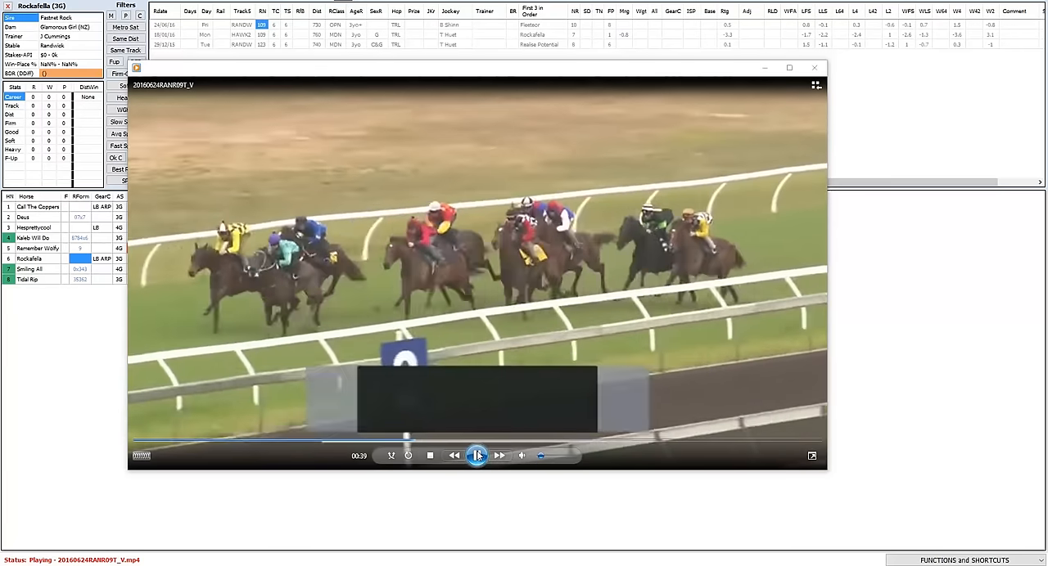
{"action": "left_click", "coordinate": [476, 456]}
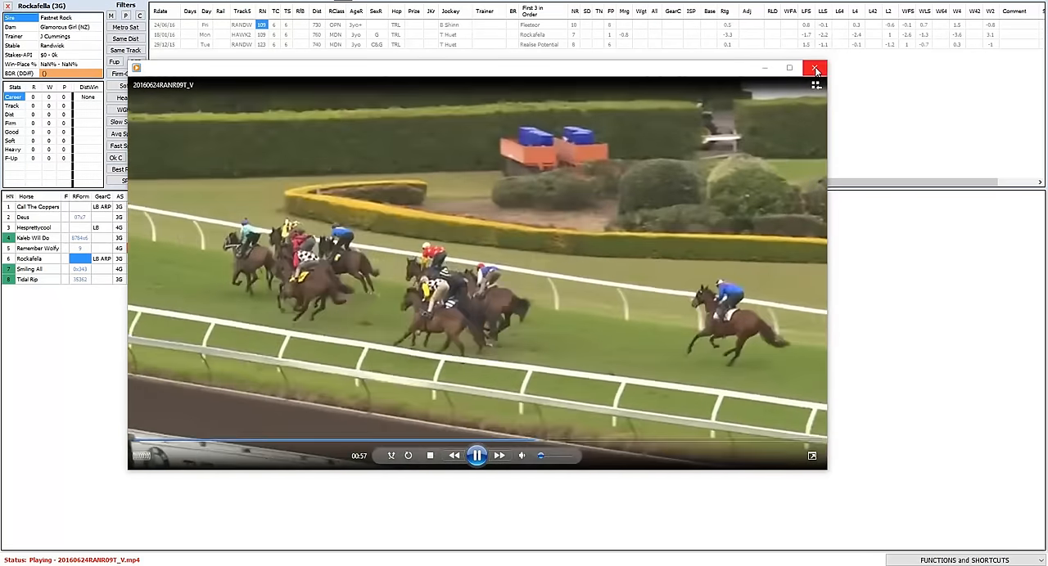
{"action": "left_click", "coordinate": [815, 68]}
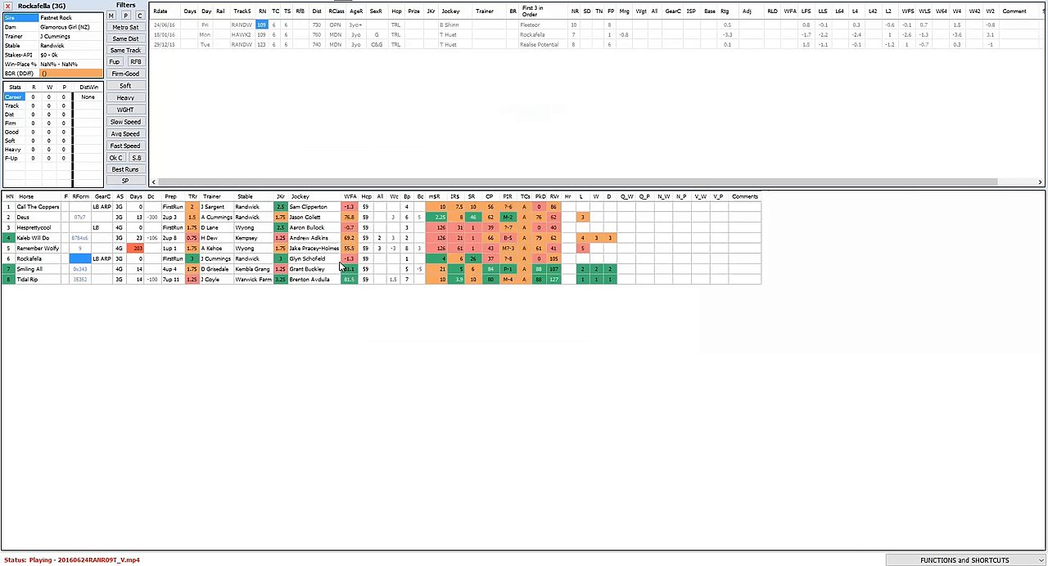
{"action": "mouse_move", "coordinate": [293, 267]}
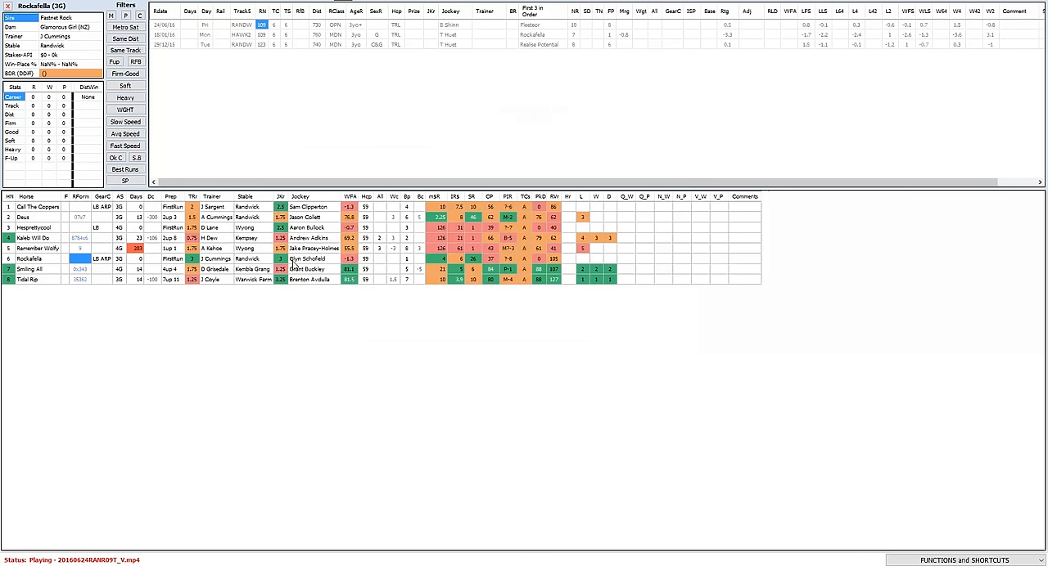
{"action": "mouse_move", "coordinate": [24, 208]}
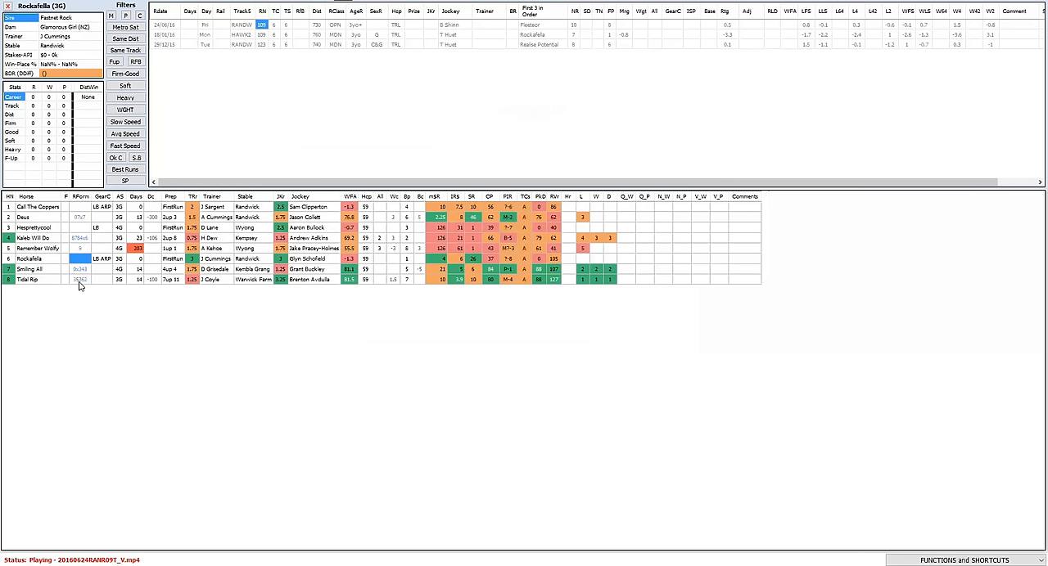
{"action": "mouse_move", "coordinate": [74, 276]}
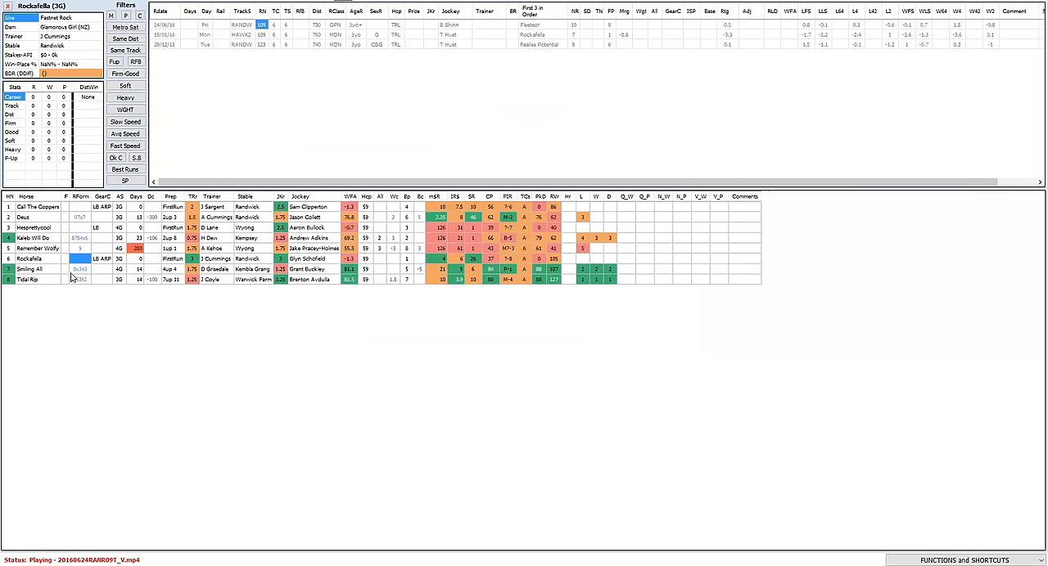
{"action": "mouse_move", "coordinate": [82, 278]}
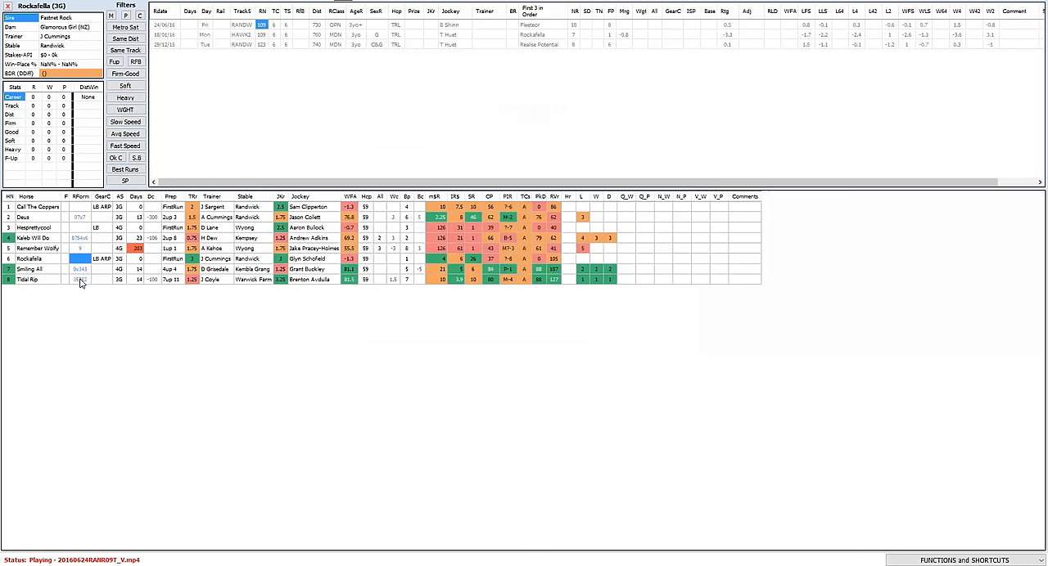
{"action": "mouse_move", "coordinate": [81, 282]}
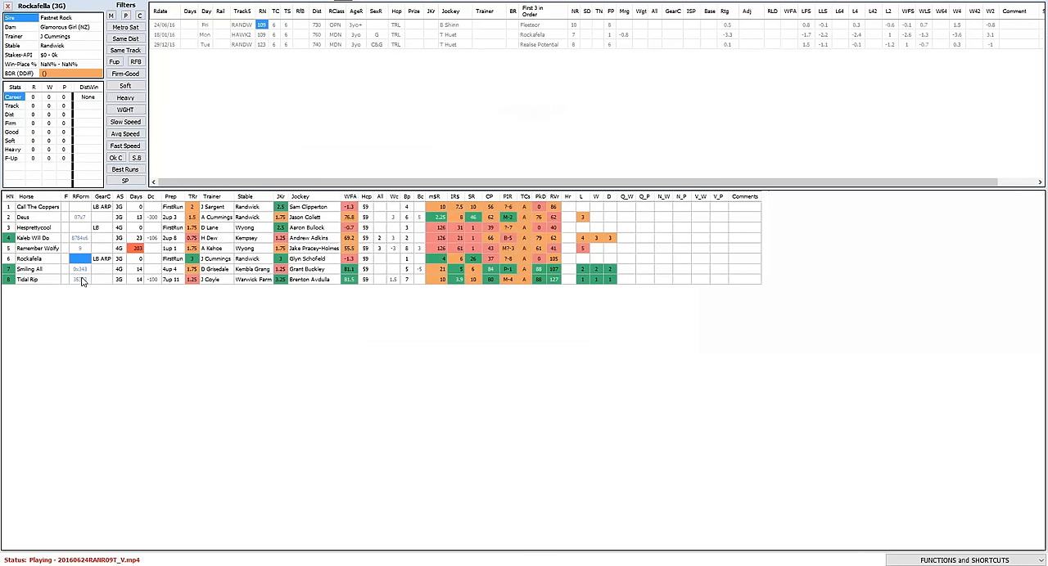
{"action": "mouse_move", "coordinate": [84, 281]}
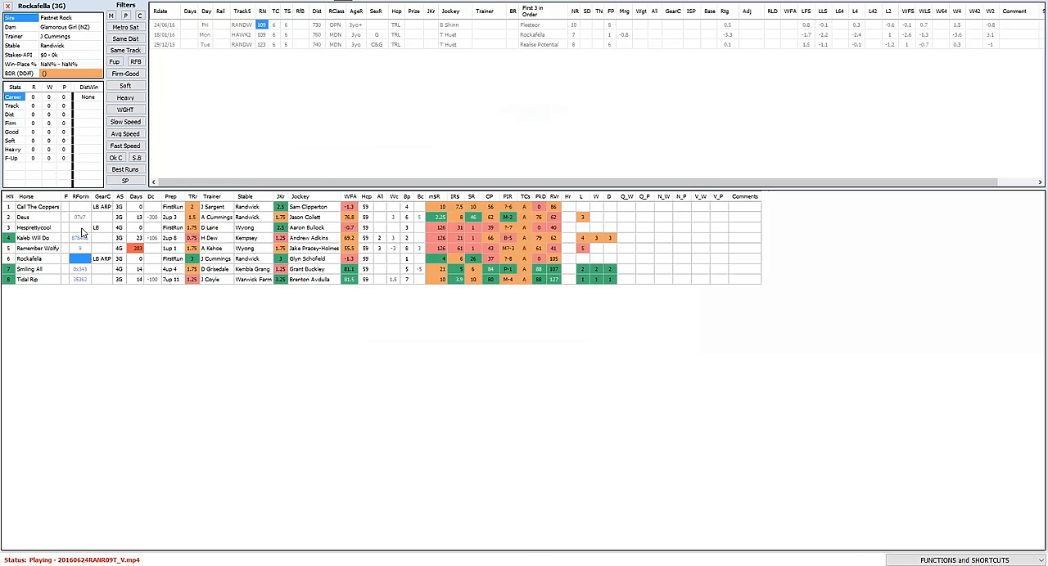
{"action": "mouse_move", "coordinate": [105, 237]}
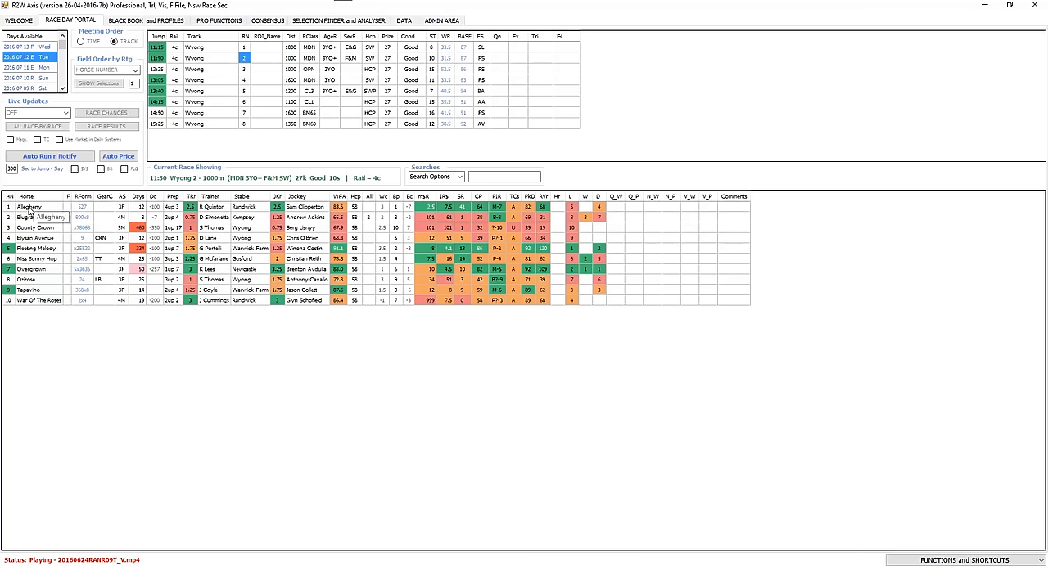
{"action": "mouse_move", "coordinate": [36, 215]}
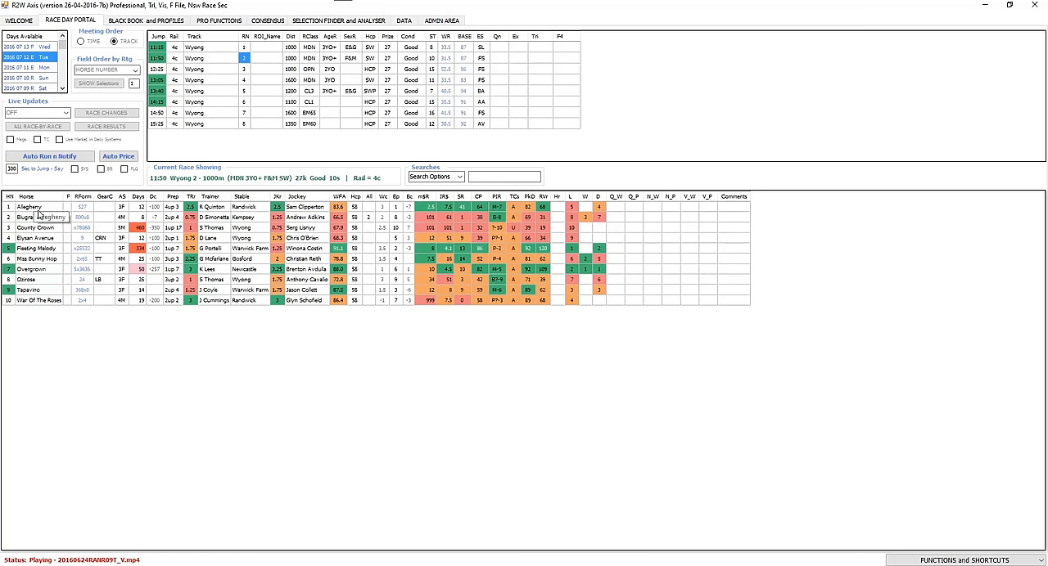
Load Allegheny's run history, watch an earlier Wyong replay and close it when finished.
{"action": "left_click", "coordinate": [82, 206]}
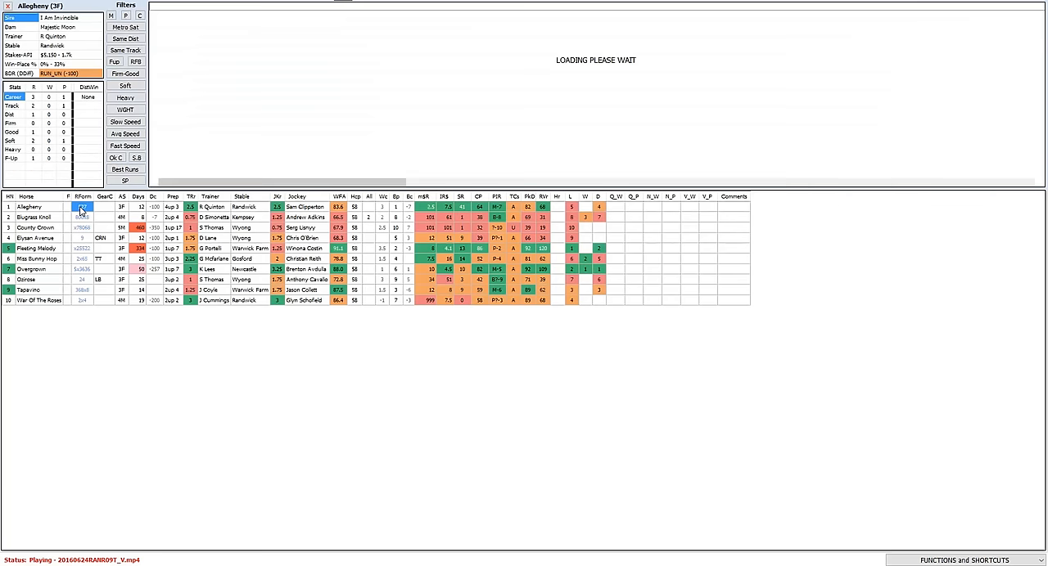
{"action": "left_click", "coordinate": [82, 206]}
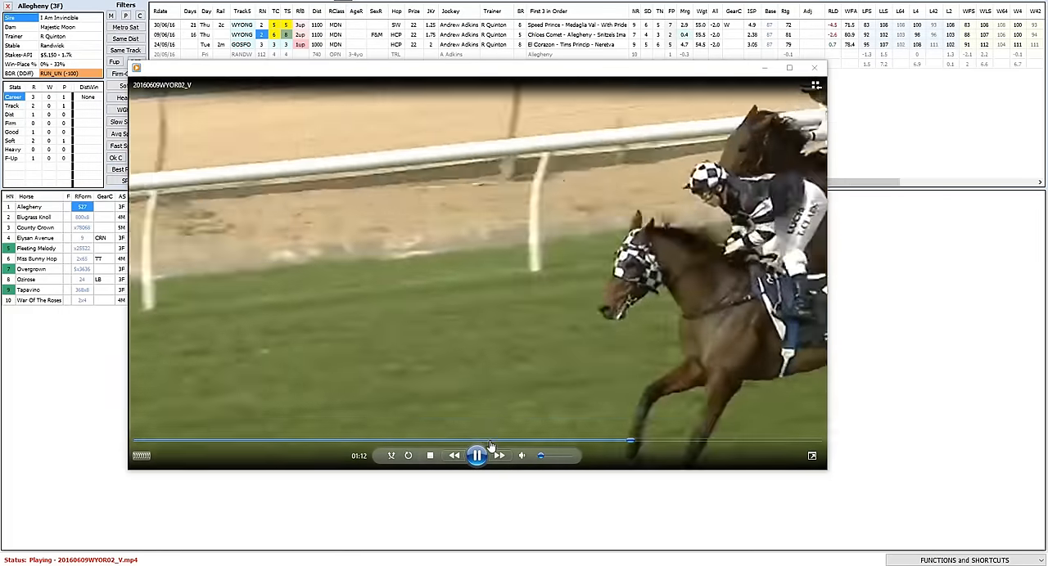
{"action": "mouse_move", "coordinate": [684, 165]}
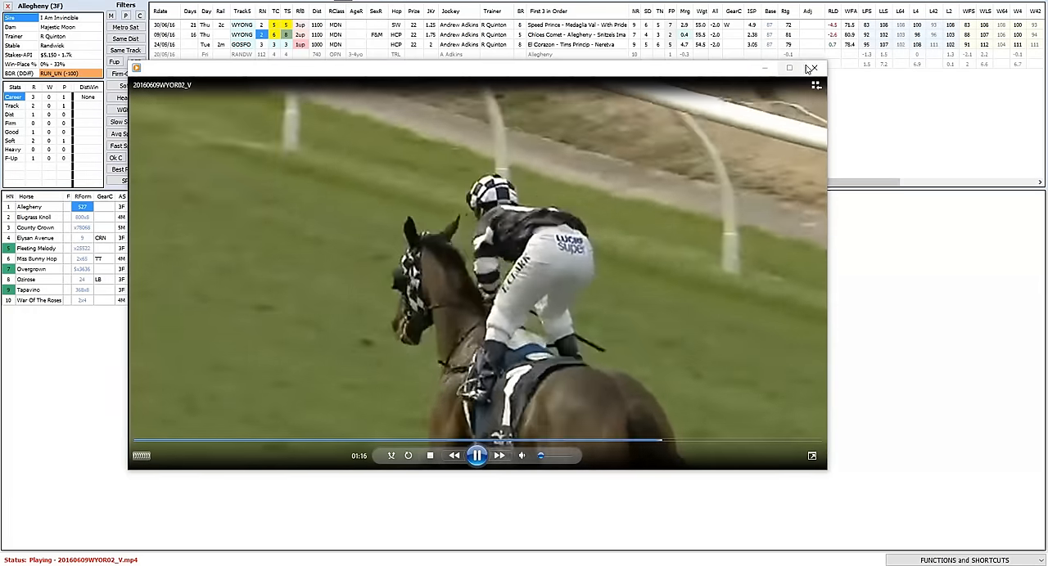
{"action": "left_click", "coordinate": [811, 68]}
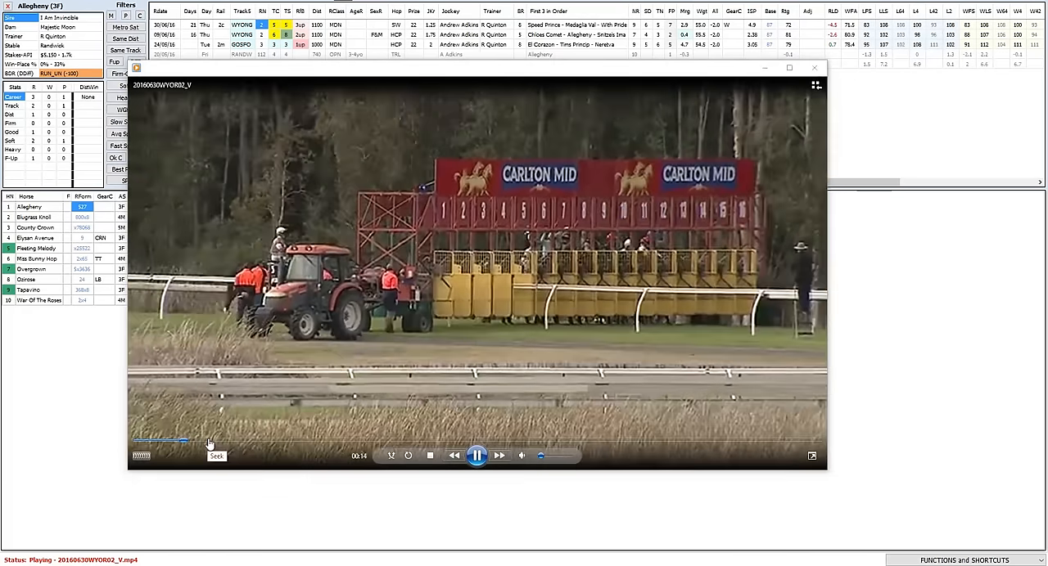
Seek through Allegheny's 30 June Wyong replay to the finish and pause it.
{"action": "left_click", "coordinate": [209, 442]}
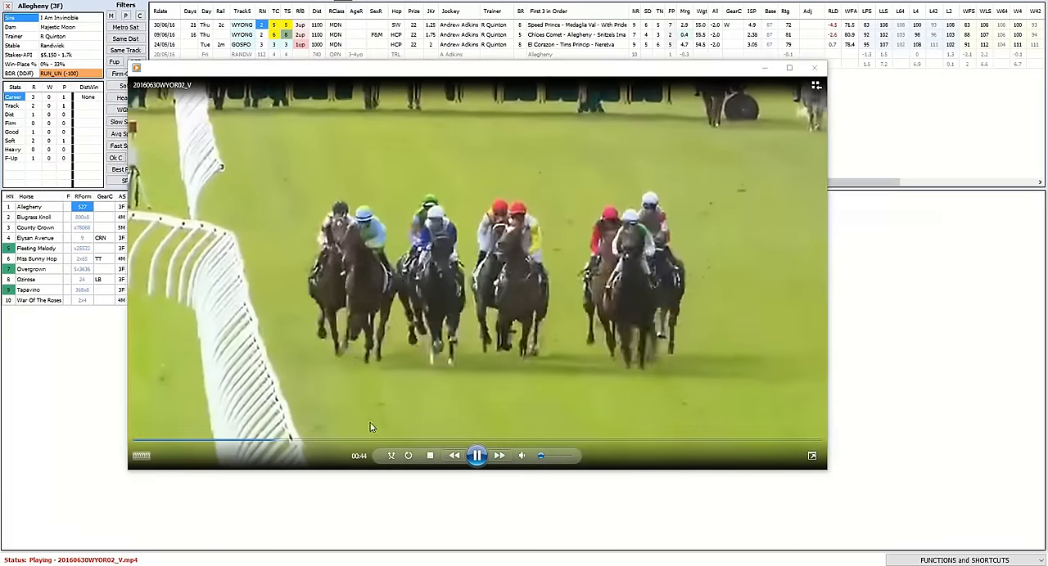
{"action": "left_click", "coordinate": [326, 441]}
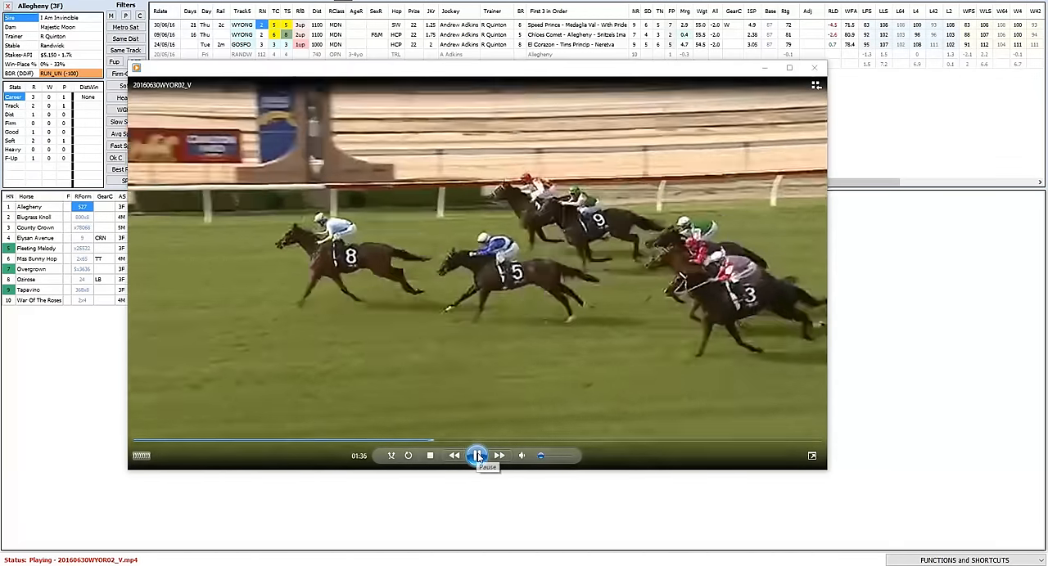
{"action": "left_click", "coordinate": [477, 455]}
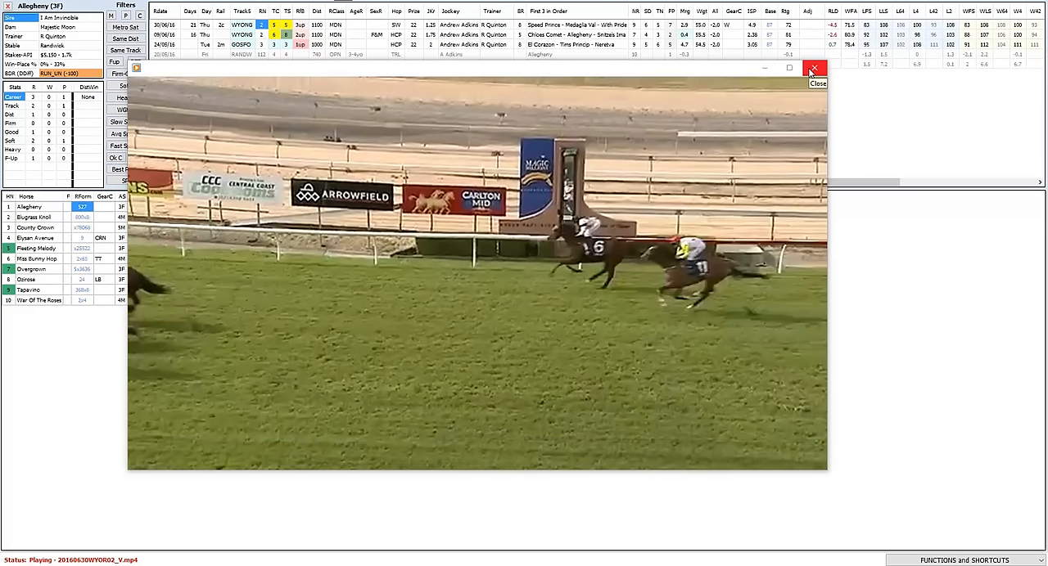
Close the 30 June Wyong replay to return to Allegheny's form history.
{"action": "left_click", "coordinate": [813, 67]}
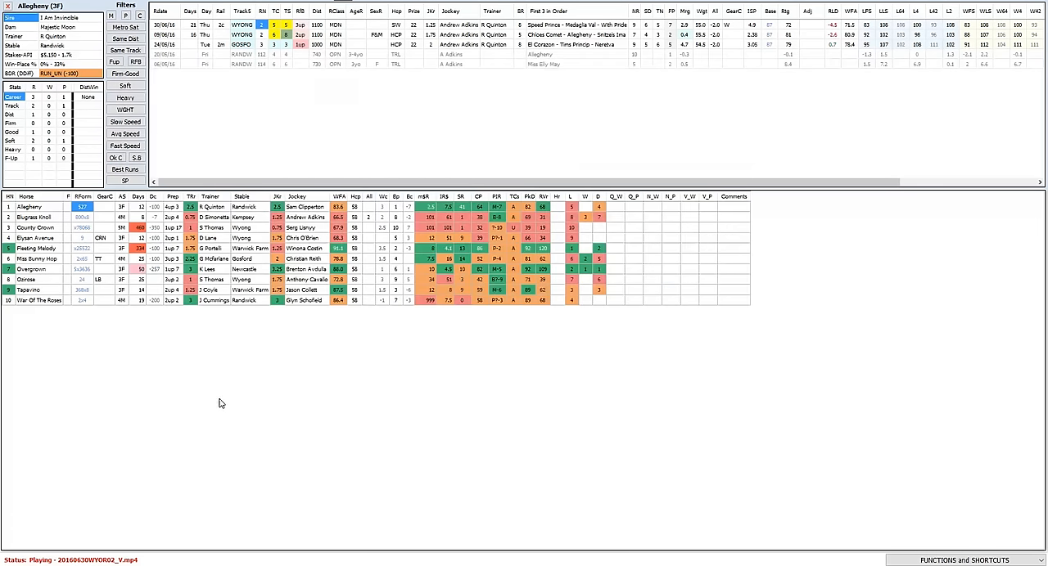
{"action": "mouse_move", "coordinate": [203, 393]}
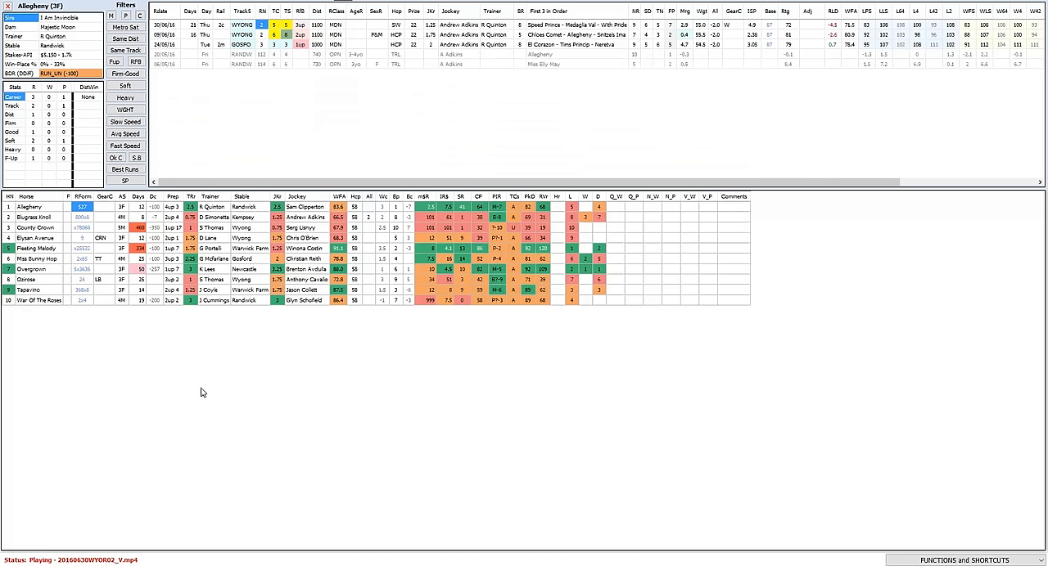
{"action": "mouse_move", "coordinate": [201, 391]}
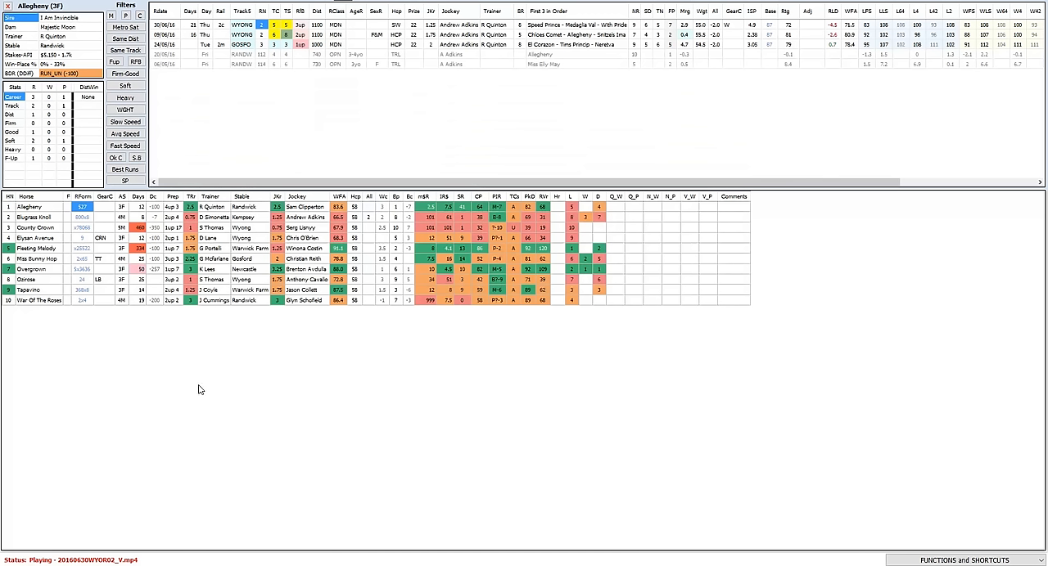
{"action": "mouse_move", "coordinate": [173, 368]}
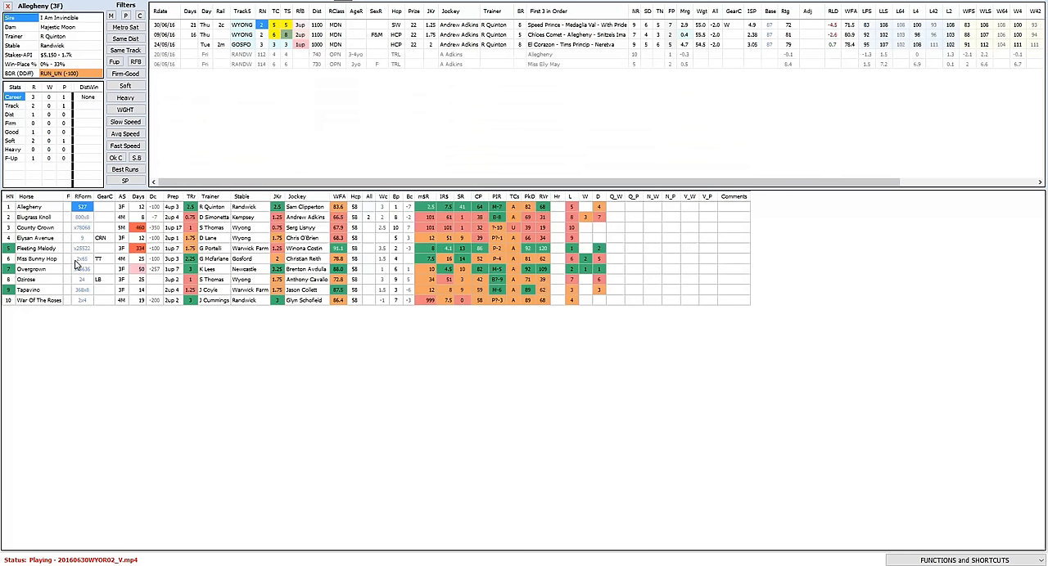
{"action": "mouse_move", "coordinate": [86, 249]}
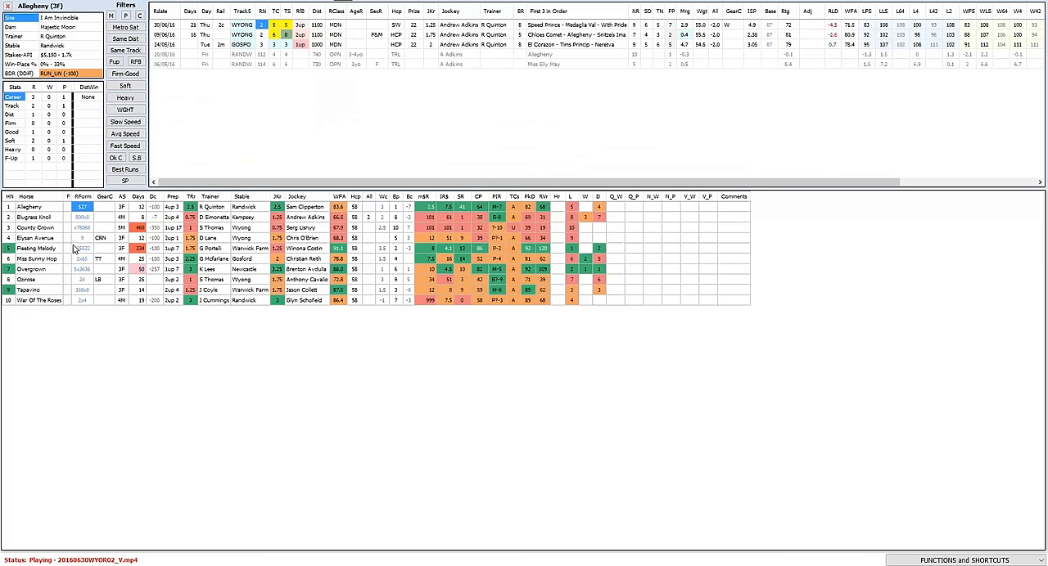
{"action": "mouse_move", "coordinate": [88, 245]}
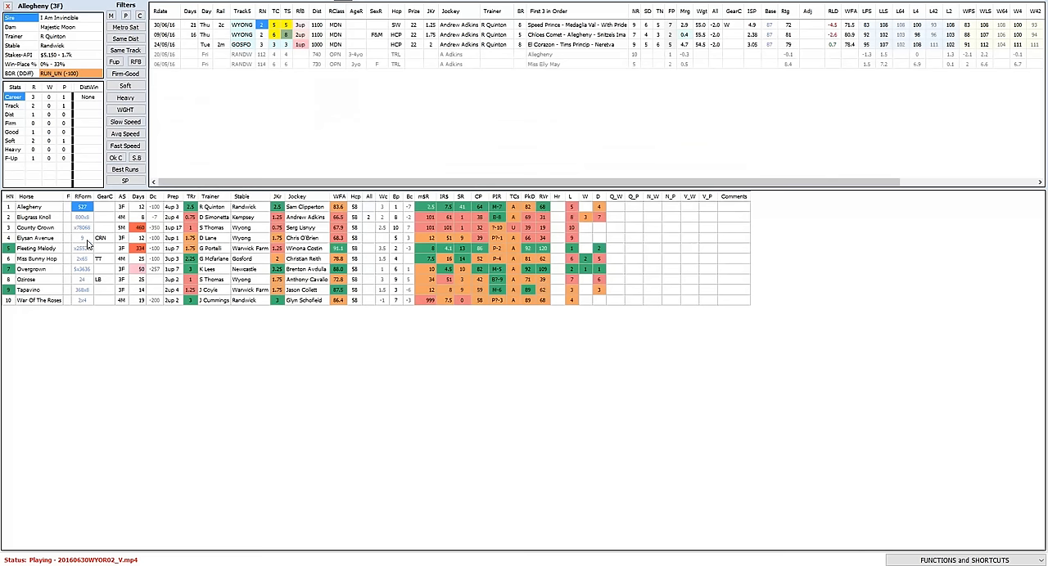
{"action": "left_click", "coordinate": [34, 237]}
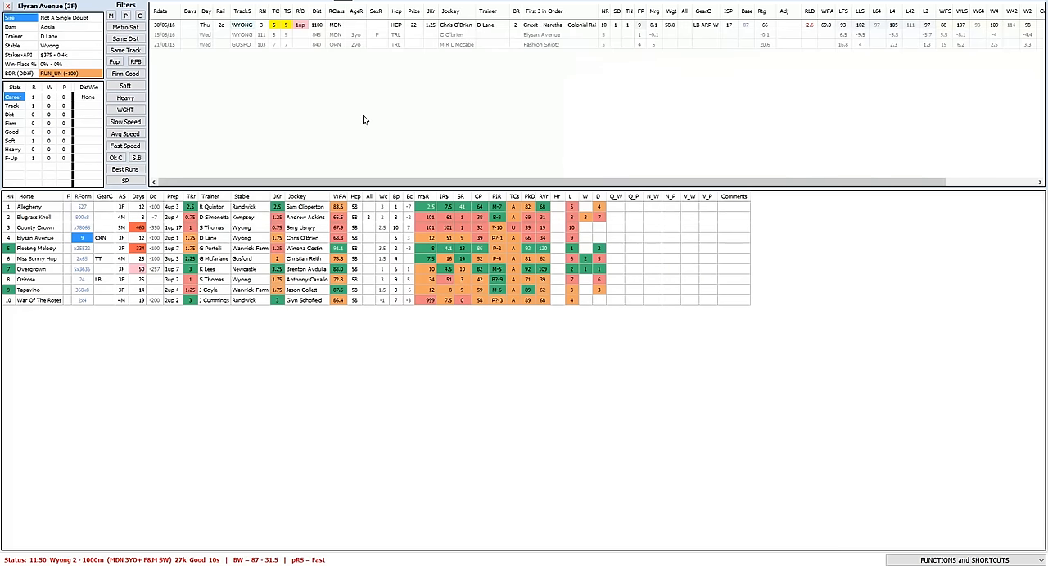
{"action": "mouse_move", "coordinate": [792, 47]}
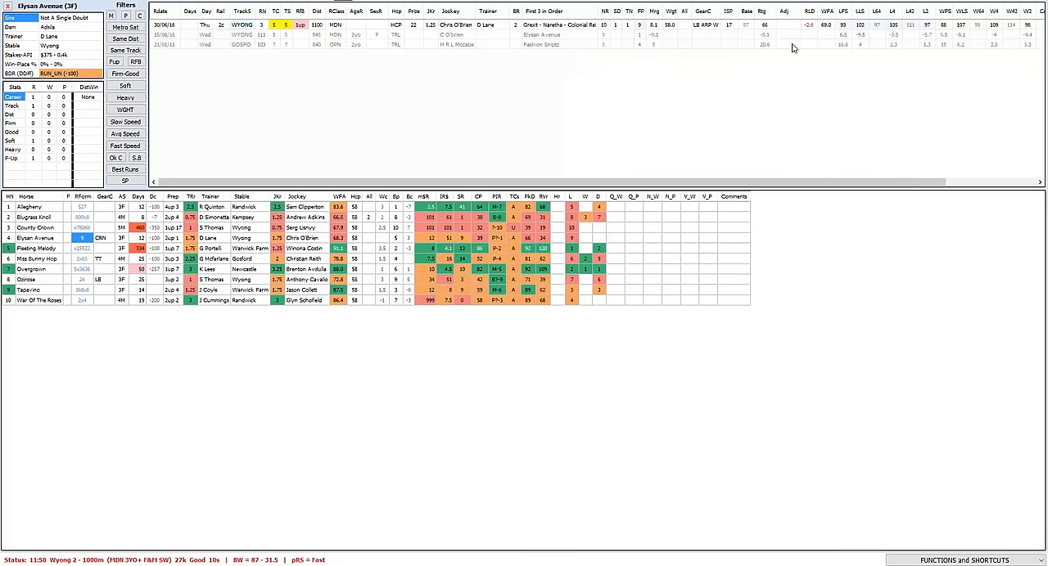
{"action": "mouse_move", "coordinate": [770, 61]}
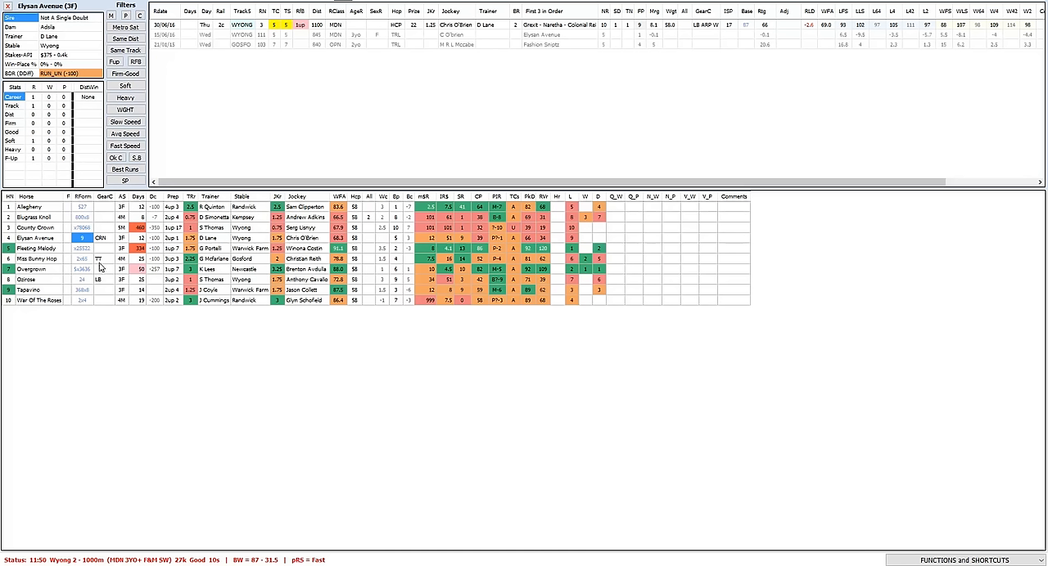
{"action": "mouse_move", "coordinate": [100, 268]}
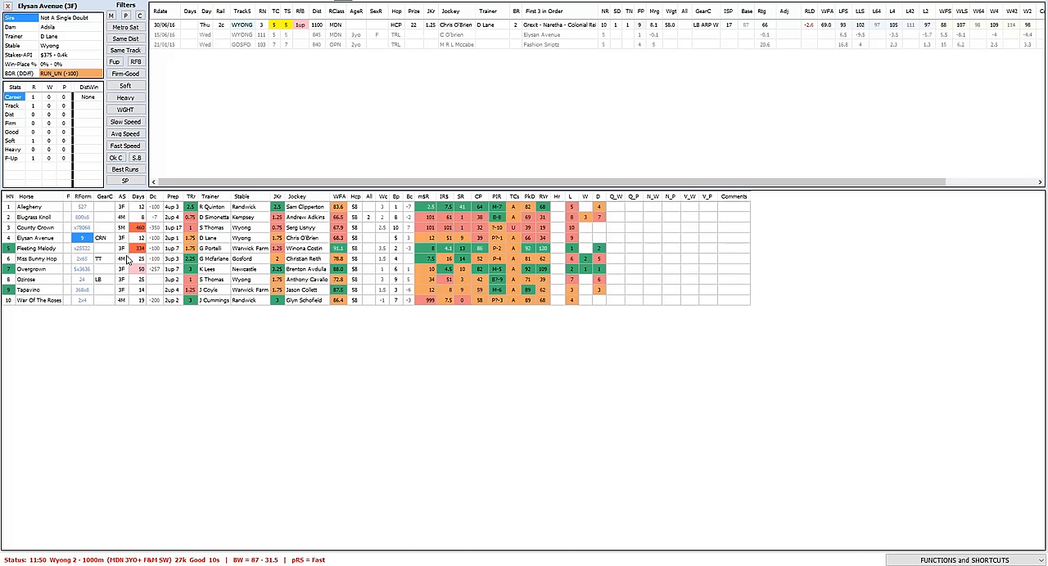
{"action": "mouse_move", "coordinate": [104, 269]}
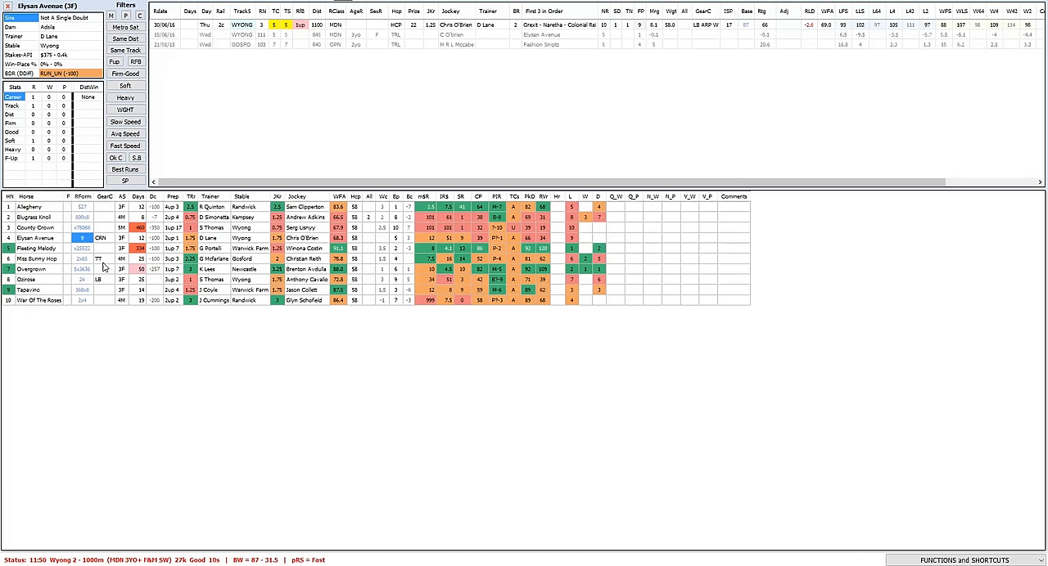
{"action": "mouse_move", "coordinate": [85, 272]}
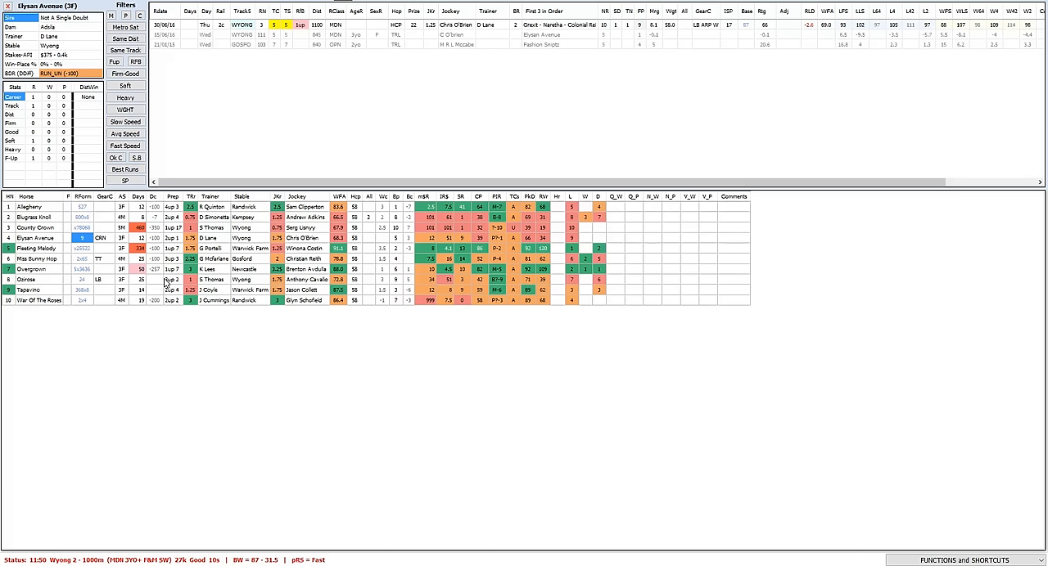
{"action": "mouse_move", "coordinate": [165, 282]}
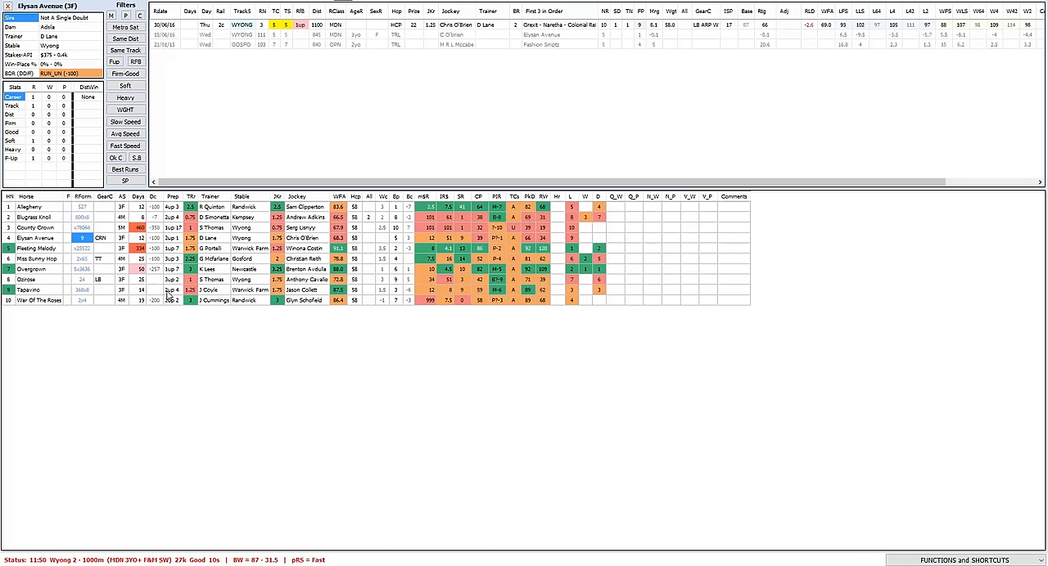
{"action": "mouse_move", "coordinate": [75, 243]}
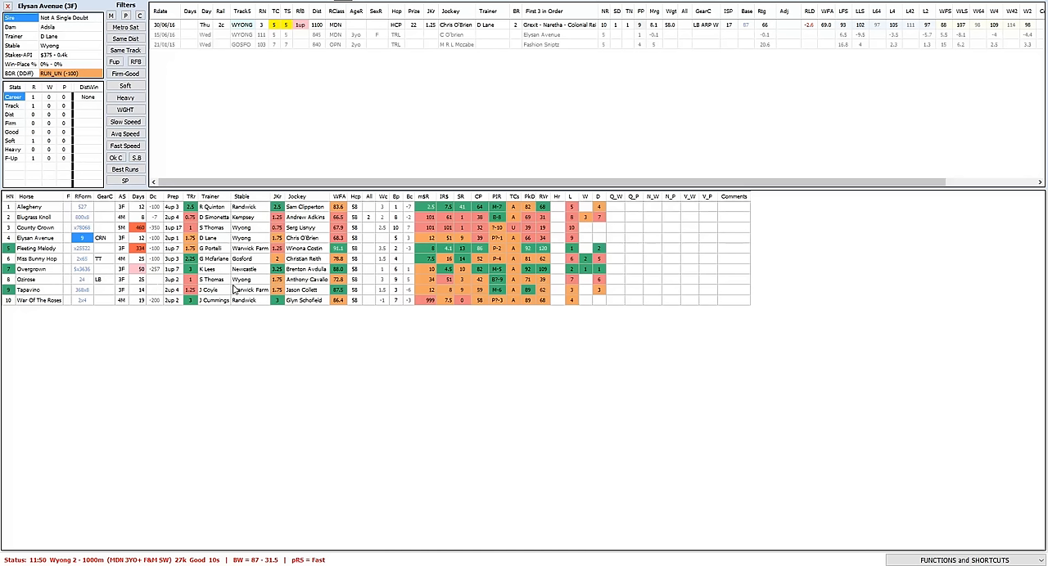
{"action": "mouse_move", "coordinate": [397, 331]}
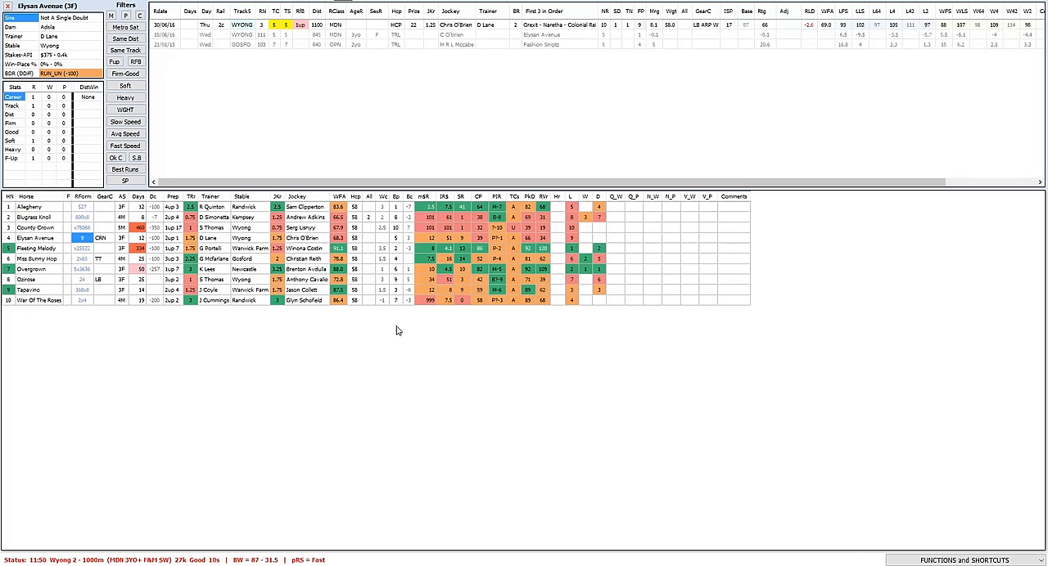
{"action": "mouse_move", "coordinate": [206, 291]}
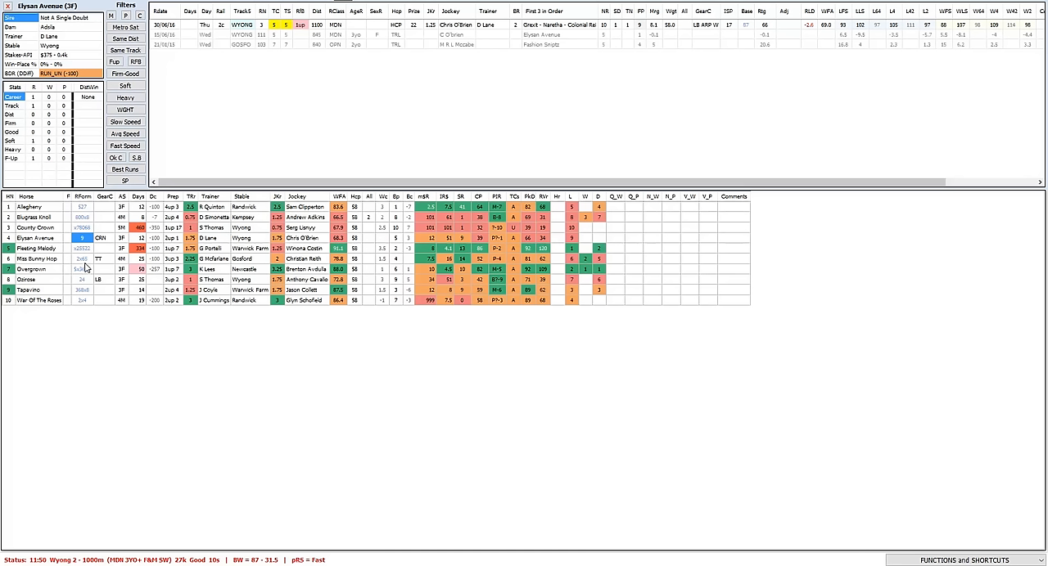
{"action": "mouse_move", "coordinate": [82, 262]}
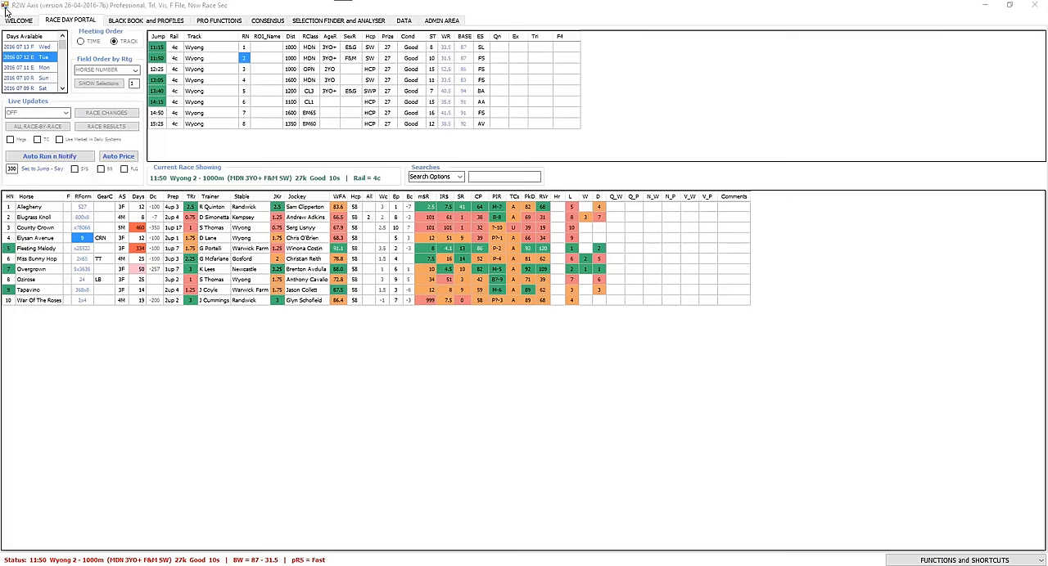
Bring up the 15-runner field for Wyong race 3 (12:25).
{"action": "left_click", "coordinate": [244, 69]}
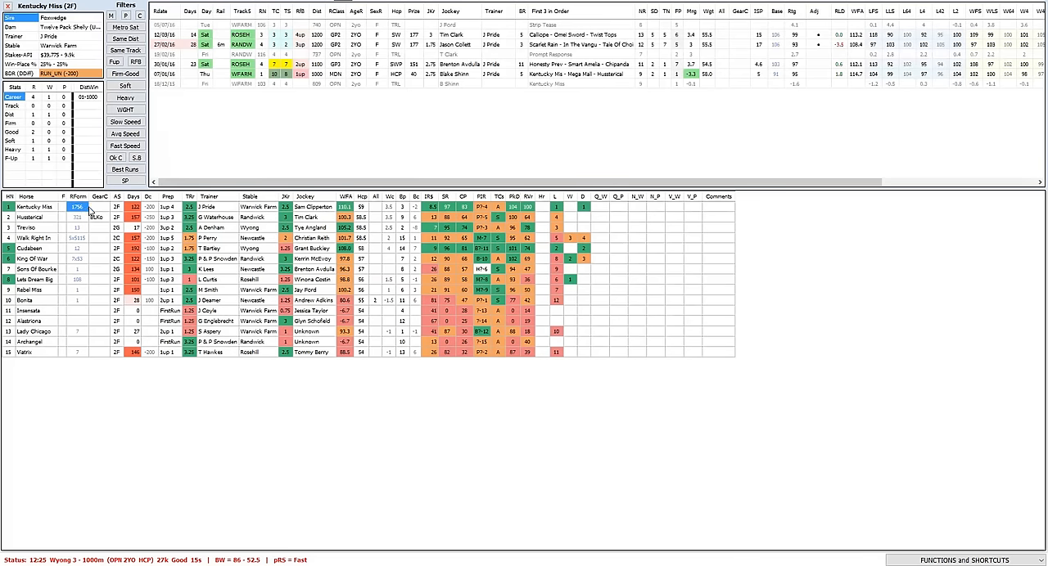
{"action": "left_click", "coordinate": [34, 216]}
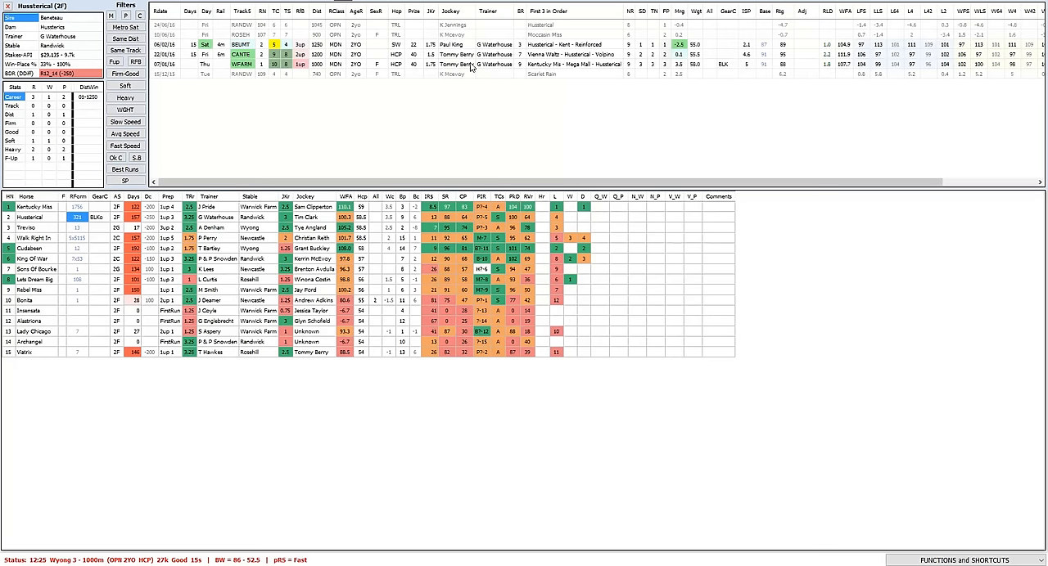
{"action": "mouse_move", "coordinate": [471, 64]}
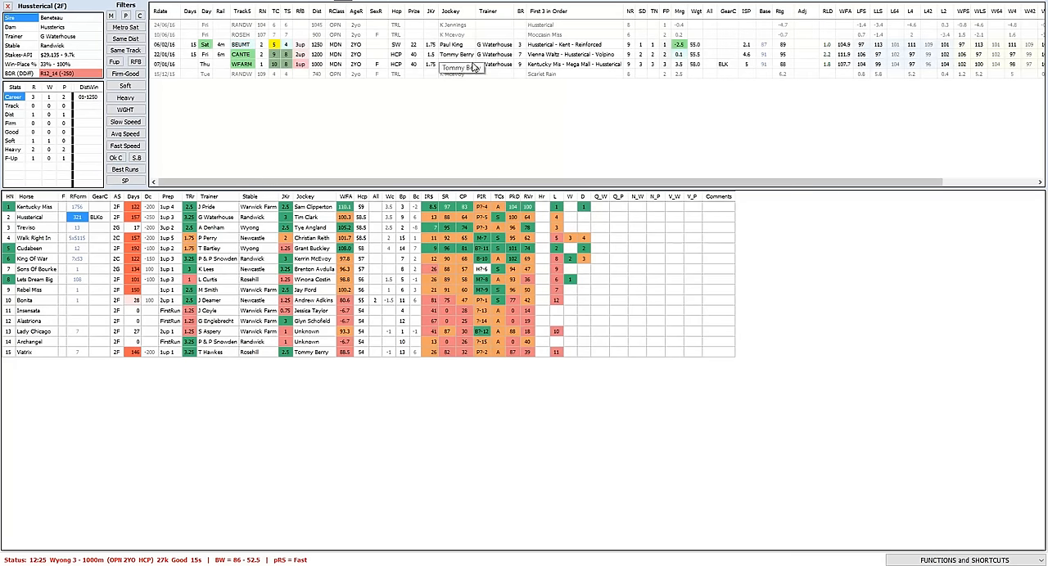
{"action": "mouse_move", "coordinate": [582, 57]}
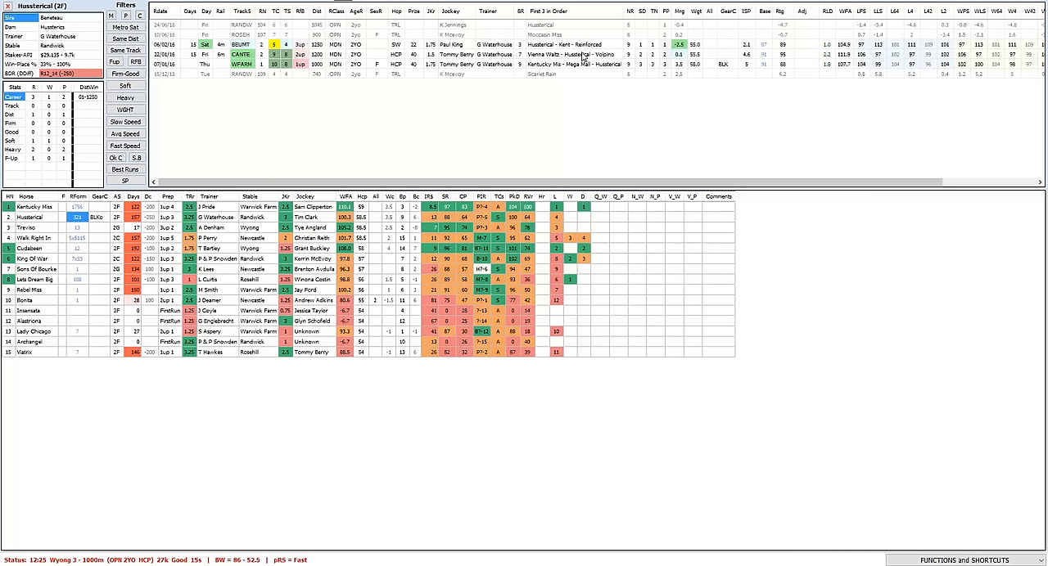
{"action": "mouse_move", "coordinate": [563, 54]}
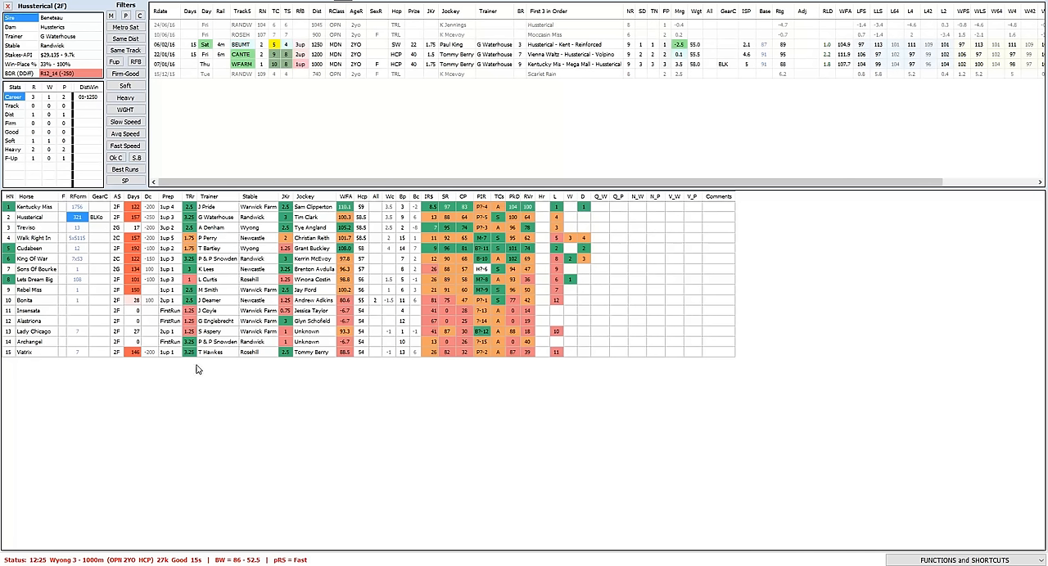
{"action": "mouse_move", "coordinate": [701, 99]}
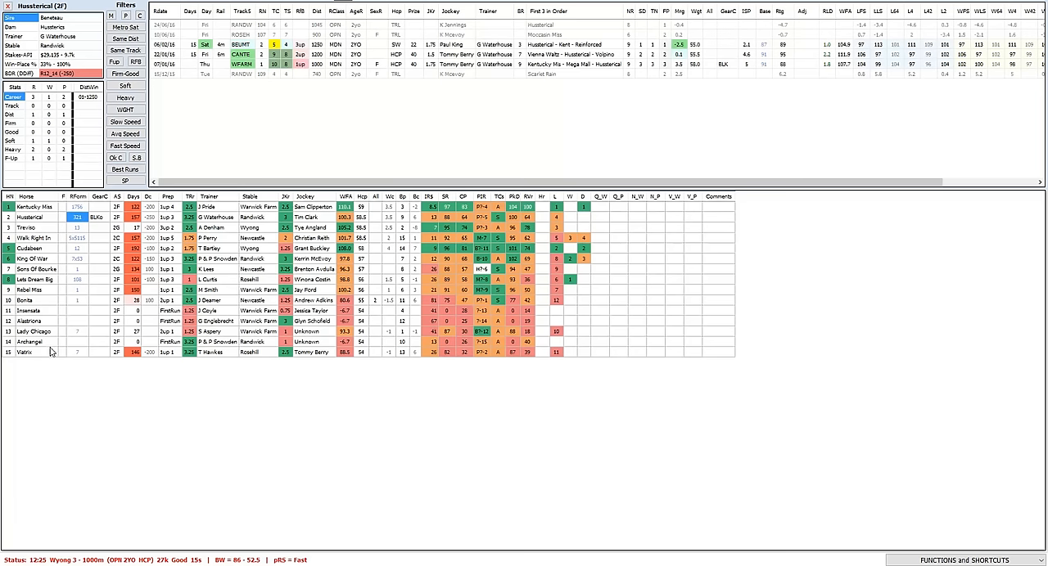
{"action": "left_click", "coordinate": [35, 248]}
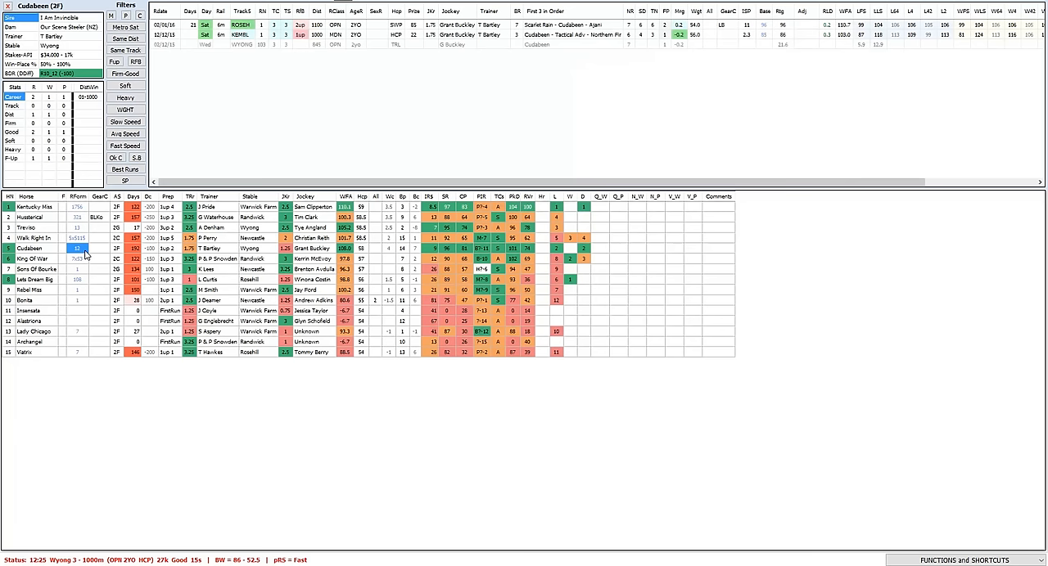
{"action": "mouse_move", "coordinate": [739, 102]}
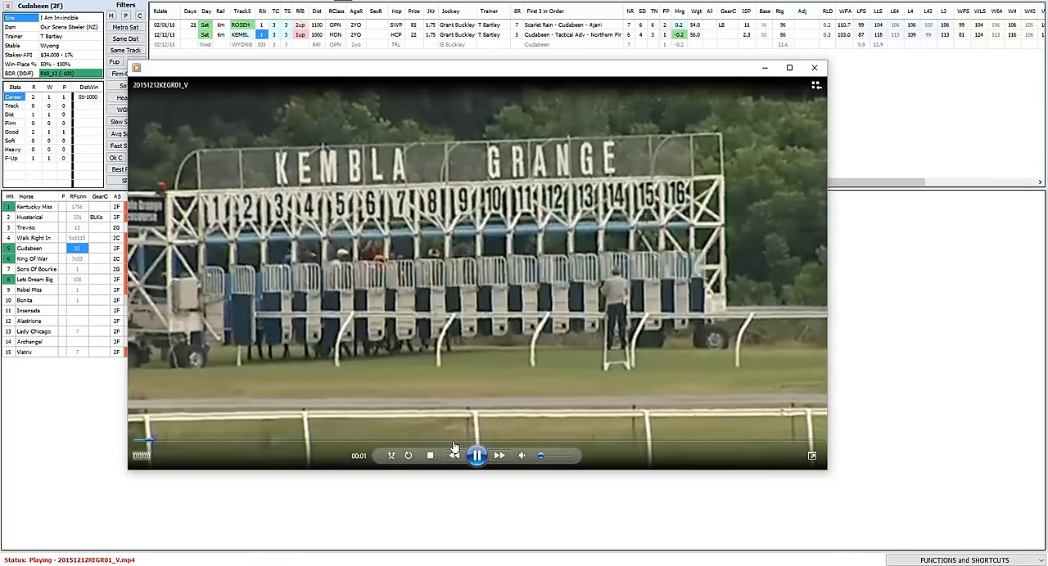
{"action": "left_click", "coordinate": [385, 447]}
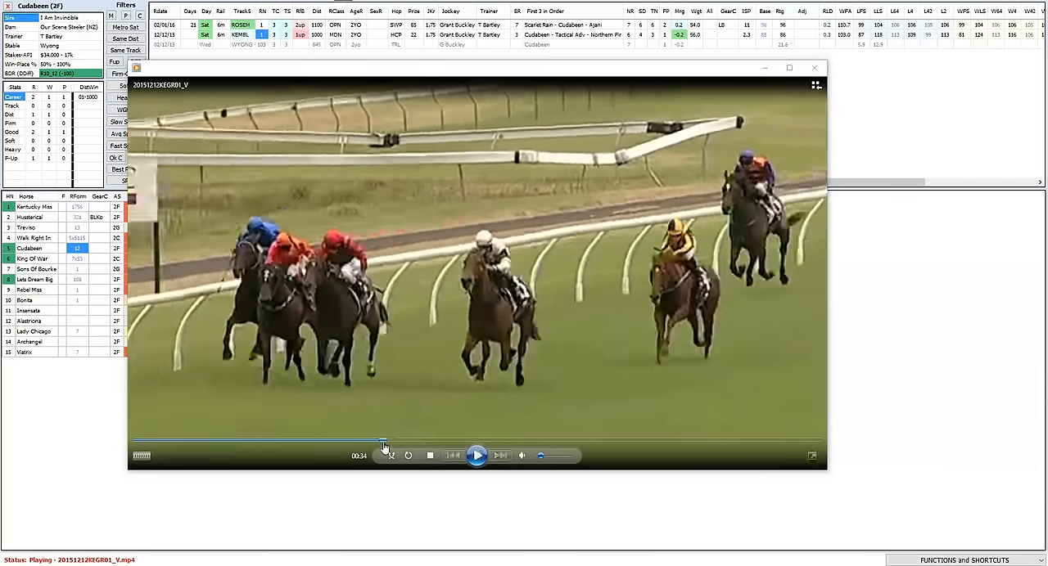
{"action": "left_click", "coordinate": [477, 456]}
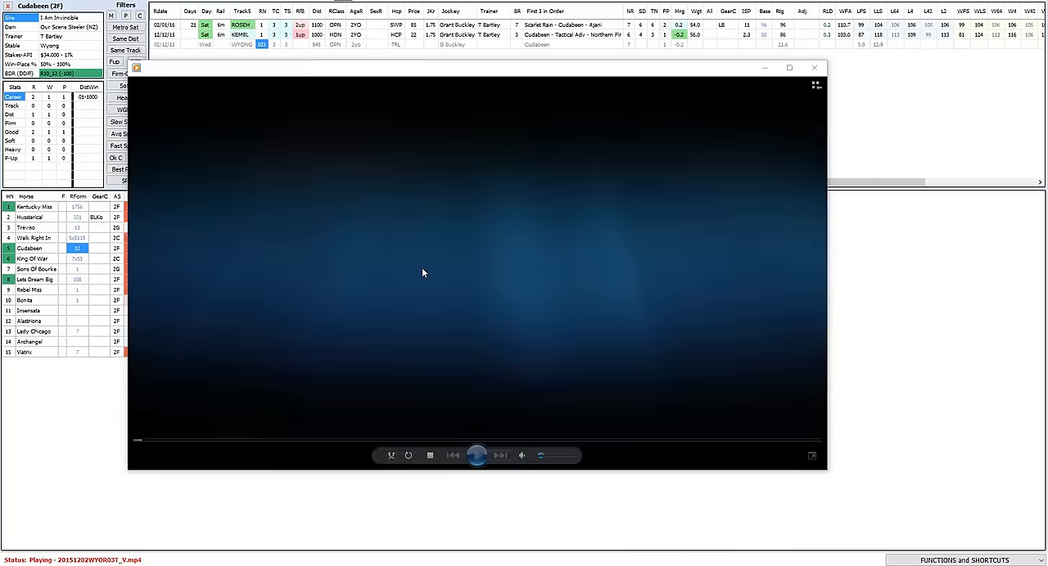
{"action": "left_click", "coordinate": [477, 455]}
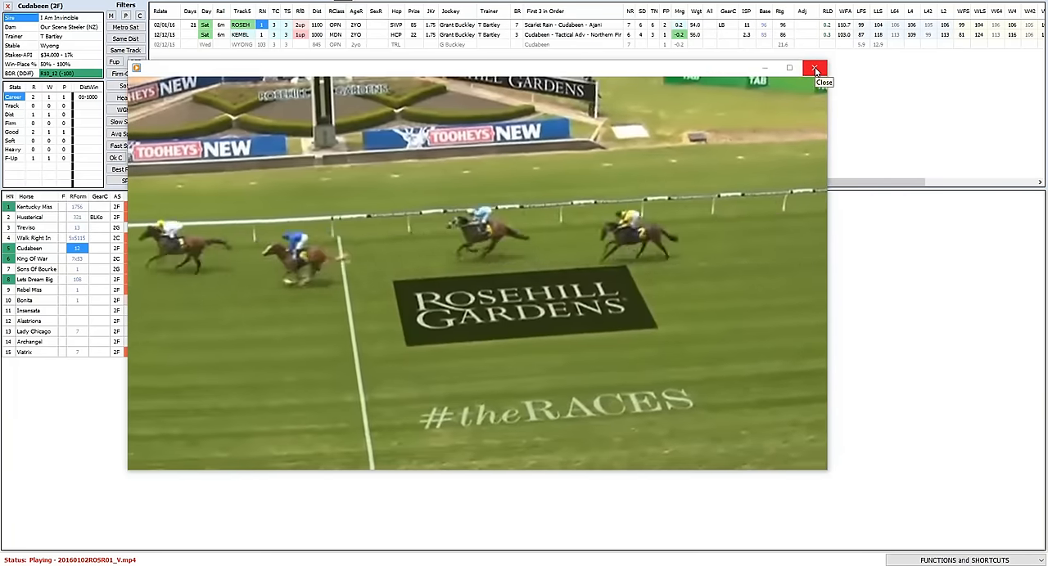
{"action": "left_click", "coordinate": [815, 68]}
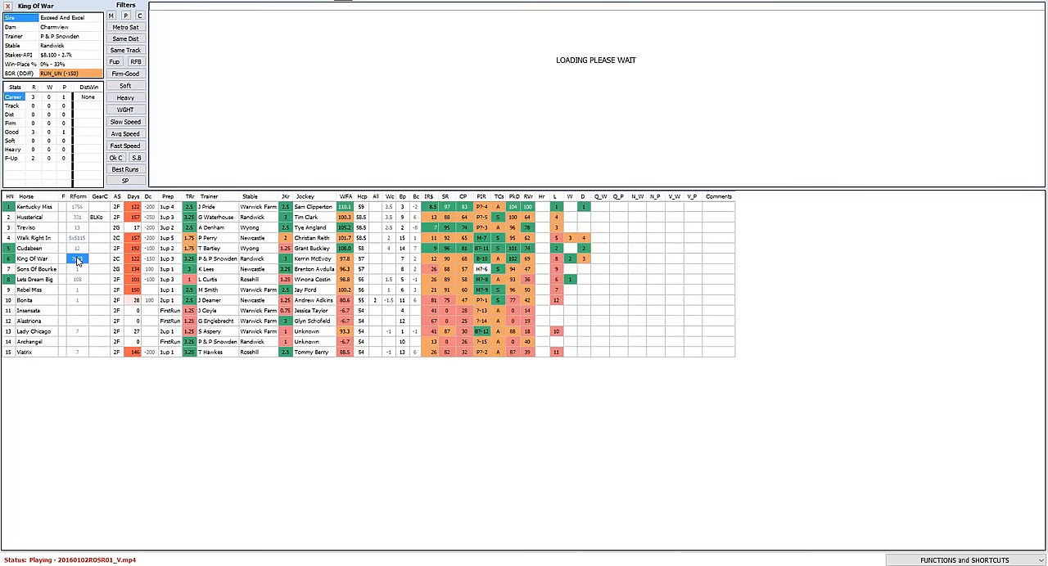
{"action": "left_click", "coordinate": [78, 259]}
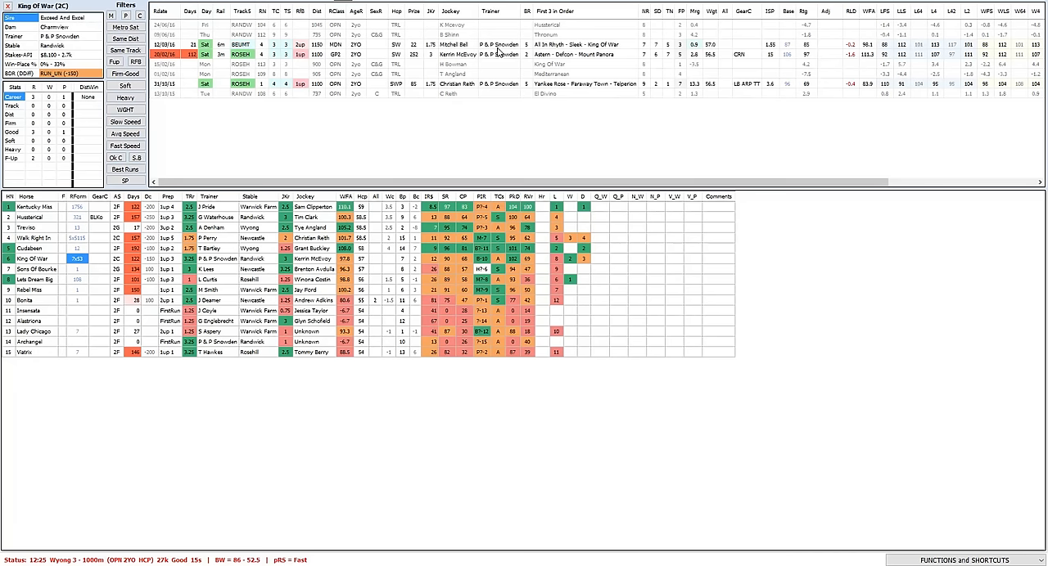
{"action": "mouse_move", "coordinate": [530, 55]}
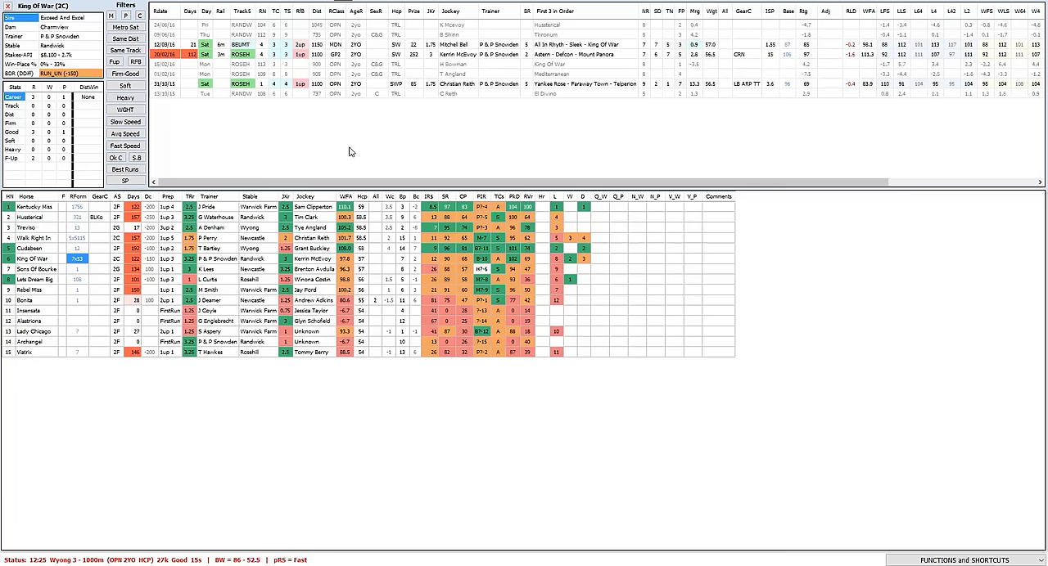
{"action": "mouse_move", "coordinate": [362, 148]}
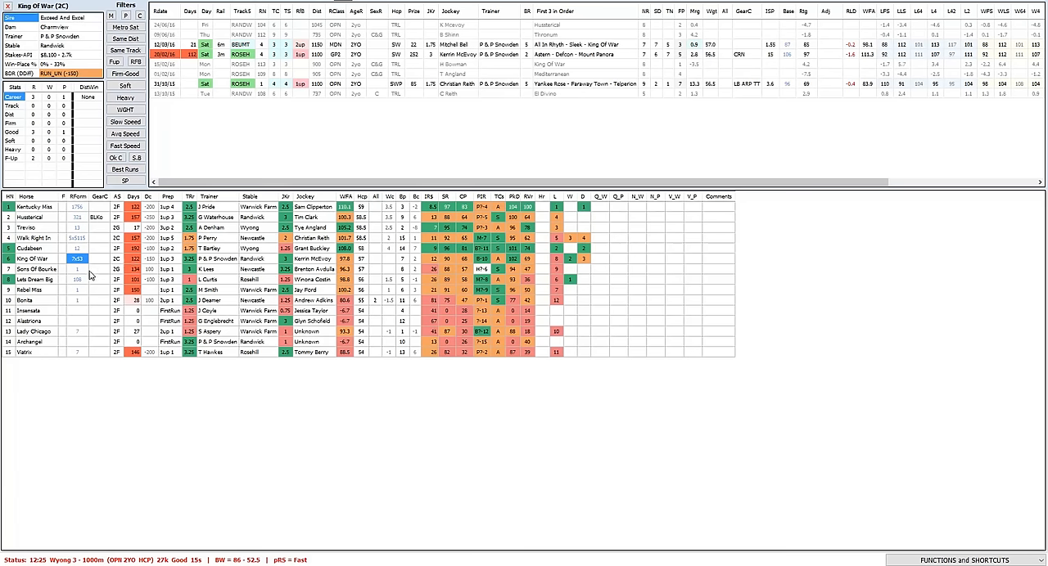
{"action": "left_click", "coordinate": [36, 269]}
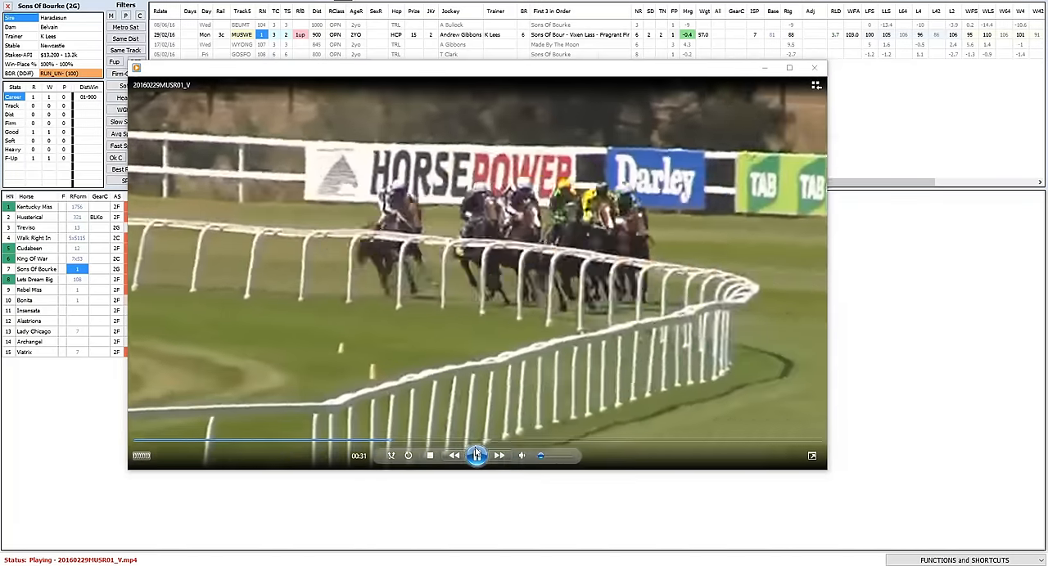
Jump the Muswellbrook replay to the closing stages, pause at the finish and close it.
{"action": "left_click_drag", "start_coordinate": [477, 456], "coordinate": [524, 456]}
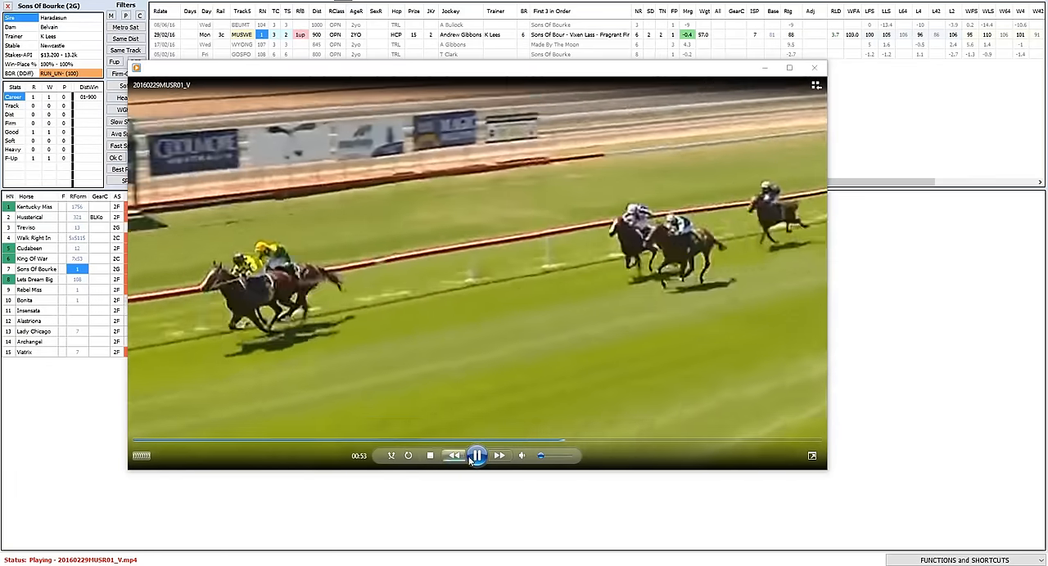
{"action": "left_click", "coordinate": [477, 455]}
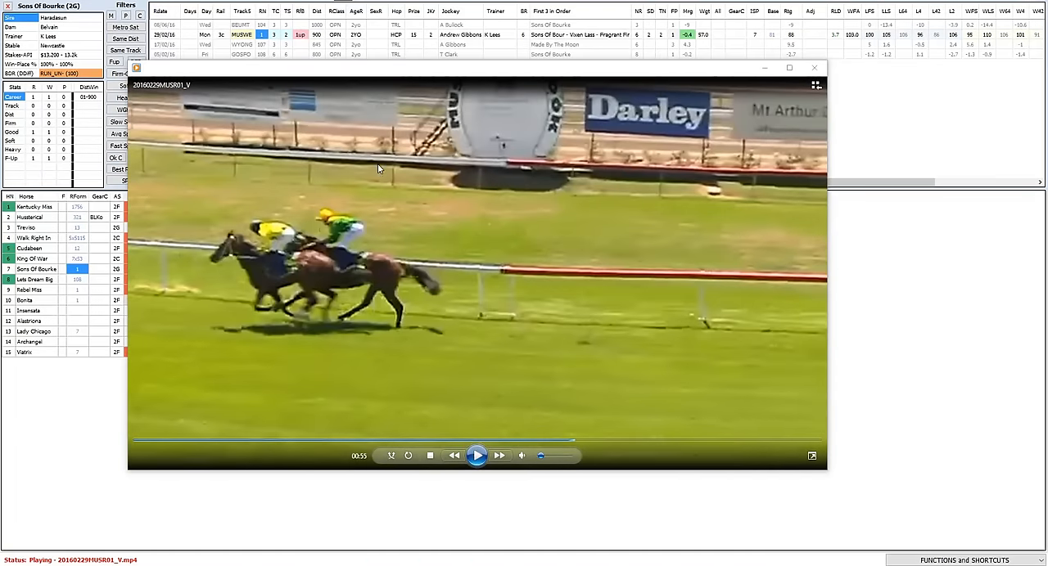
{"action": "left_click", "coordinate": [477, 456]}
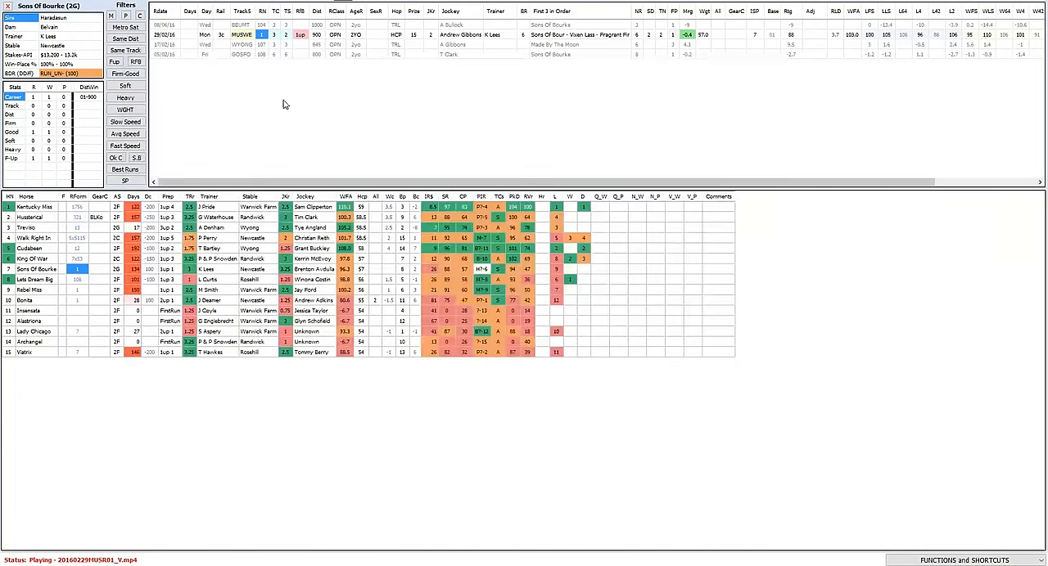
Compile the run list for Vixen Lass, Sons Of Bourke's Muswellbrook runner-up.
{"action": "left_click", "coordinate": [243, 34]}
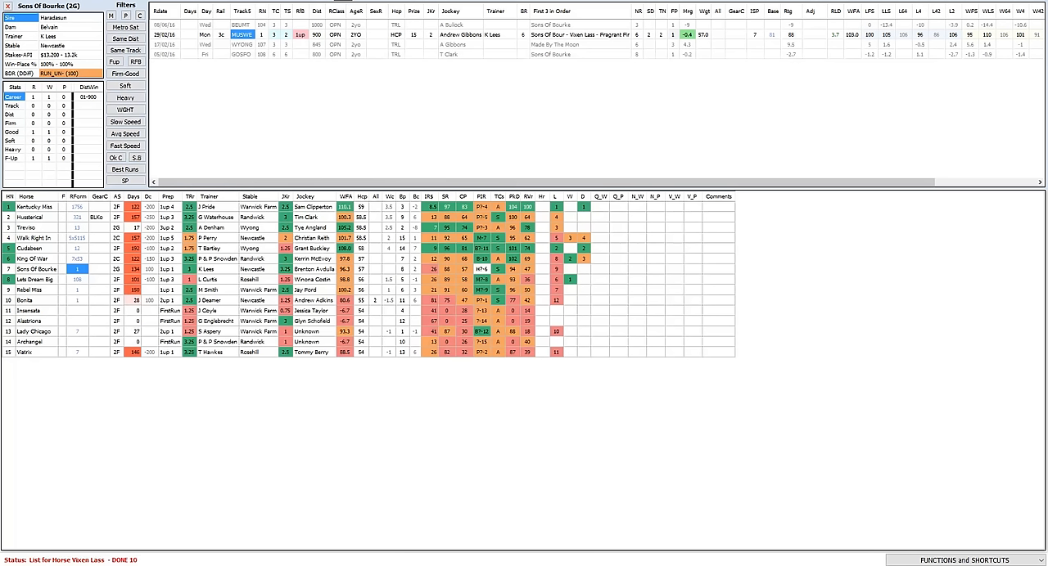
{"action": "mouse_move", "coordinate": [487, 432]}
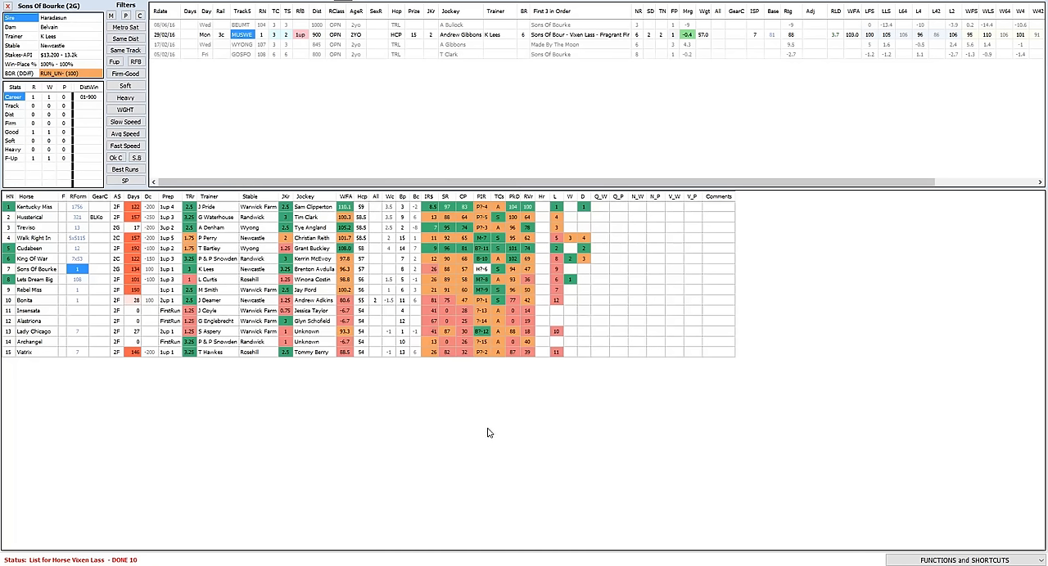
{"action": "mouse_move", "coordinate": [394, 396]}
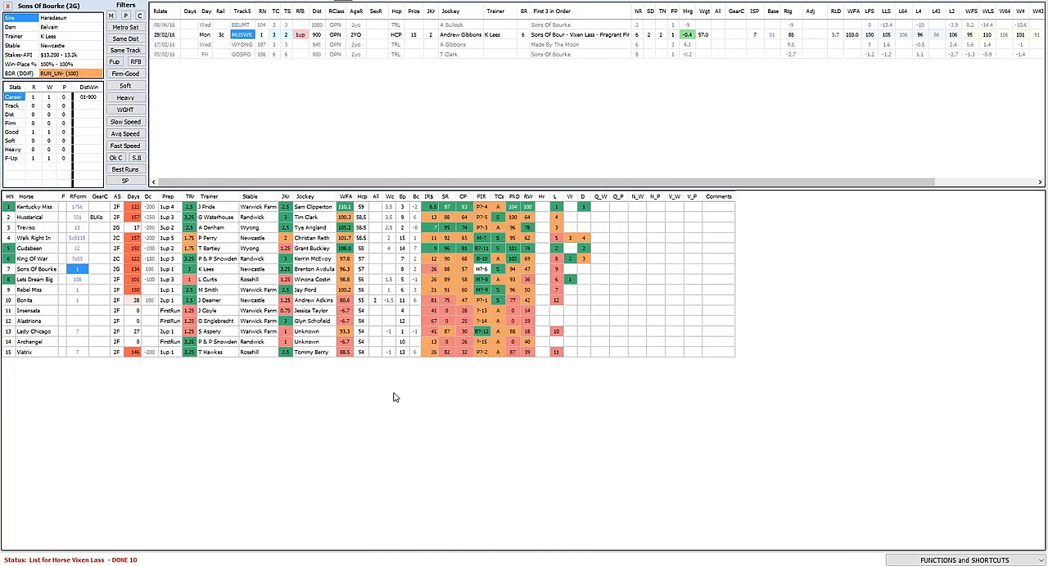
{"action": "mouse_move", "coordinate": [381, 381]}
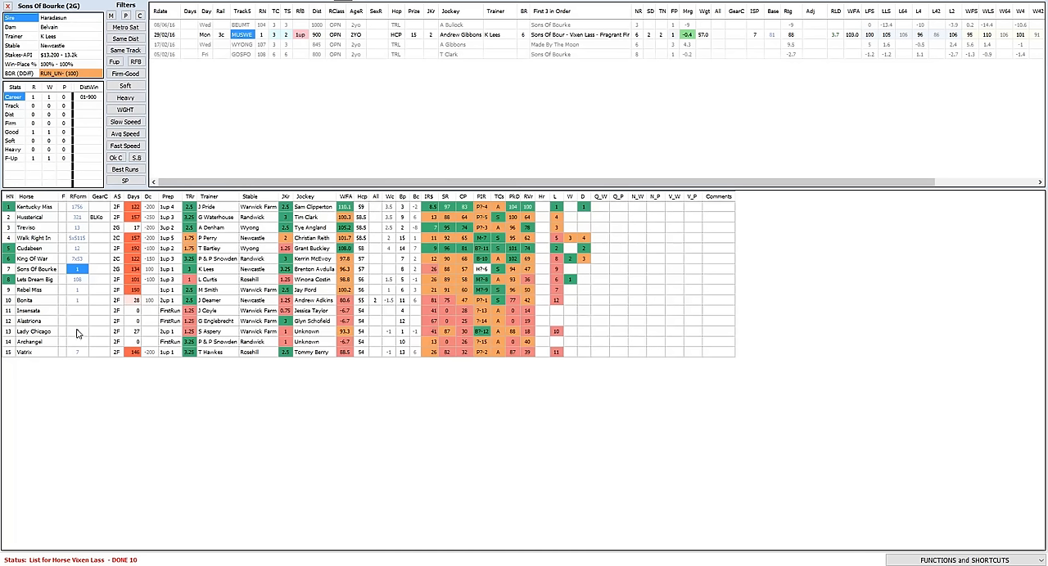
{"action": "mouse_move", "coordinate": [111, 351]}
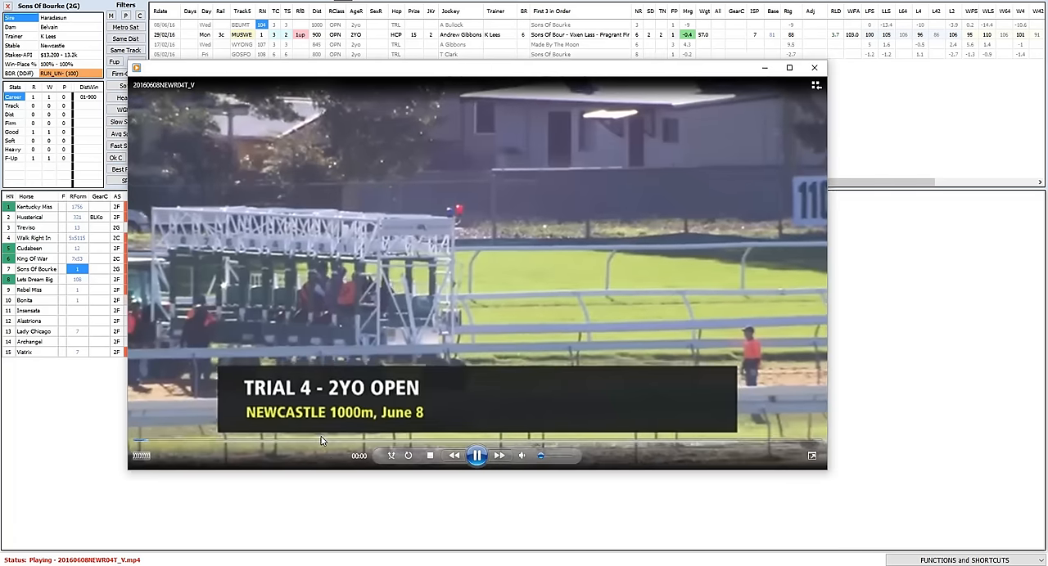
Finish Sons Of Bourke's 8 June Newcastle 1000m trial replay and close it back to his profile.
{"action": "left_click", "coordinate": [322, 442]}
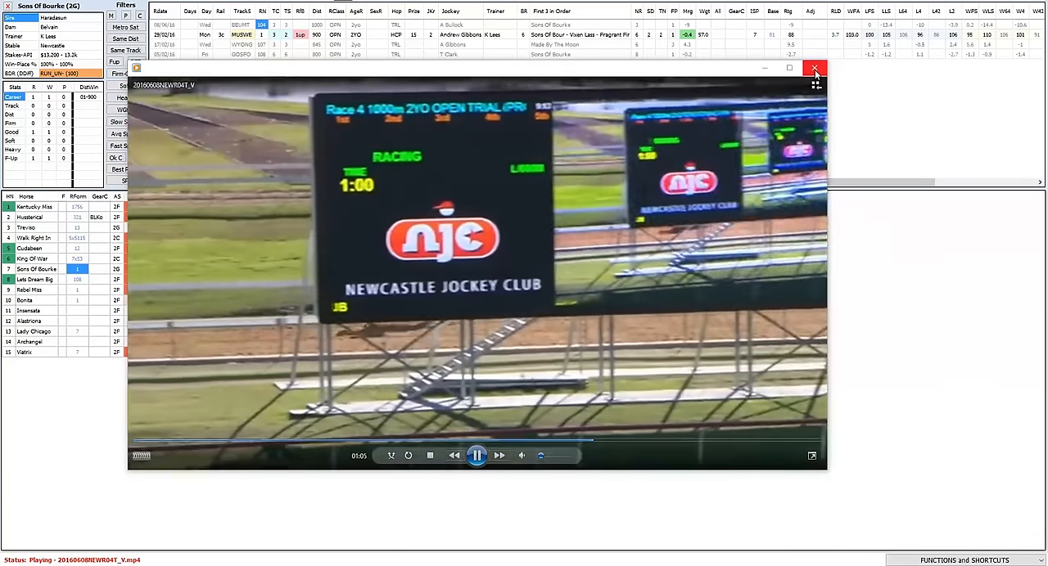
{"action": "left_click", "coordinate": [814, 69]}
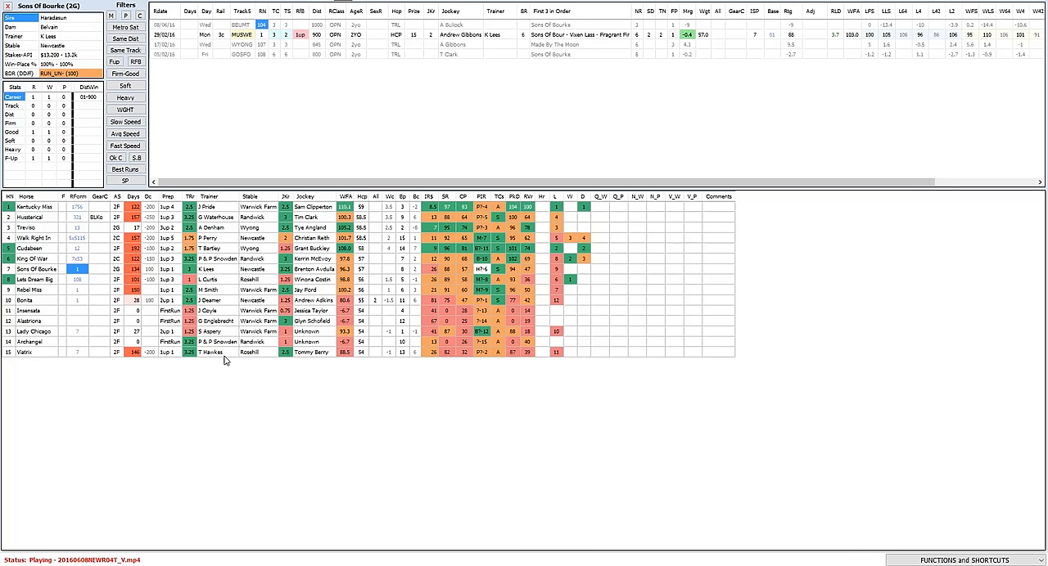
{"action": "mouse_move", "coordinate": [242, 387]}
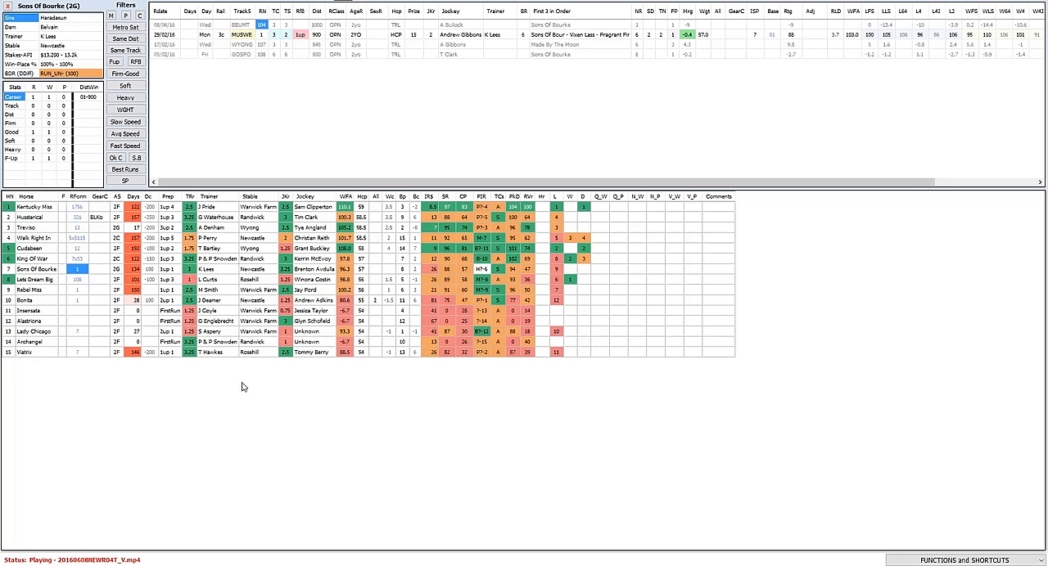
{"action": "mouse_move", "coordinate": [231, 365]}
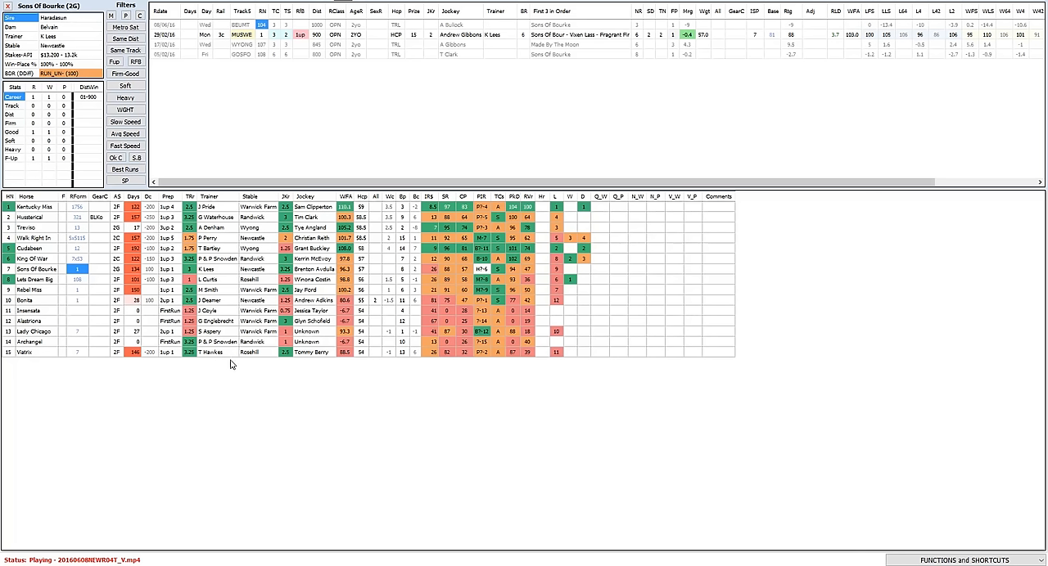
{"action": "mouse_move", "coordinate": [66, 258]}
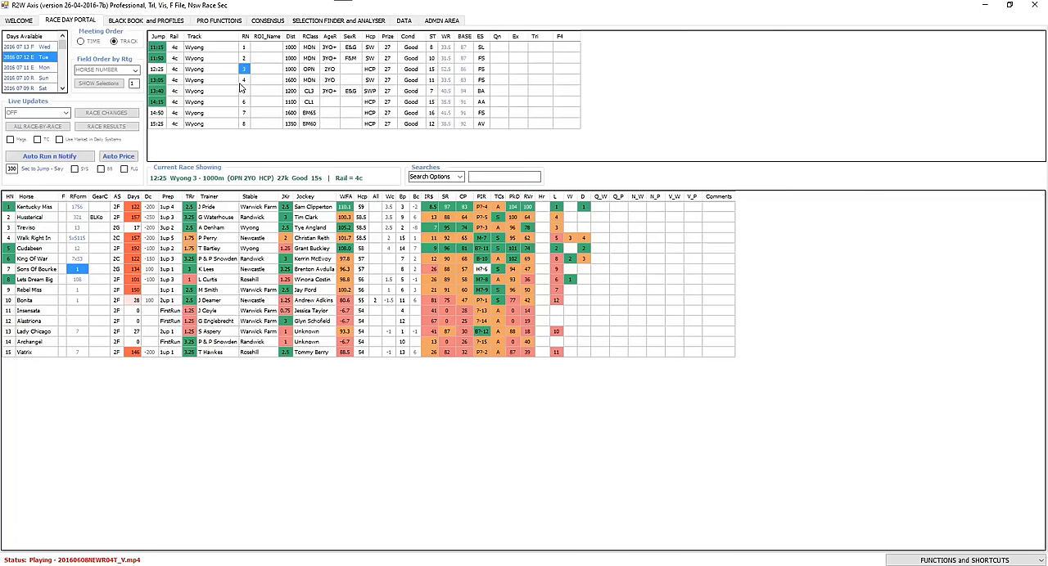
Load the 11-runner field for Wyong race 4, the 1600m maiden.
{"action": "left_click", "coordinate": [243, 80]}
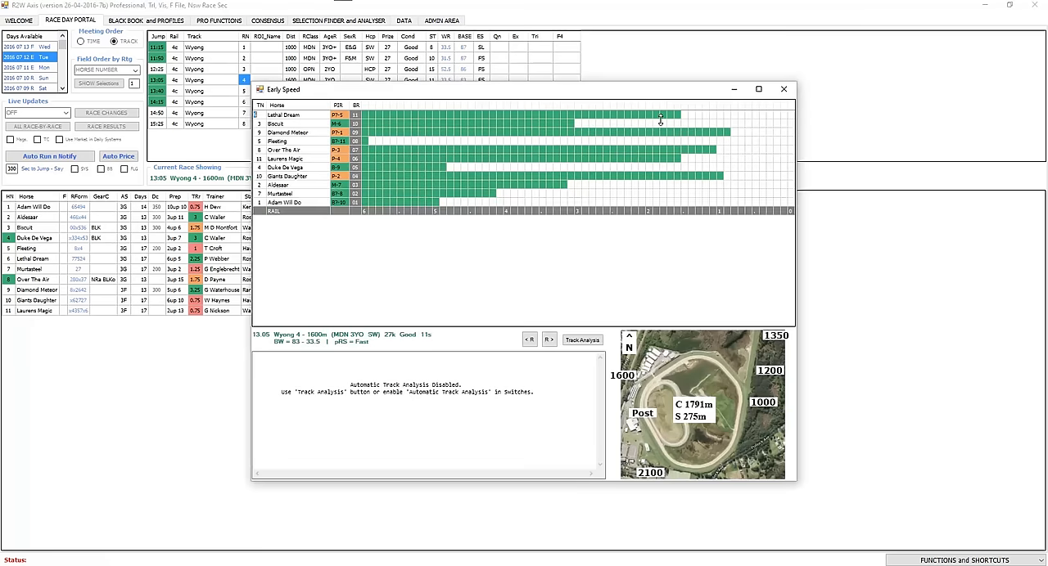
{"action": "mouse_move", "coordinate": [693, 120]}
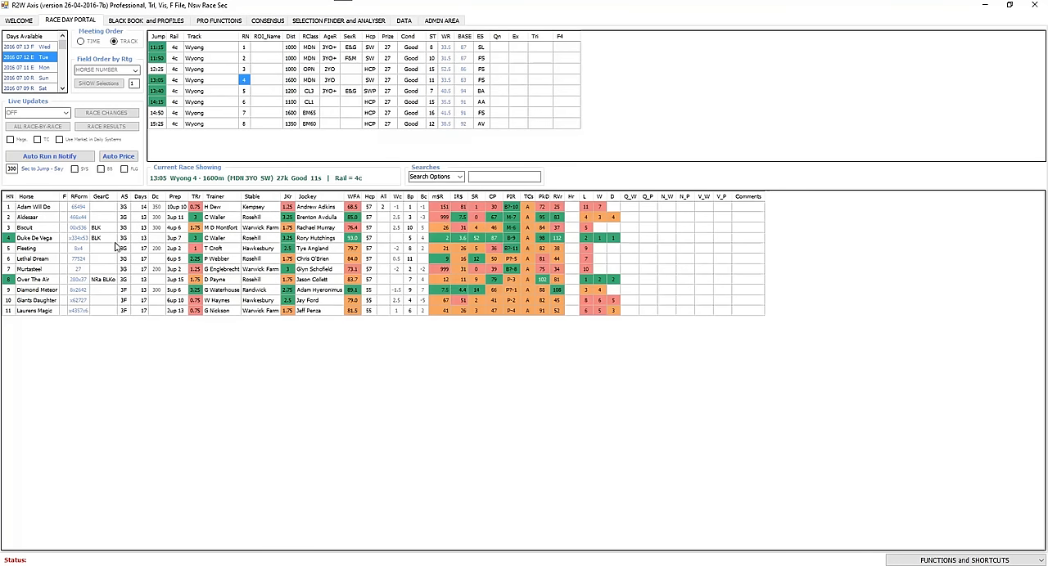
{"action": "left_click", "coordinate": [34, 237]}
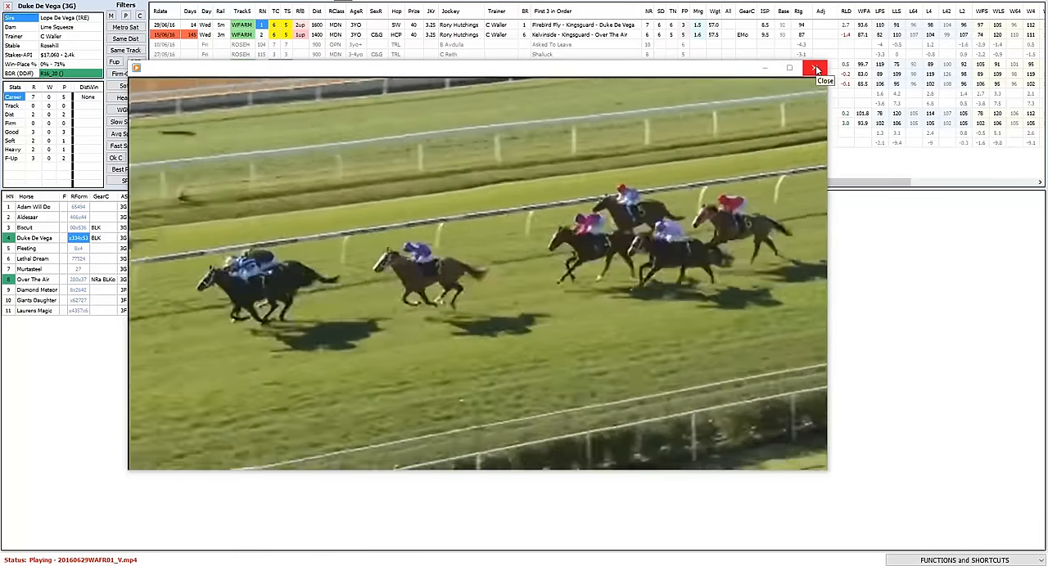
{"action": "left_click", "coordinate": [814, 69]}
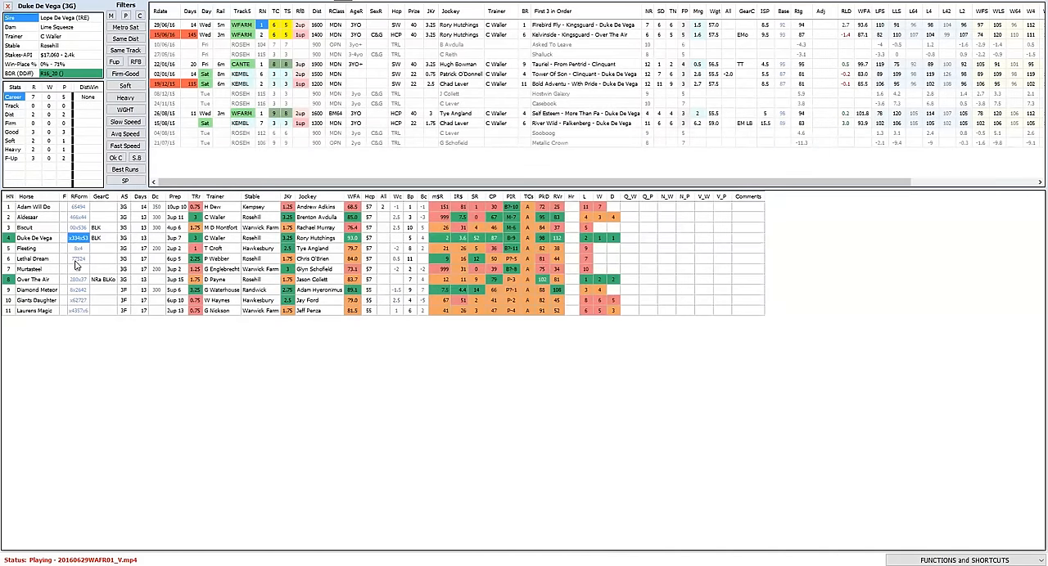
{"action": "left_click", "coordinate": [32, 259]}
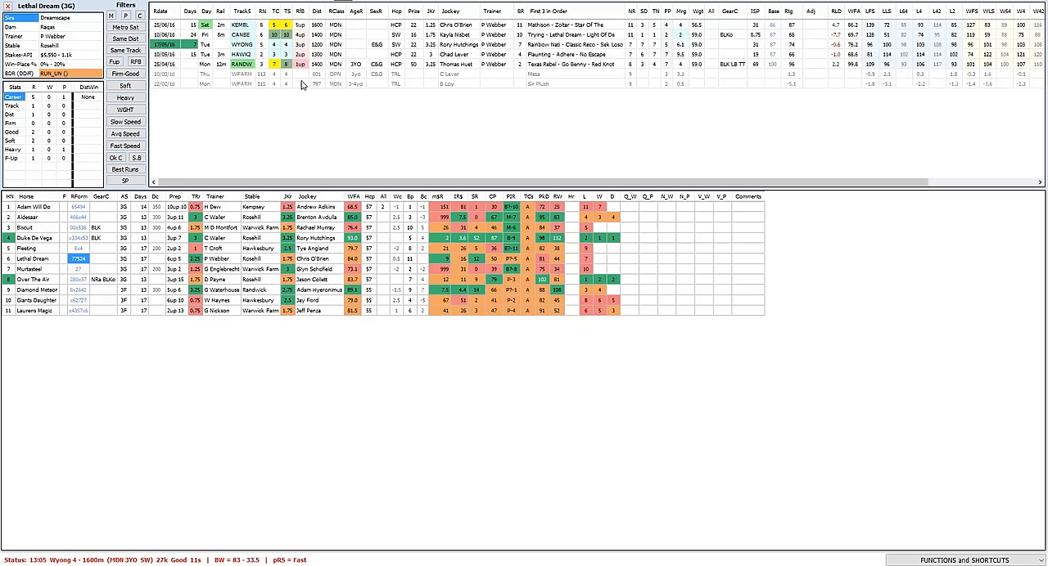
{"action": "mouse_move", "coordinate": [299, 85]}
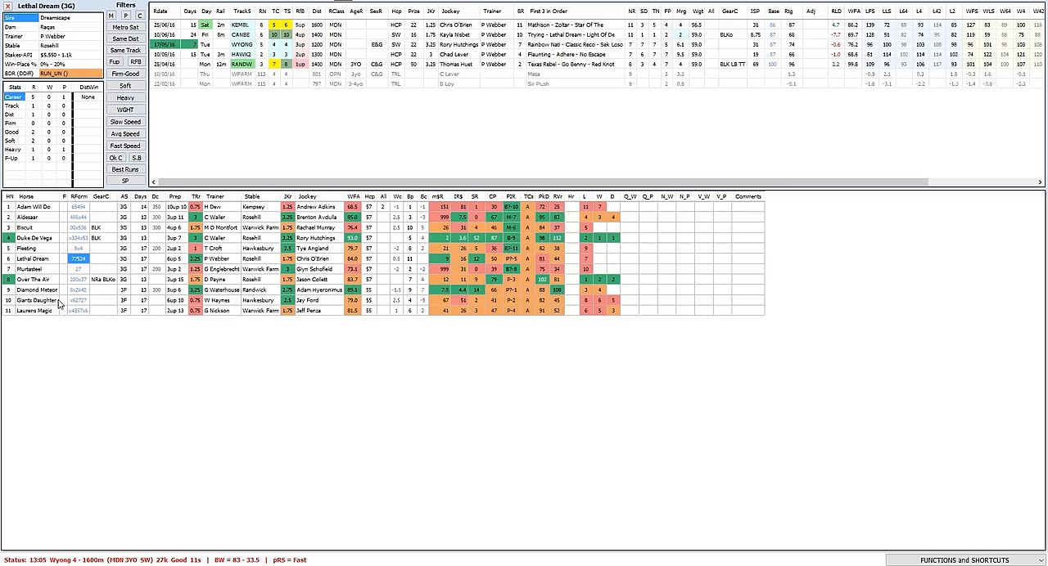
{"action": "mouse_move", "coordinate": [71, 295]}
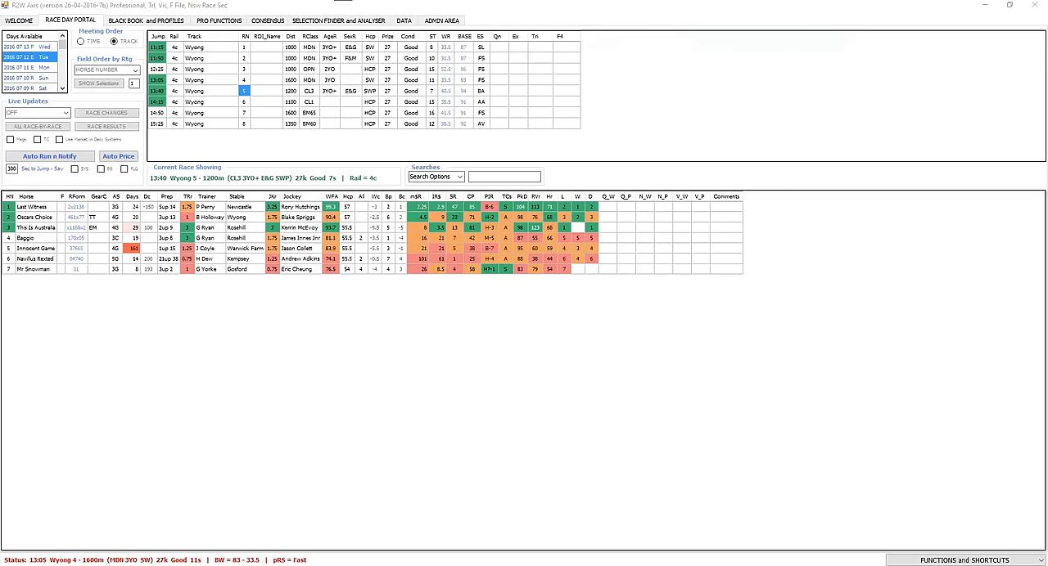
{"action": "mouse_move", "coordinate": [361, 349]}
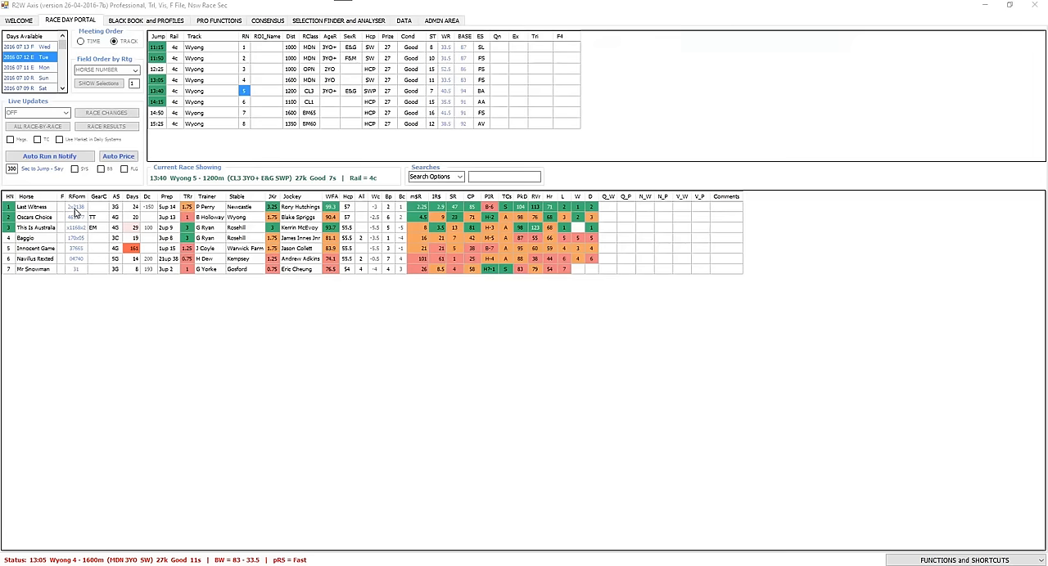
{"action": "left_click", "coordinate": [33, 206]}
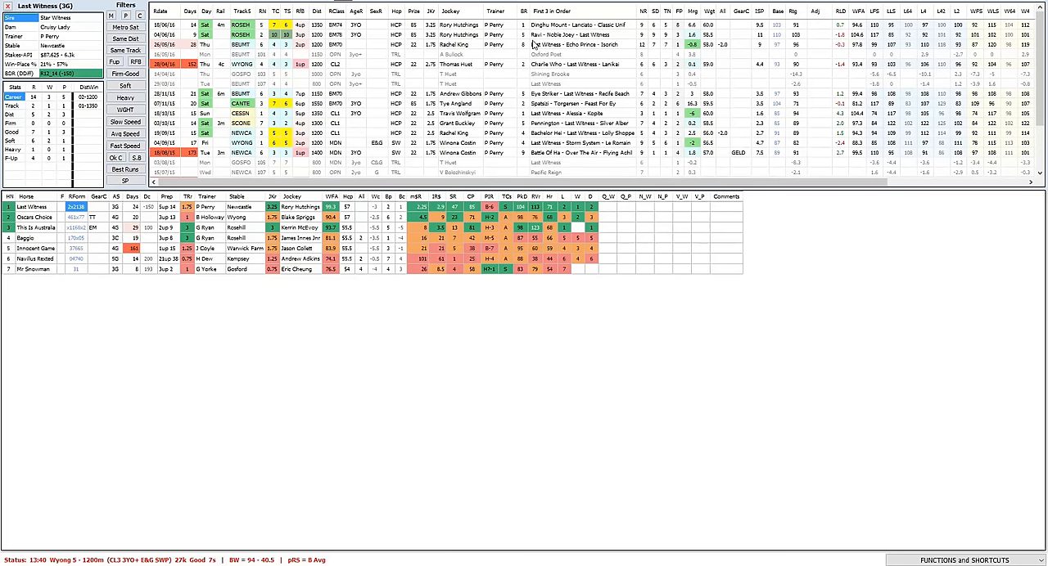
Run a Key Race check on Last Witness's 26/05/16 Beaumont start.
{"action": "left_click", "coordinate": [583, 44]}
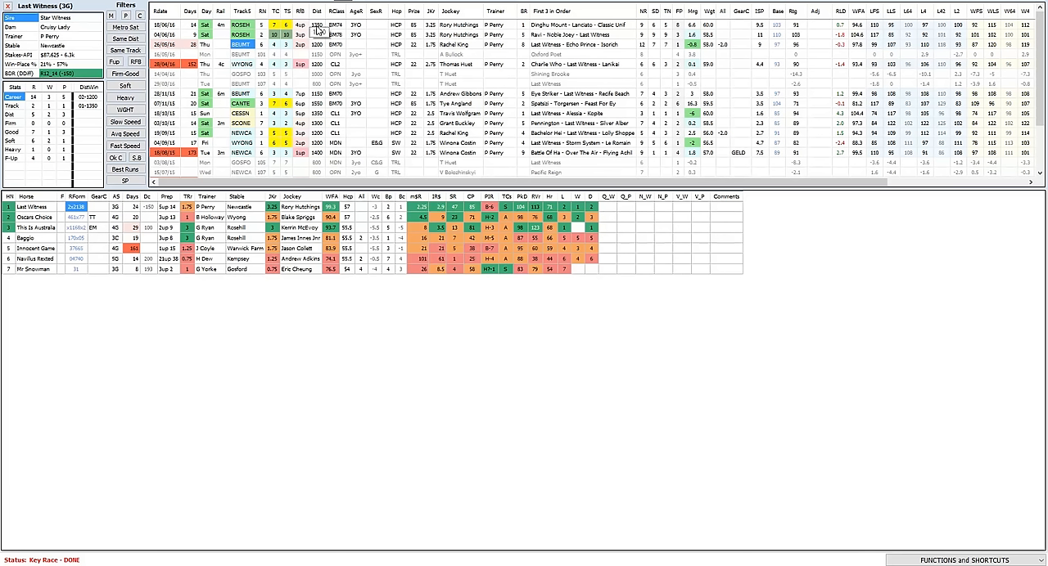
{"action": "mouse_move", "coordinate": [242, 92]}
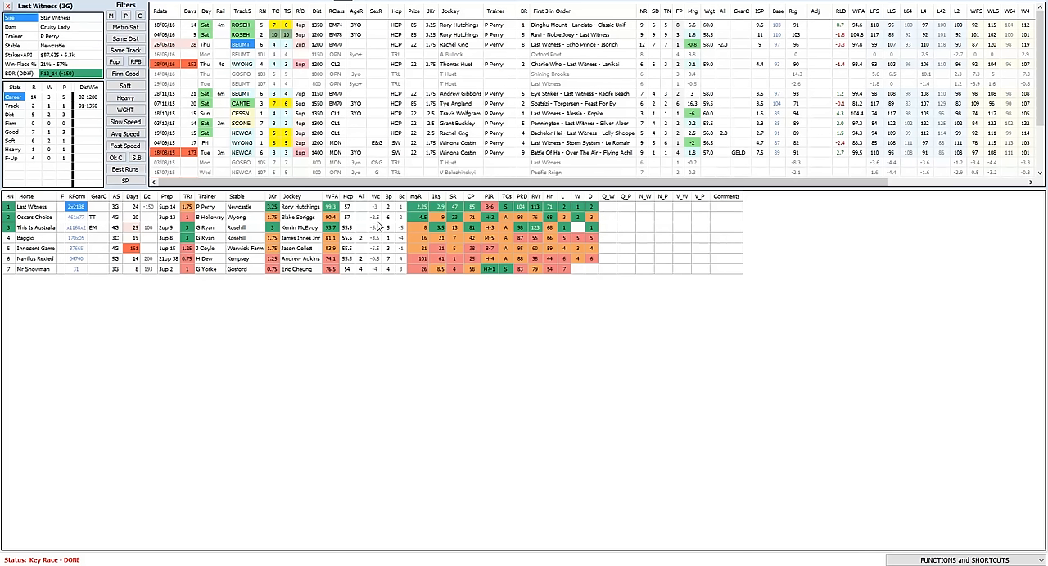
{"action": "mouse_move", "coordinate": [451, 215]}
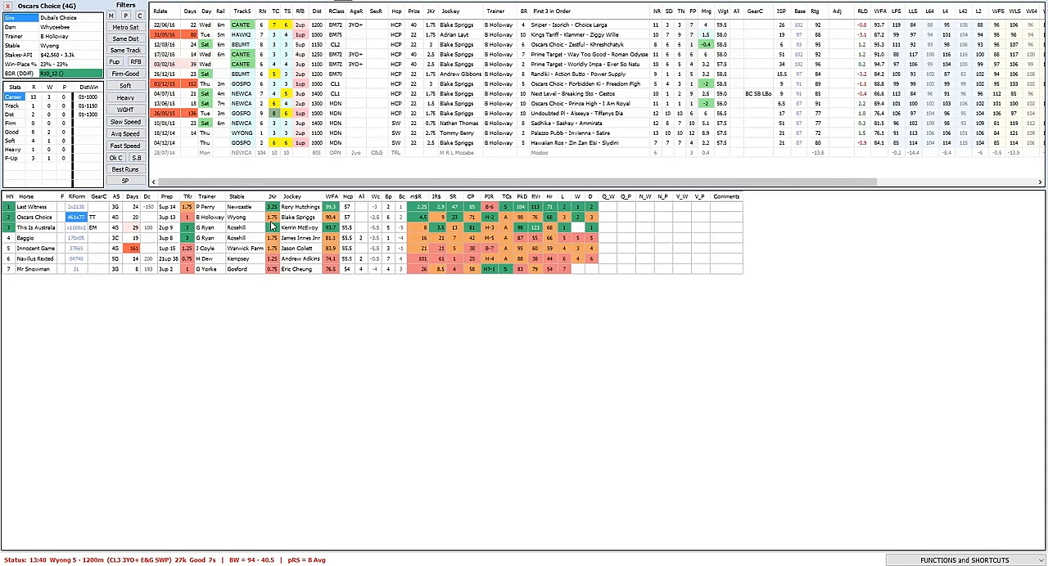
{"action": "mouse_move", "coordinate": [315, 230]}
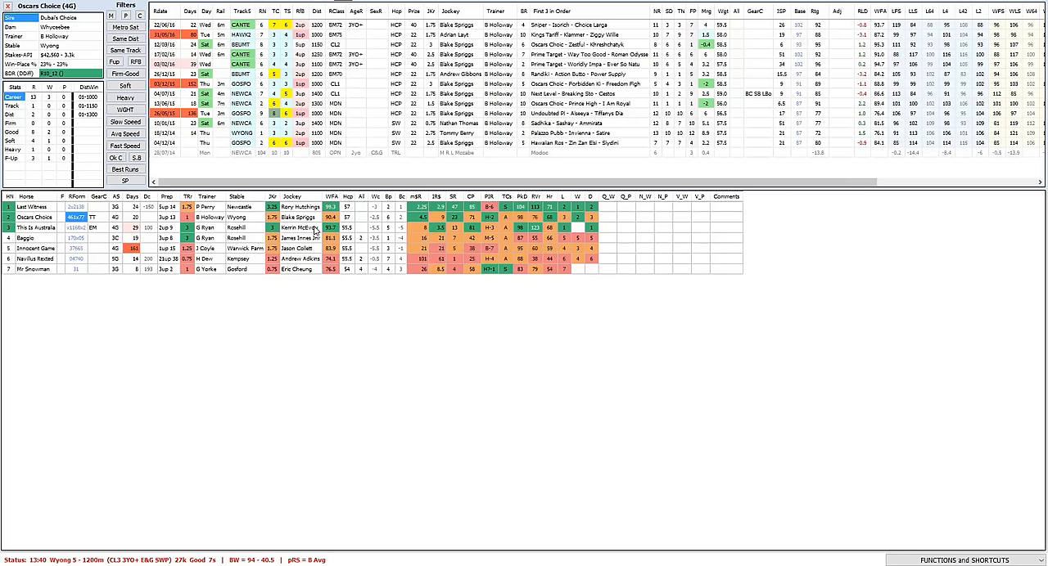
{"action": "mouse_move", "coordinate": [249, 329]}
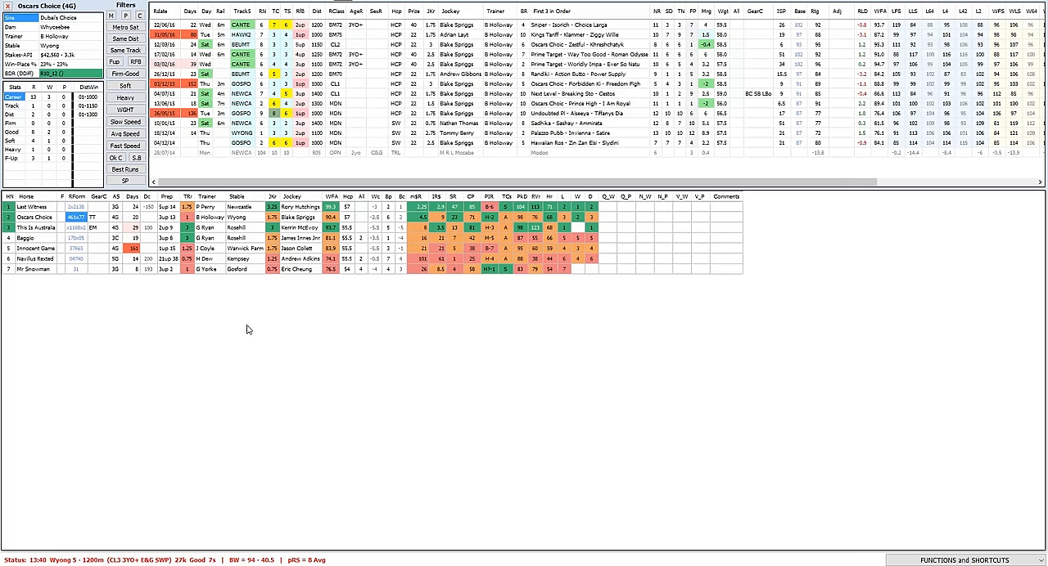
{"action": "mouse_move", "coordinate": [253, 336]}
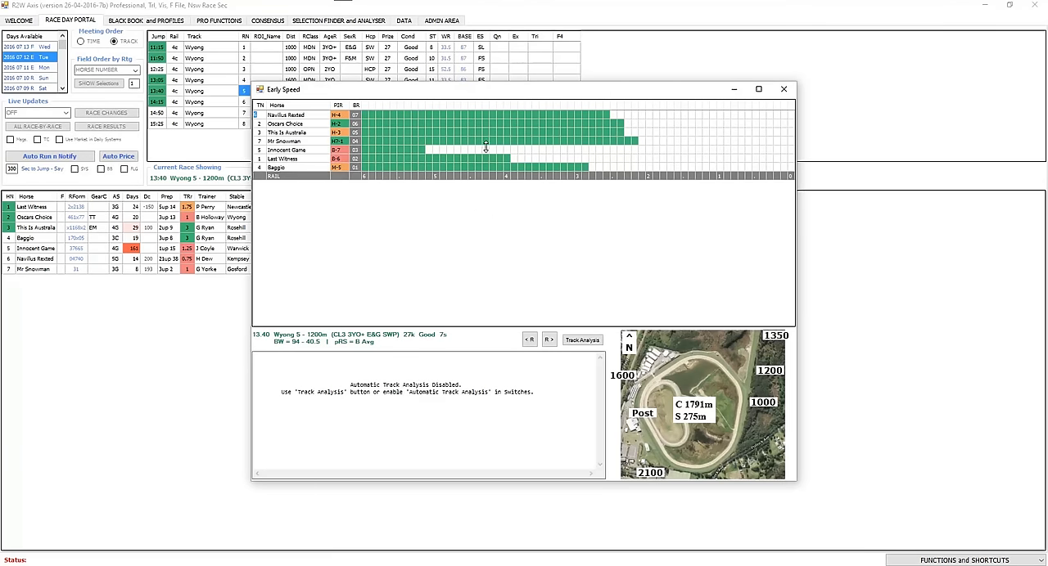
{"action": "mouse_move", "coordinate": [524, 152]}
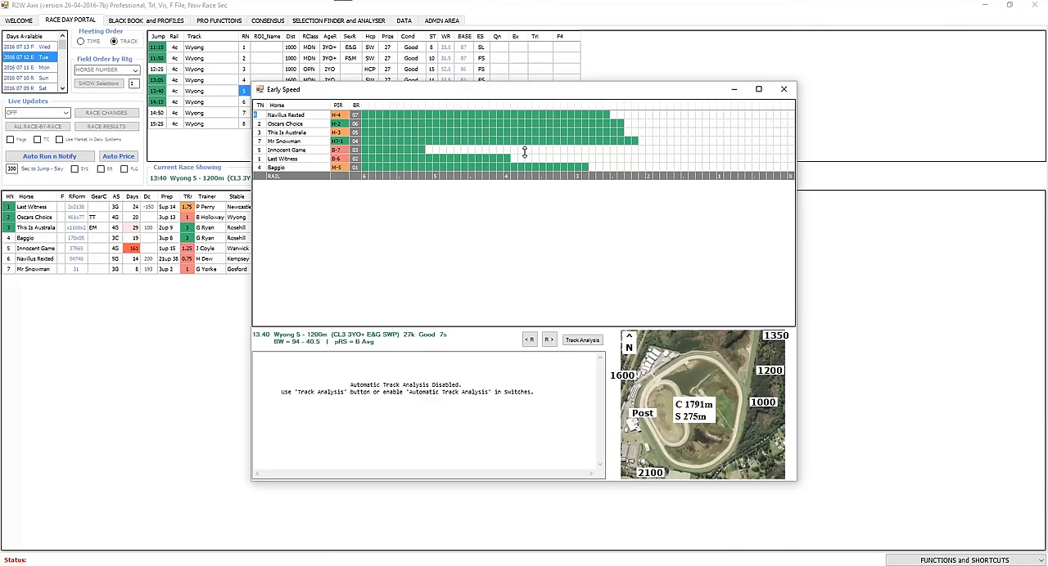
{"action": "mouse_move", "coordinate": [528, 155]}
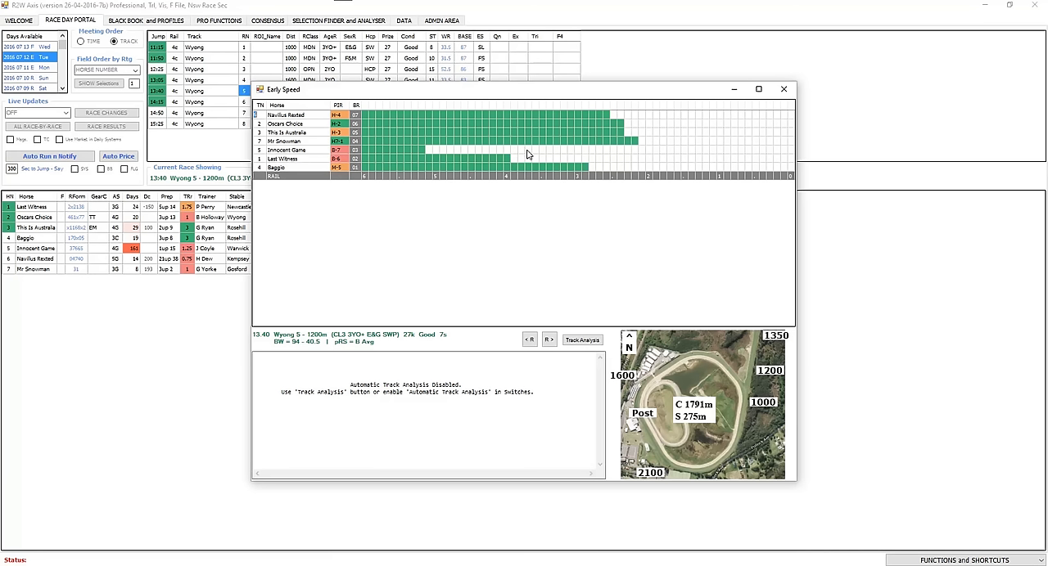
{"action": "mouse_move", "coordinate": [626, 139]}
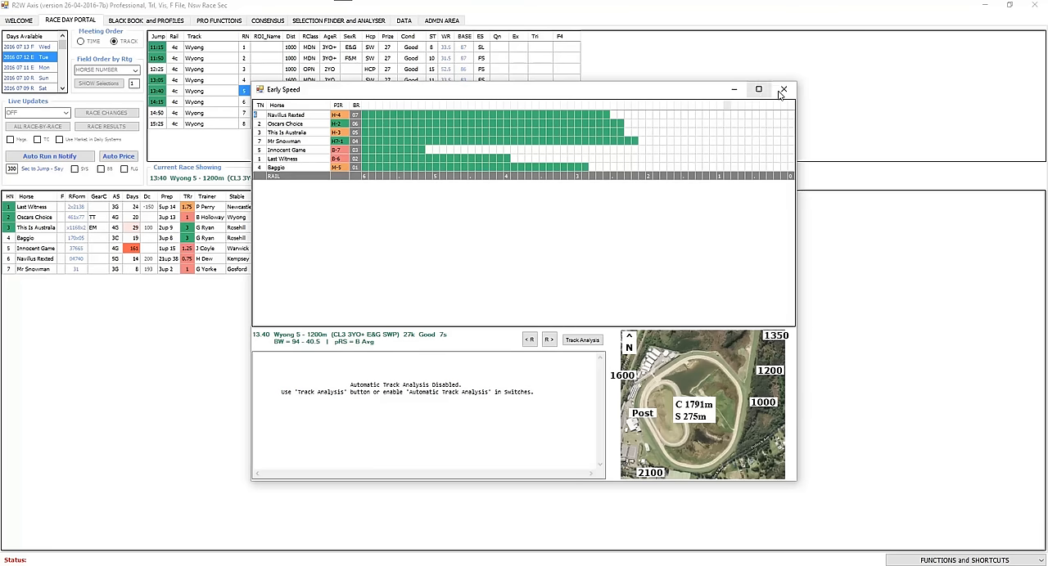
Close race 5's Early Speed map to return to the race 5 field.
{"action": "left_click", "coordinate": [783, 89]}
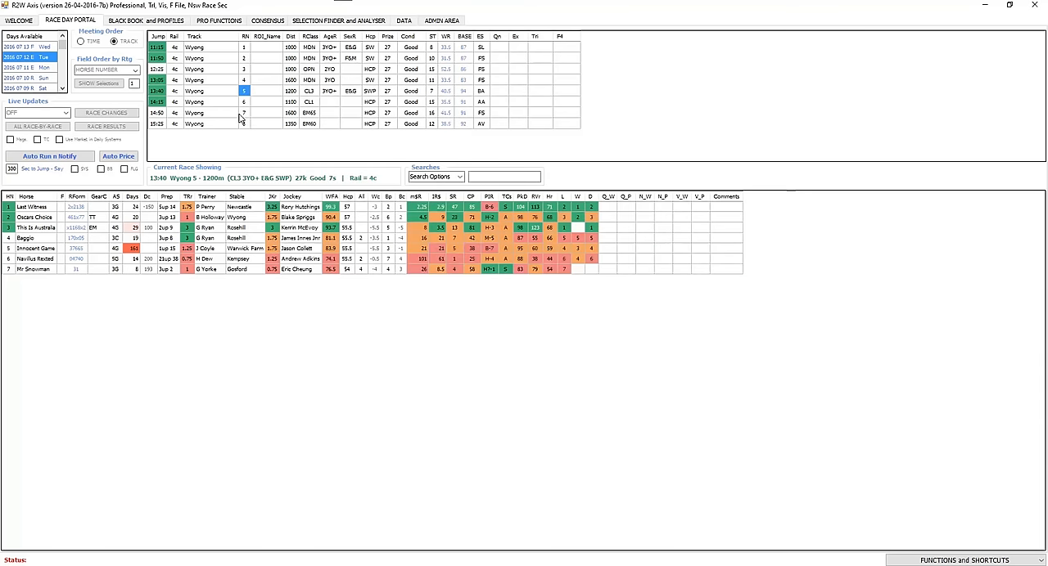
Load the race 6 field and start the replay of Fashion Sniptz's 25/06/15 Wyong run.
{"action": "left_click", "coordinate": [244, 102]}
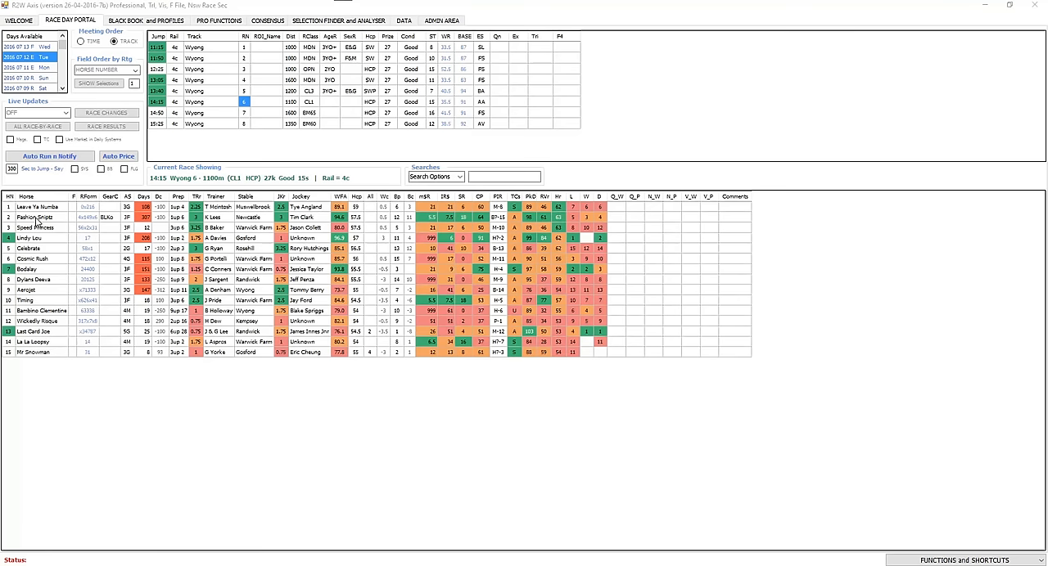
{"action": "left_click", "coordinate": [41, 217]}
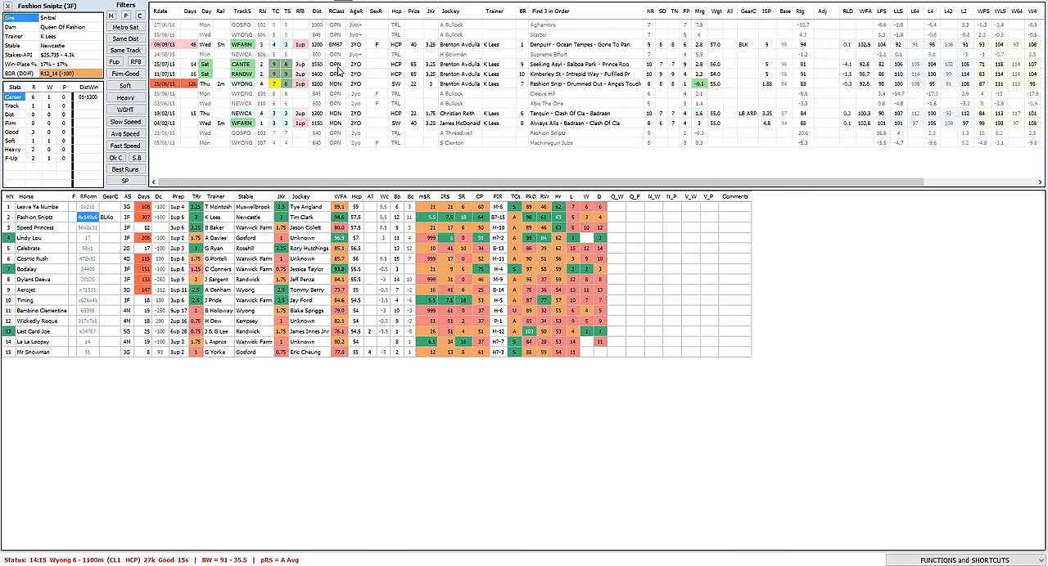
{"action": "left_click", "coordinate": [266, 84]}
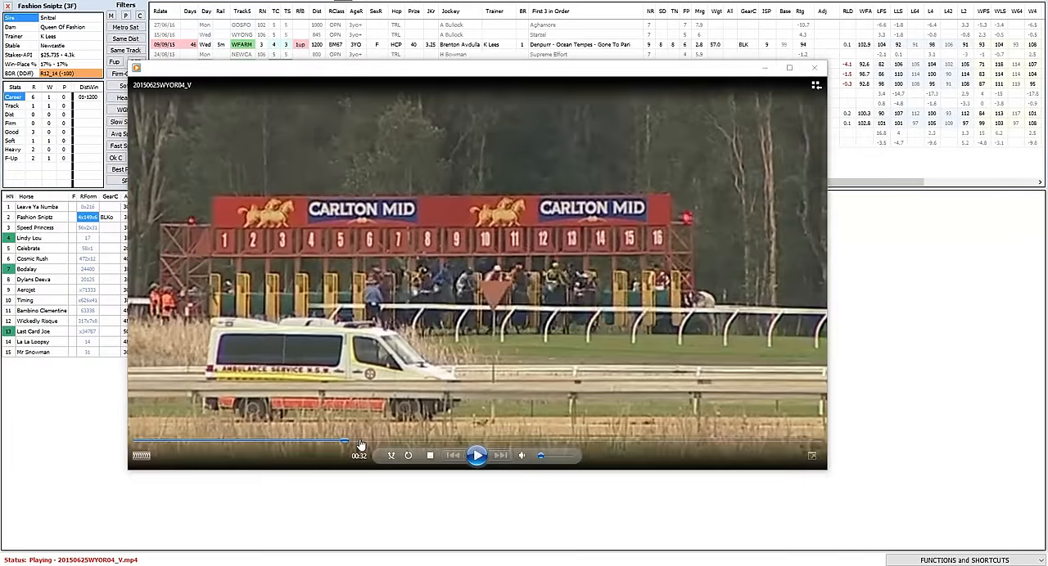
Skip ahead in Fashion Sniptz's Wyong replay, then close the player.
{"action": "left_click", "coordinate": [477, 455]}
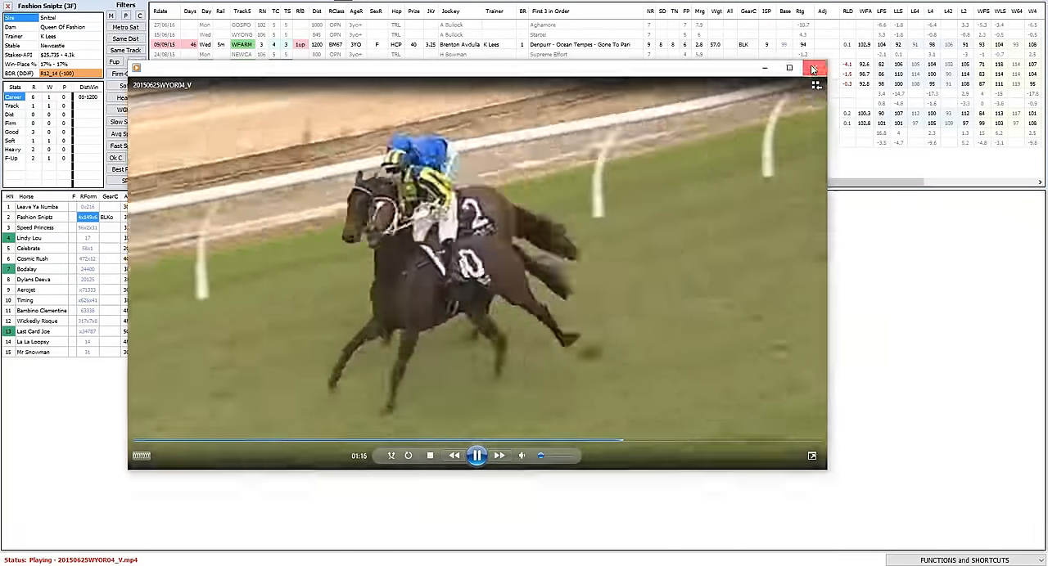
{"action": "left_click", "coordinate": [813, 68]}
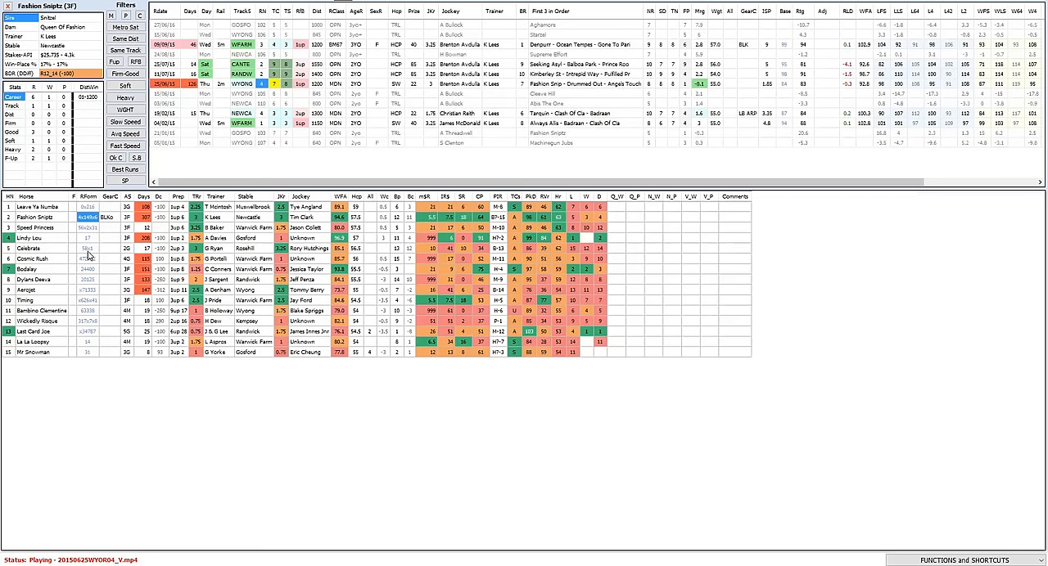
Select Celebrate and start the replay of her 25/06/16 Kembla Grange run.
{"action": "left_click", "coordinate": [41, 248]}
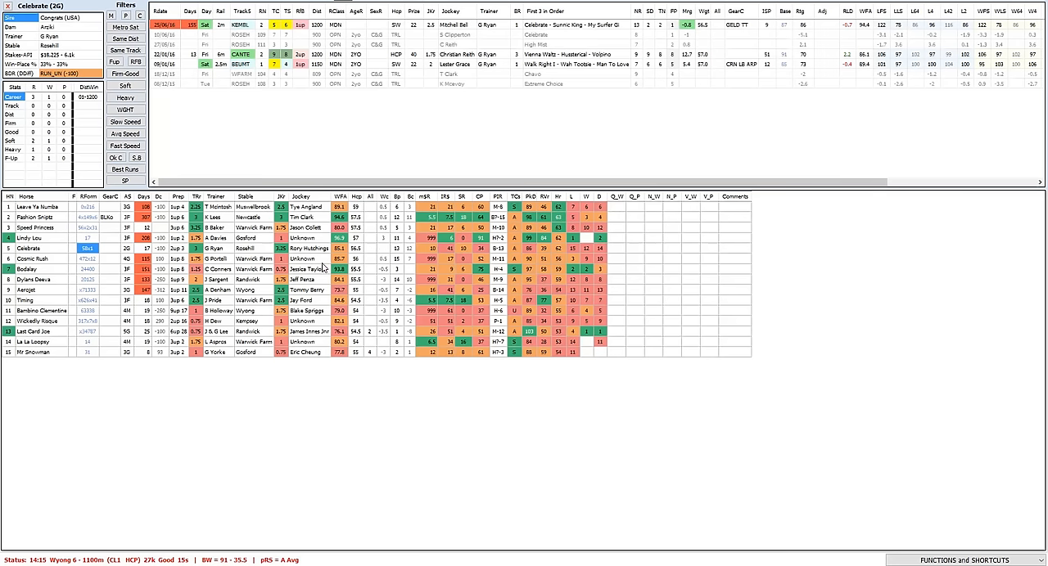
{"action": "left_click", "coordinate": [262, 25]}
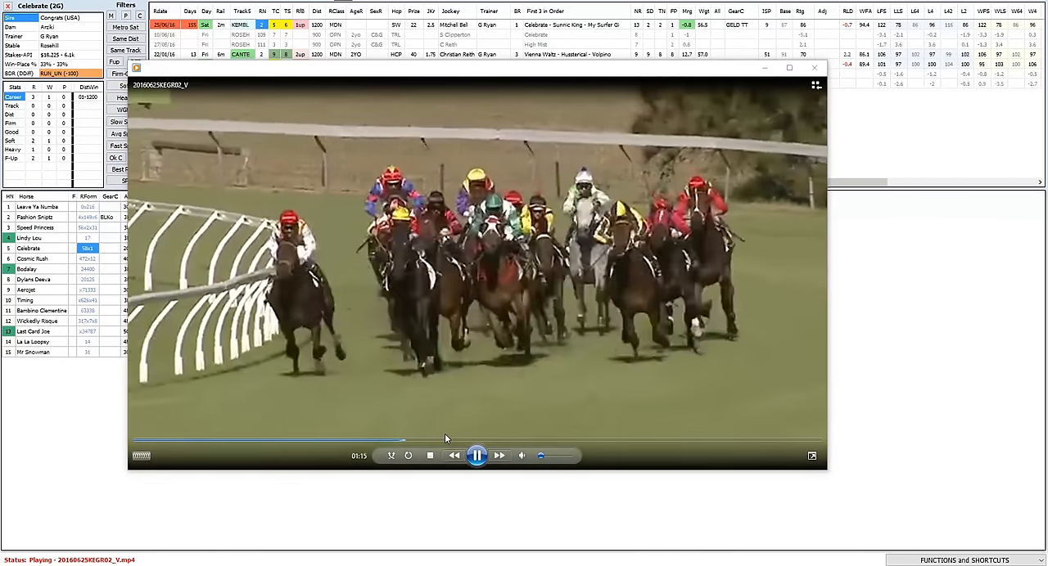
Skip Celebrate's Kembla replay forward to the finish and close the player.
{"action": "left_click", "coordinate": [475, 456]}
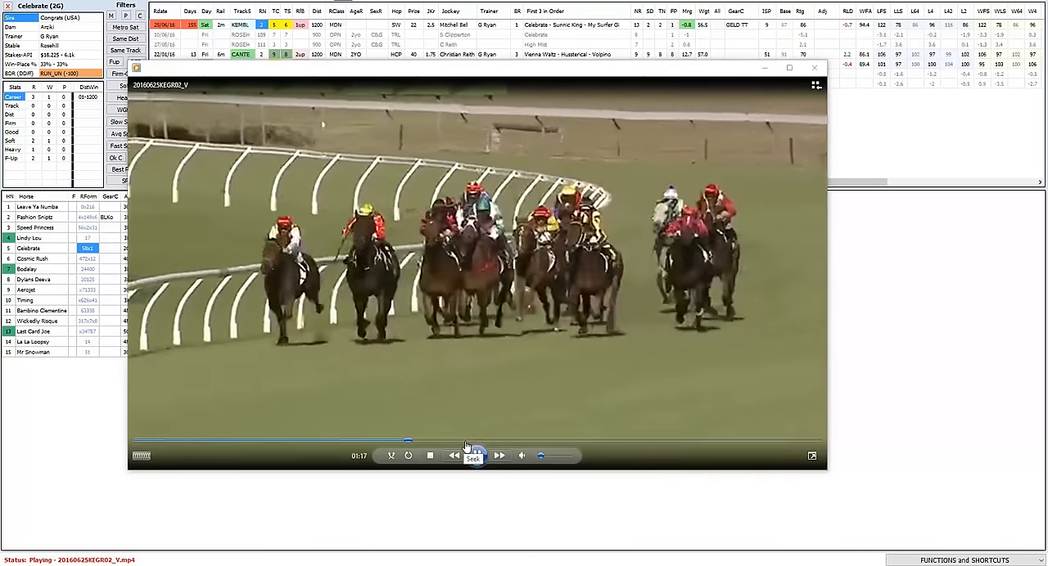
{"action": "left_click", "coordinate": [476, 456]}
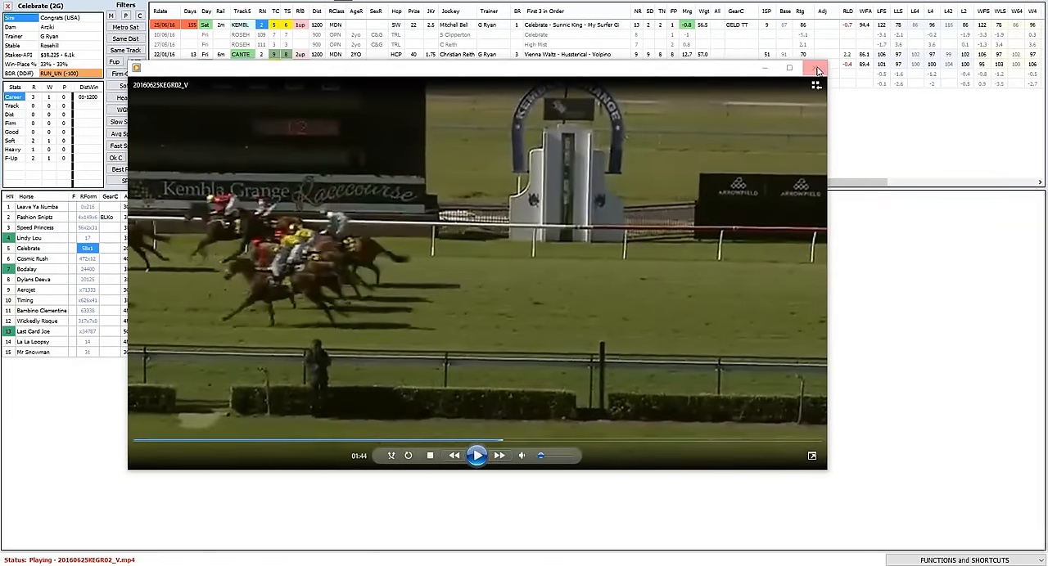
{"action": "left_click", "coordinate": [816, 68]}
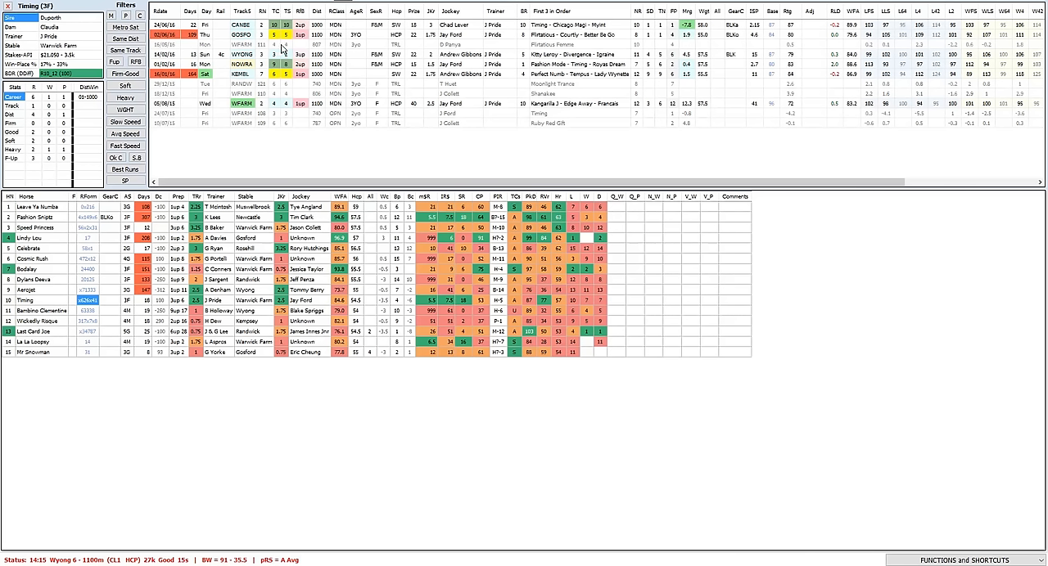
{"action": "mouse_move", "coordinate": [299, 36]}
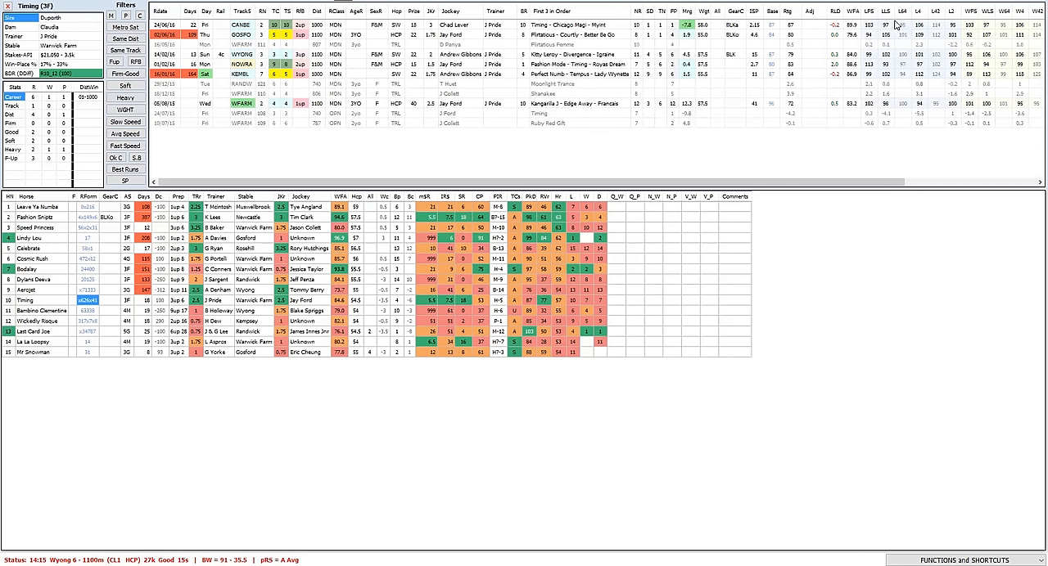
{"action": "mouse_move", "coordinate": [727, 103]}
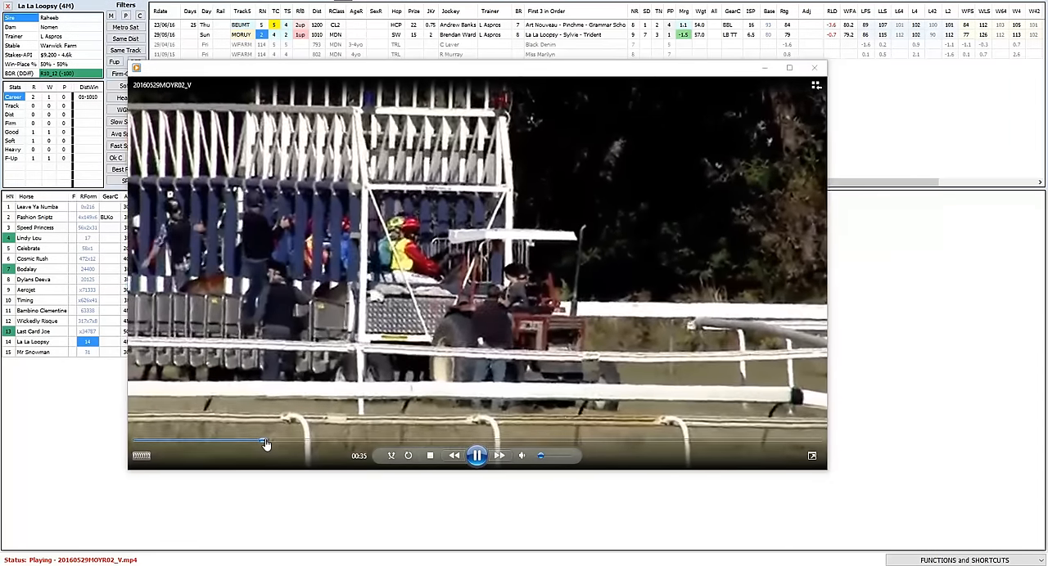
Skip La La Loopsy's Moruya replay past the barriers to the later stages of the race.
{"action": "left_click_drag", "start_coordinate": [265, 442], "coordinate": [240, 442]}
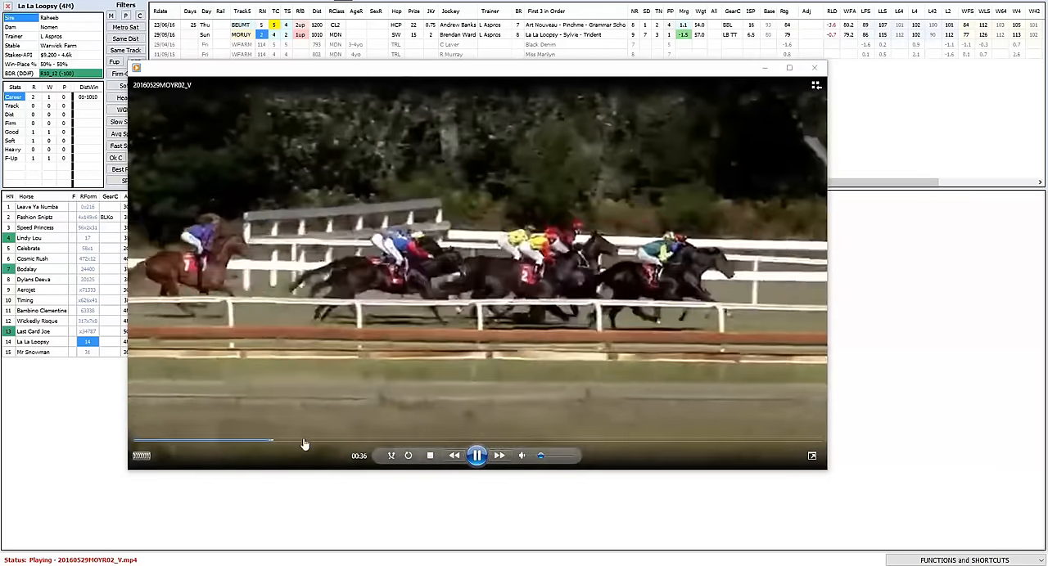
{"action": "left_click", "coordinate": [307, 441]}
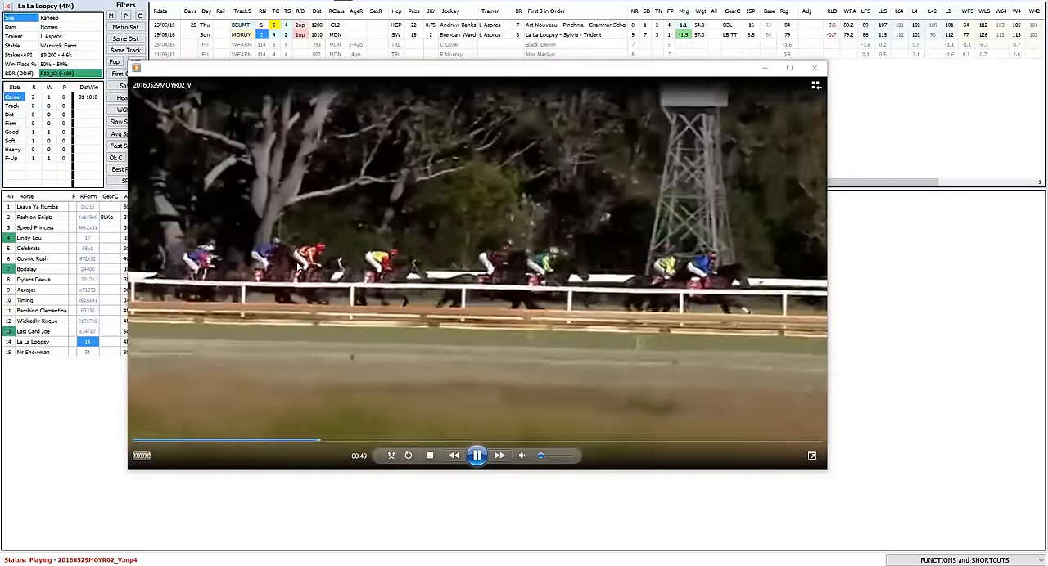
{"action": "left_click", "coordinate": [405, 442]}
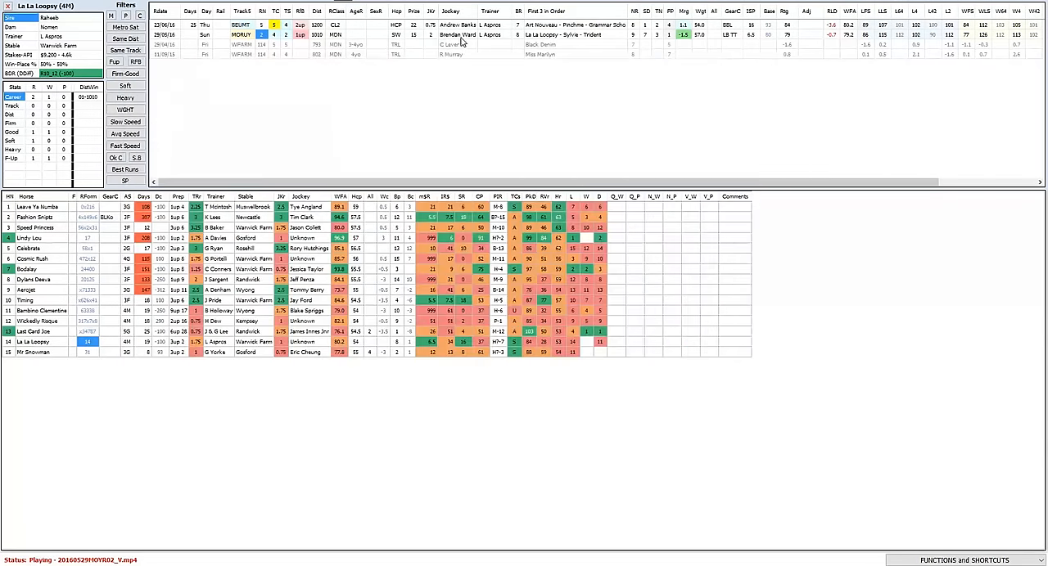
{"action": "mouse_move", "coordinate": [358, 39]}
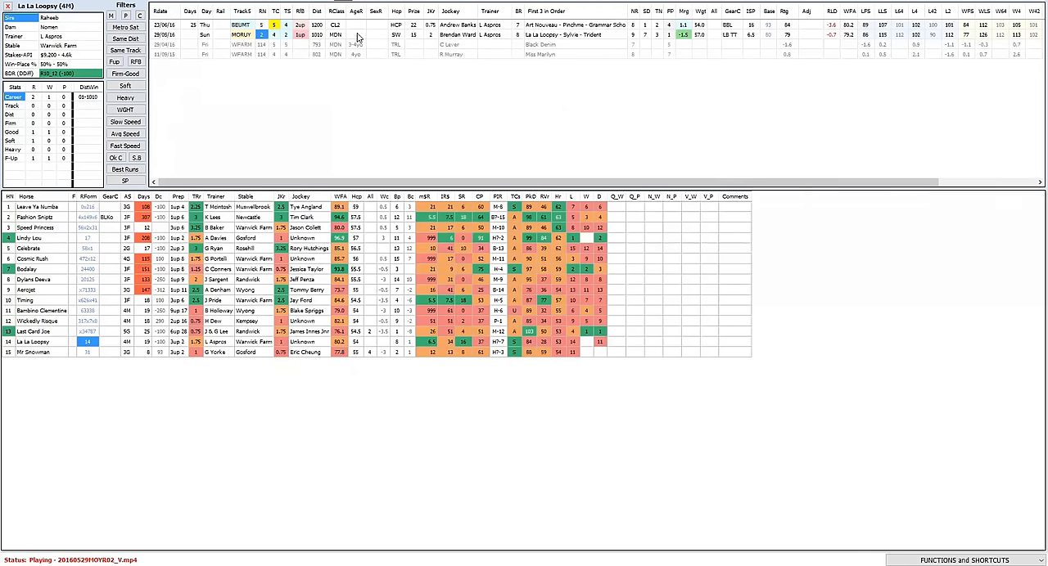
{"action": "mouse_move", "coordinate": [357, 36]}
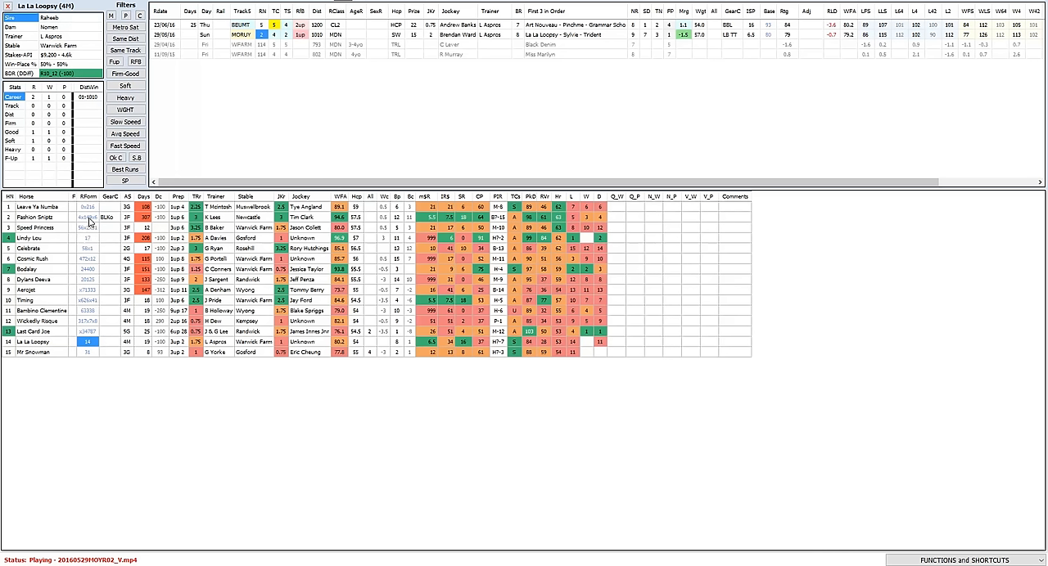
{"action": "mouse_move", "coordinate": [41, 257]}
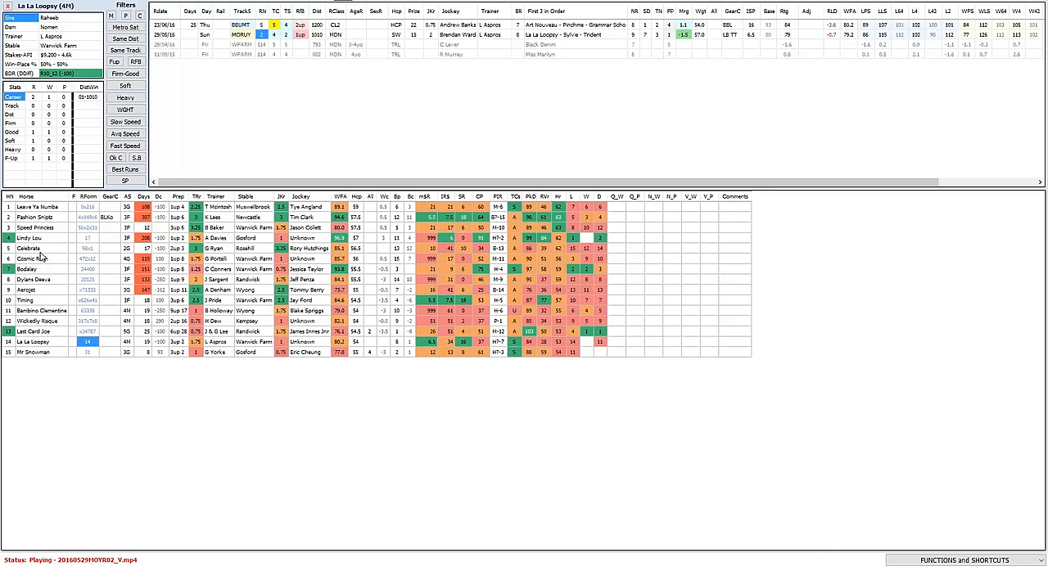
{"action": "mouse_move", "coordinate": [45, 310]}
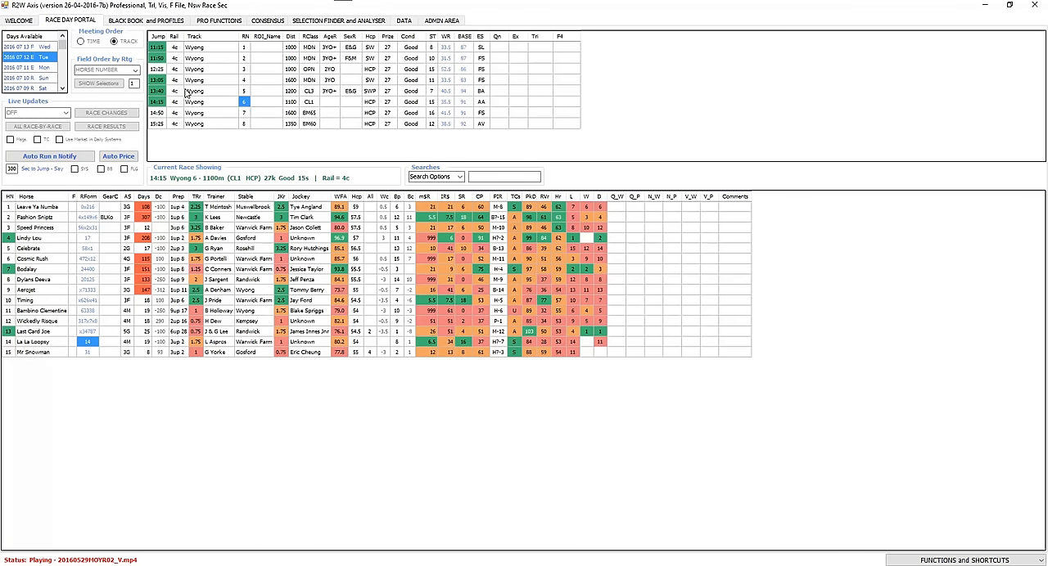
{"action": "mouse_move", "coordinate": [247, 117]}
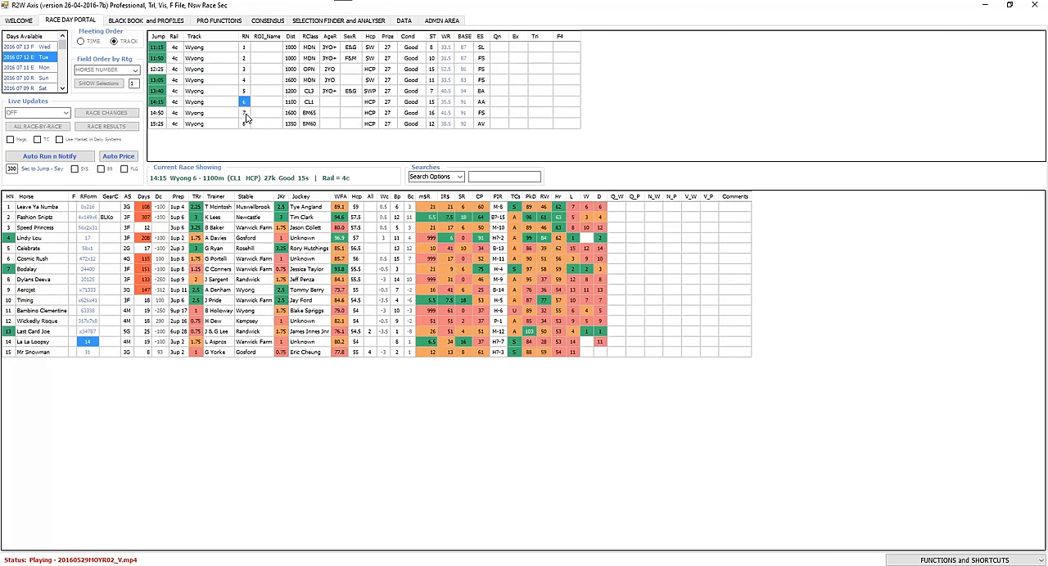
Step through race 7 to load the race 8 field, the 1350m BM60.
{"action": "left_click", "coordinate": [243, 112]}
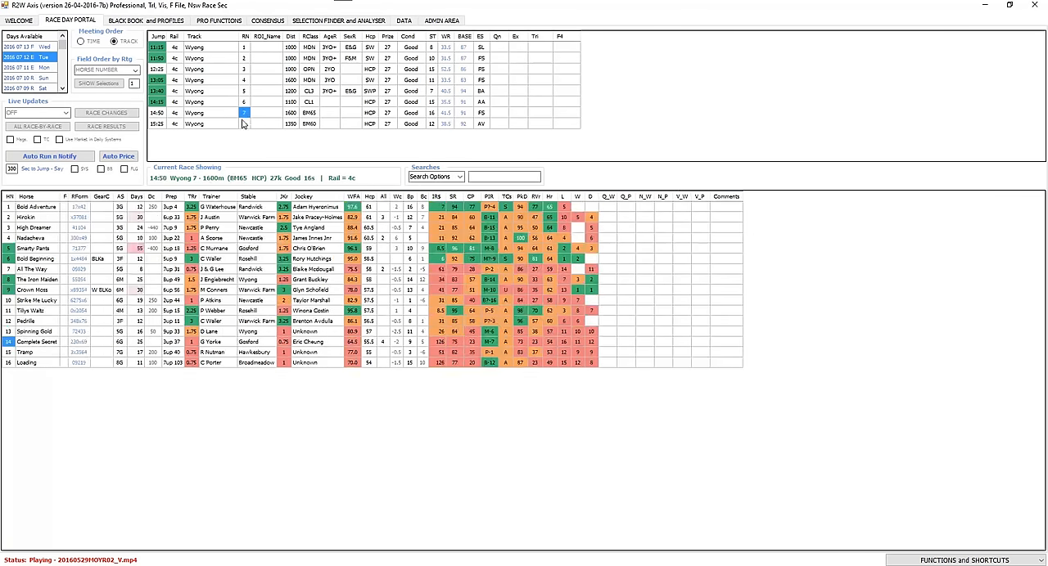
{"action": "left_click", "coordinate": [244, 124]}
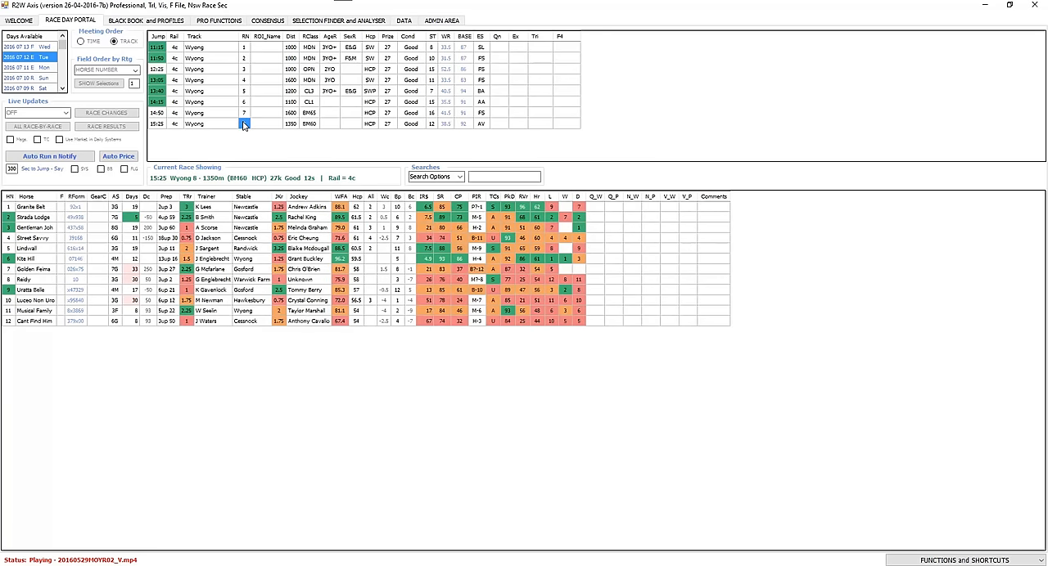
{"action": "left_click", "coordinate": [244, 124]}
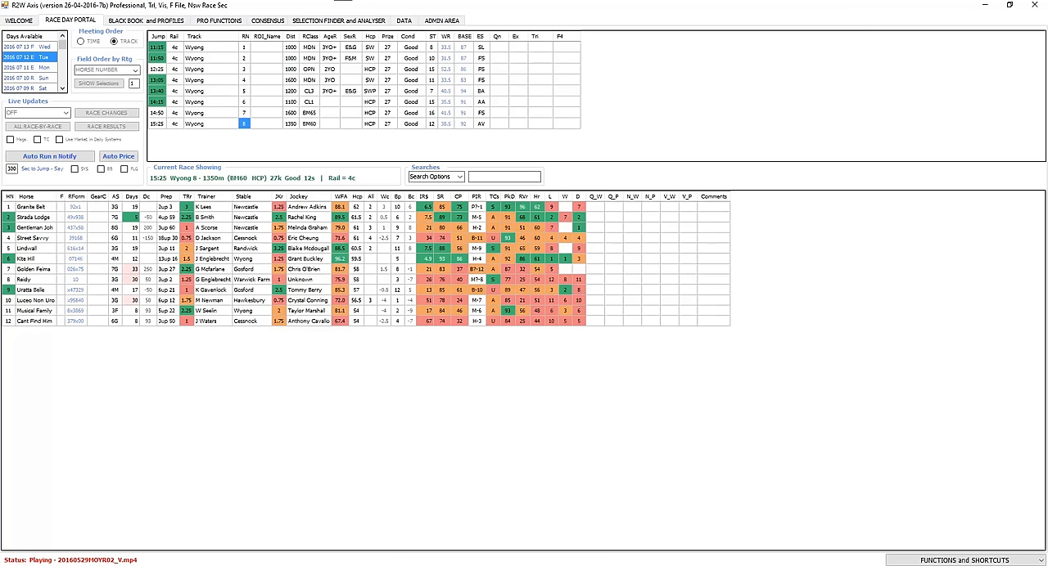
{"action": "mouse_move", "coordinate": [394, 80]}
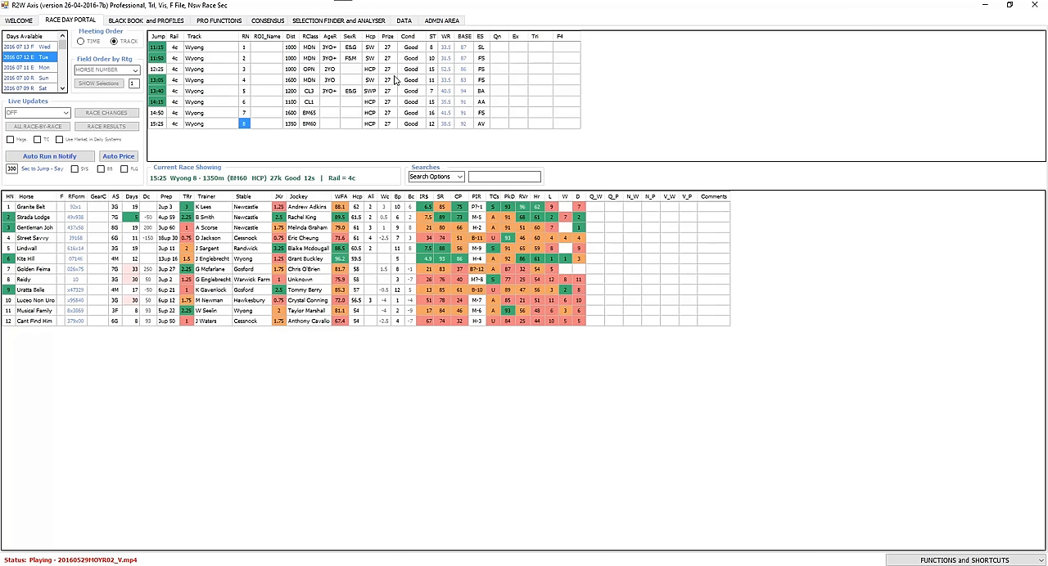
{"action": "mouse_move", "coordinate": [347, 86]}
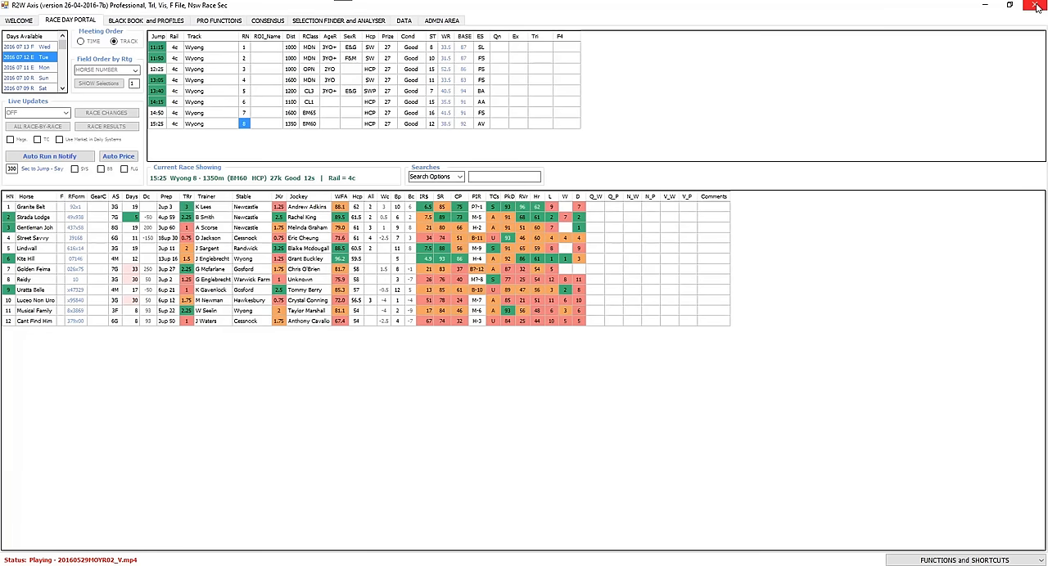
{"action": "mouse_move", "coordinate": [1038, 7]}
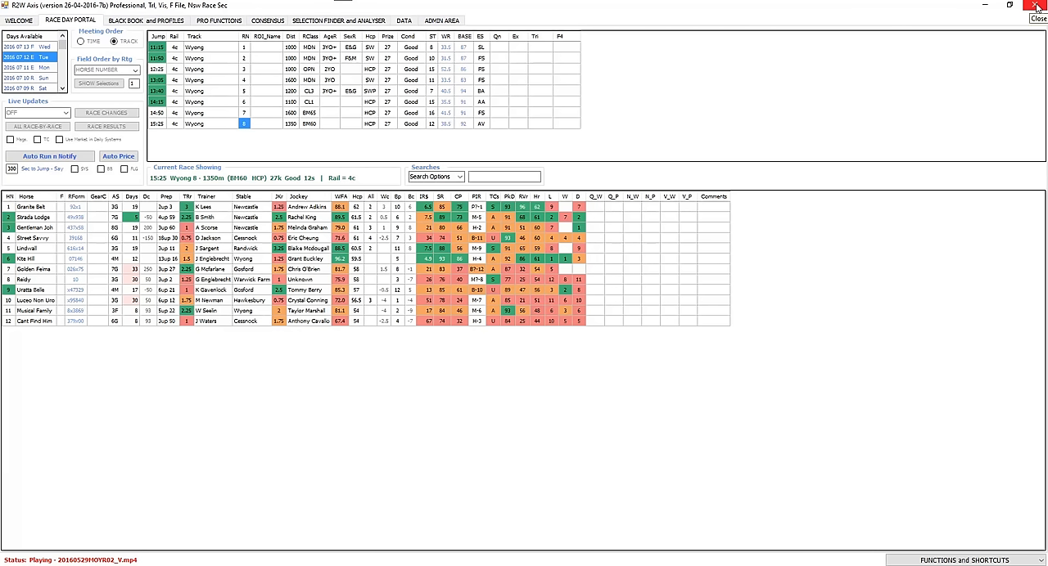